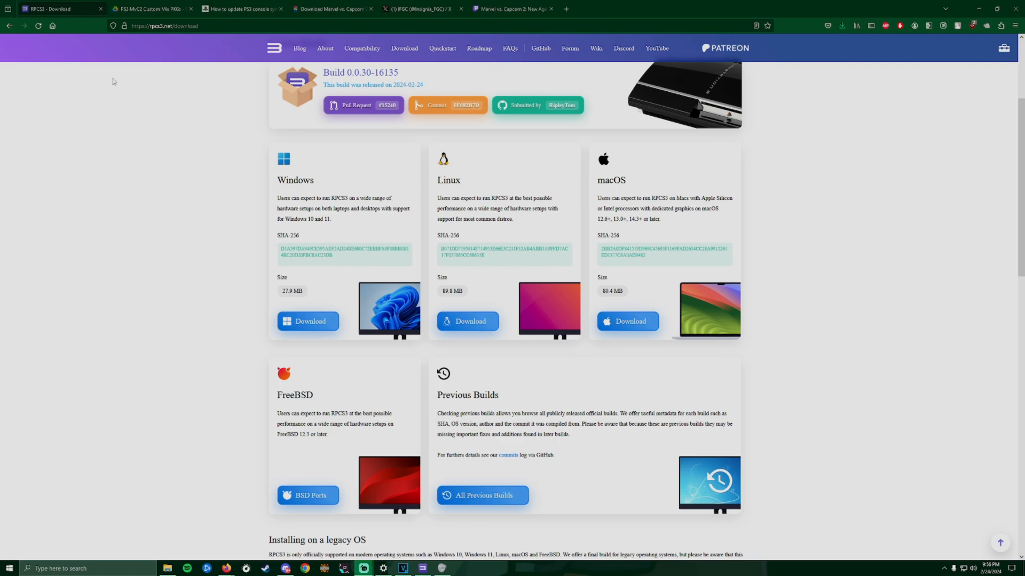
mouse_move(453, 126)
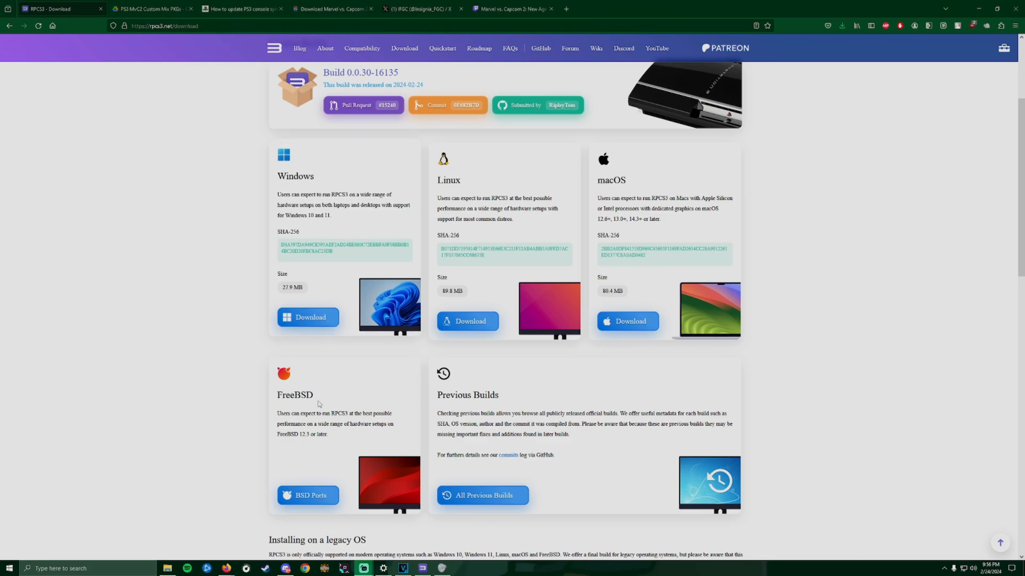
Browse the Playstation 3 Emulator folder and its files in File Explorer.
click(166, 568)
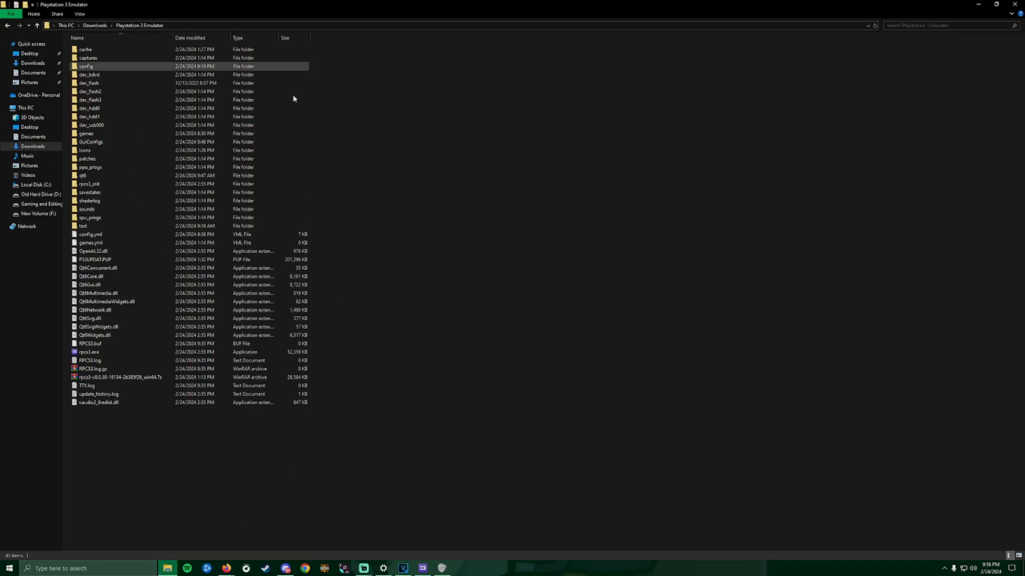
click(578, 191)
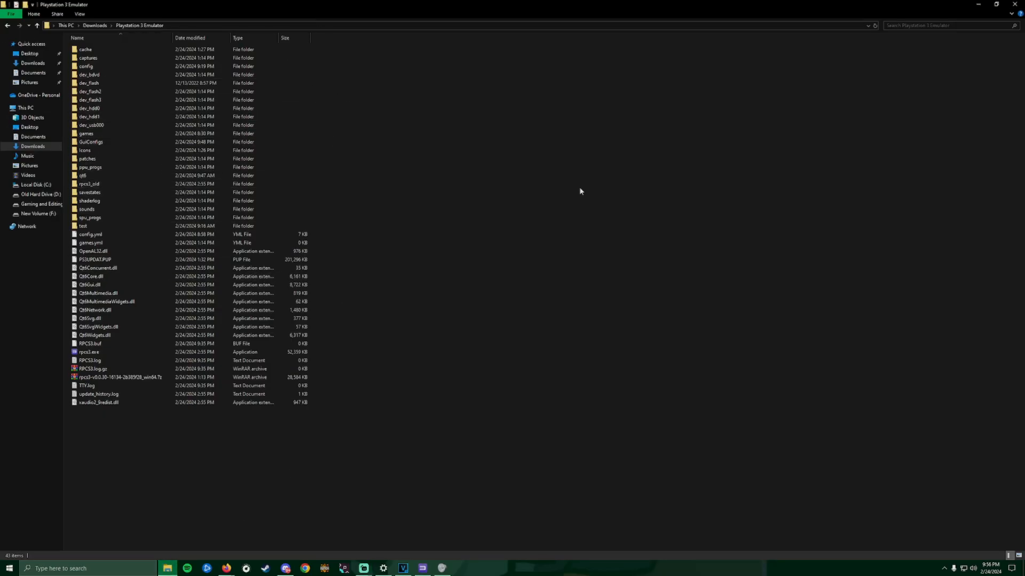
mouse_move(425, 138)
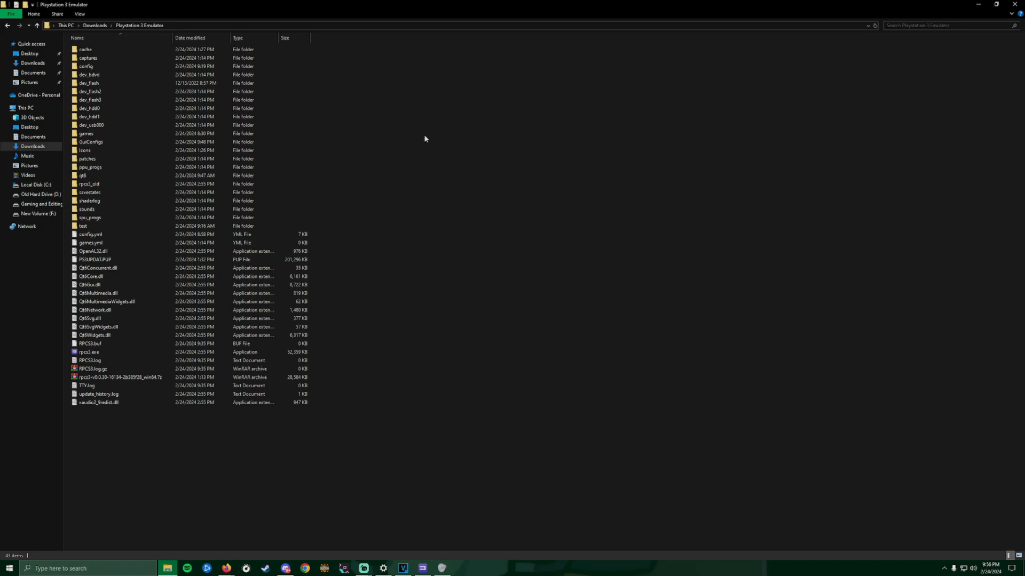
click(89, 166)
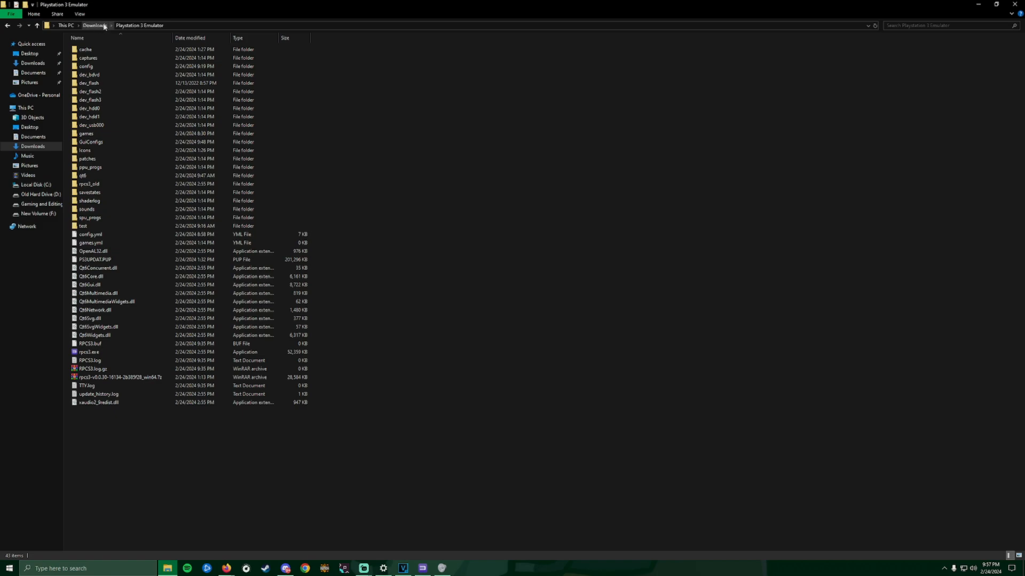
mouse_move(613, 63)
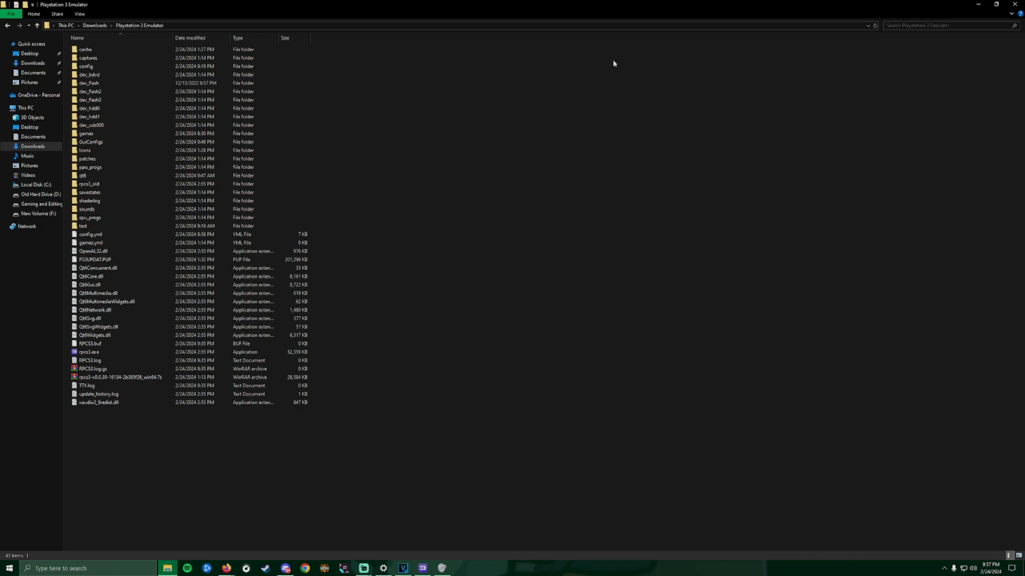
click(99, 309)
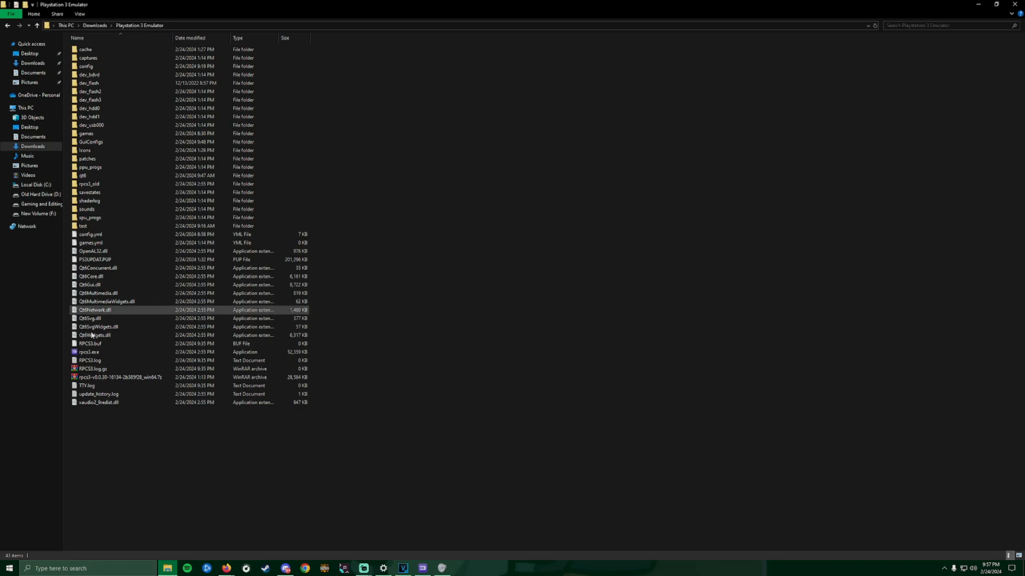
click(120, 376)
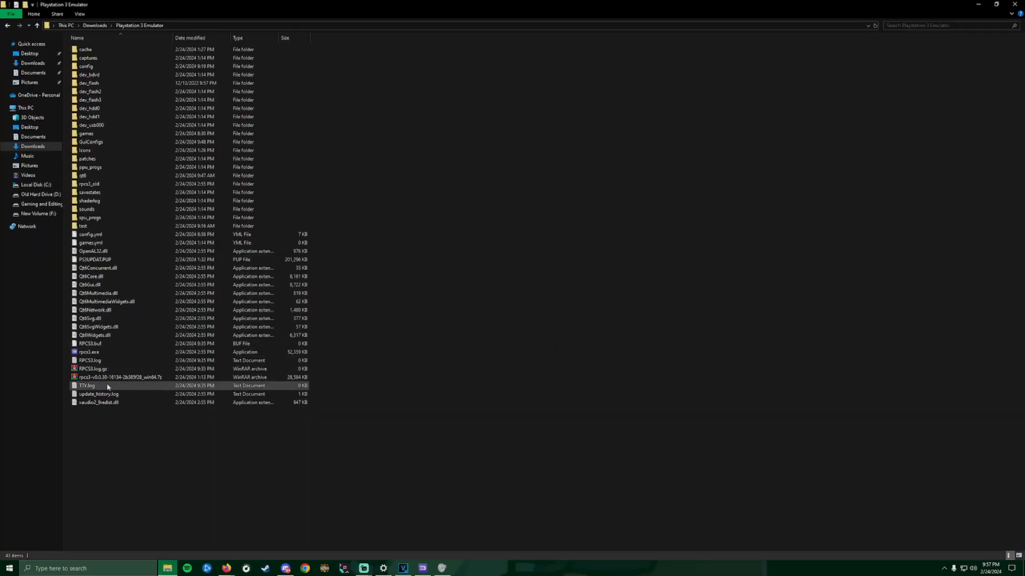
click(121, 377)
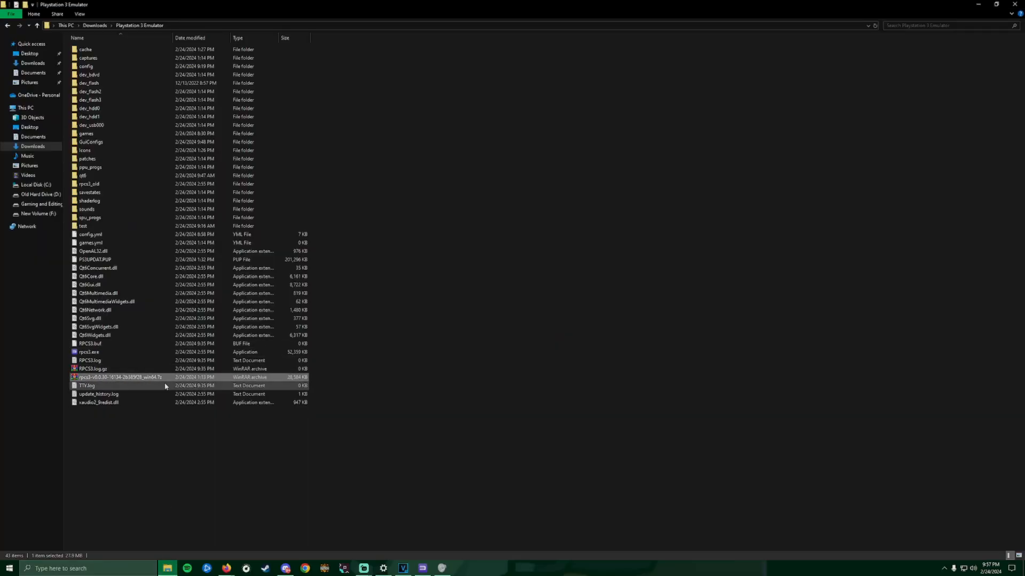
right_click(120, 376)
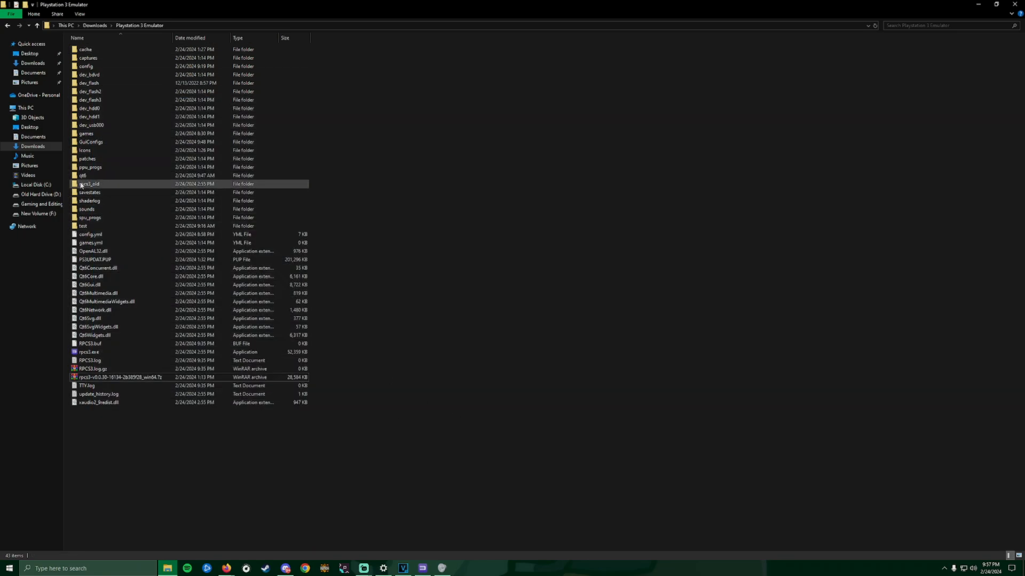
click(117, 342)
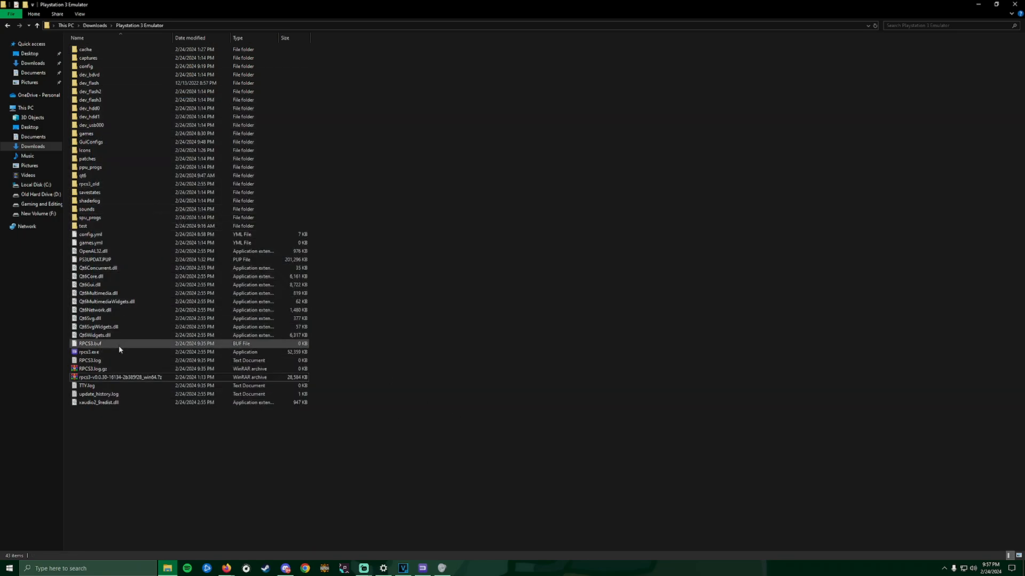
click(90, 351)
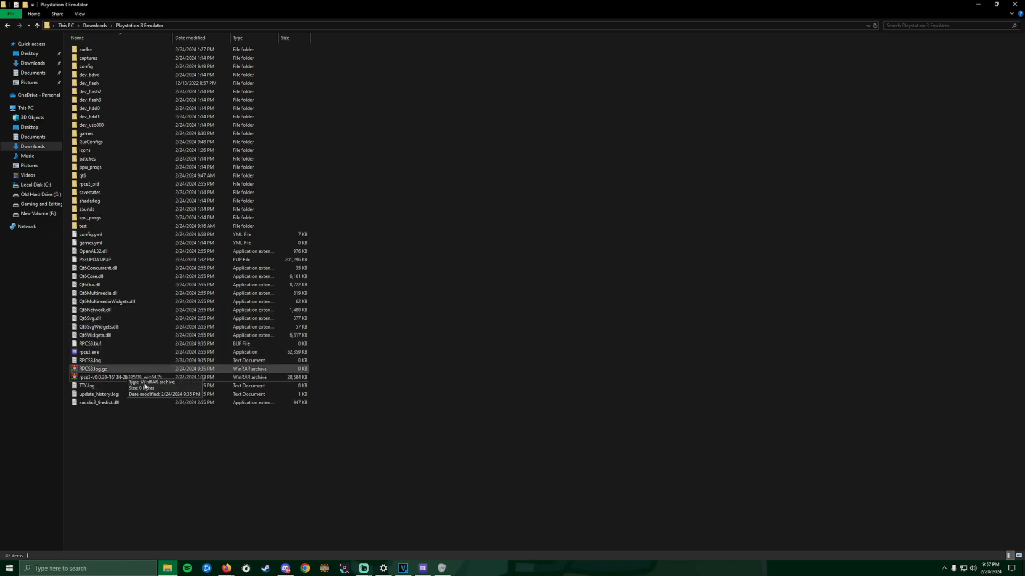
mouse_move(221, 501)
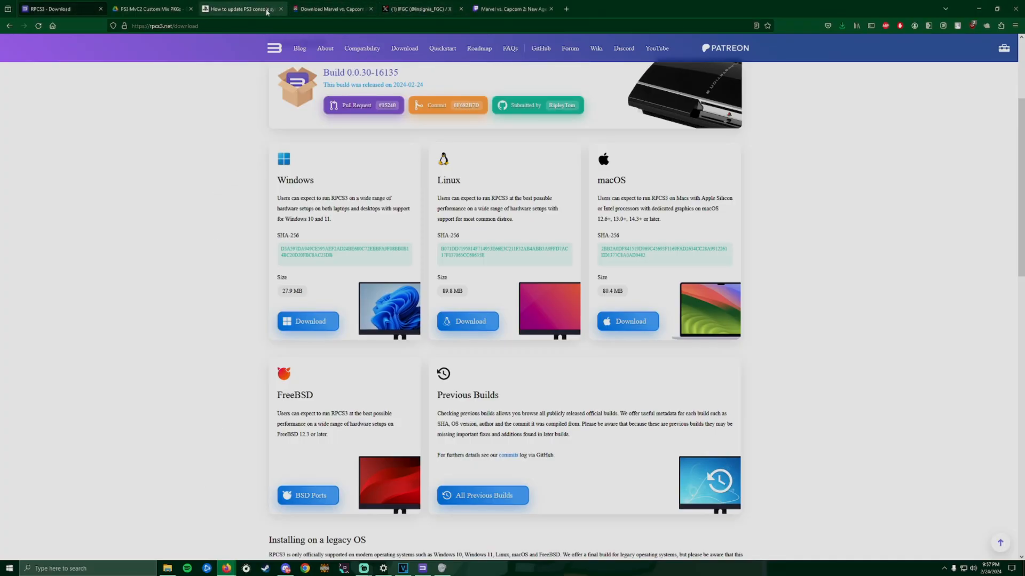
Switch the browser to RomsFun's Marvel vs. Capcom 2 download page listing the PKG files and USA unlock key.
click(333, 8)
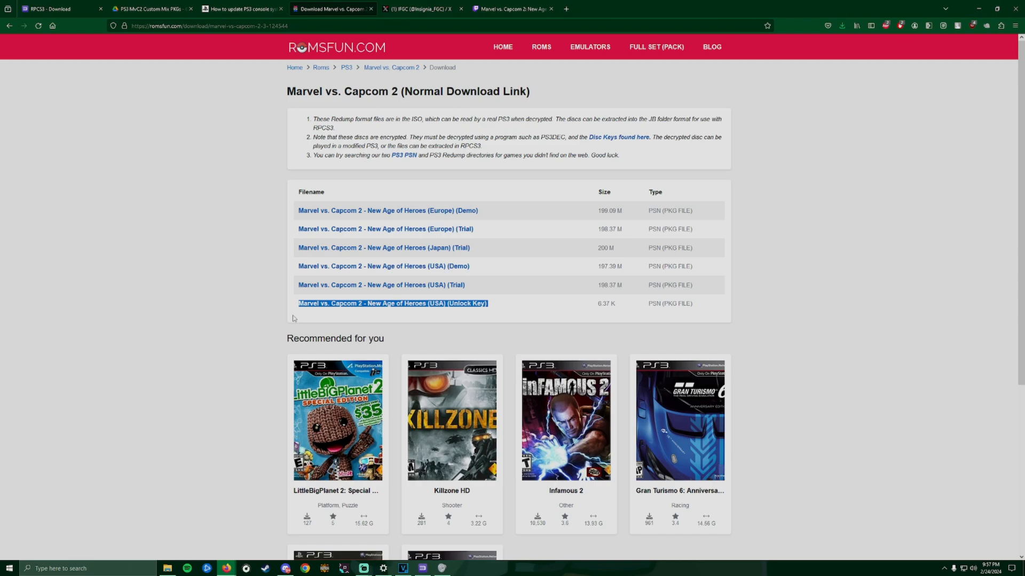
mouse_move(156, 73)
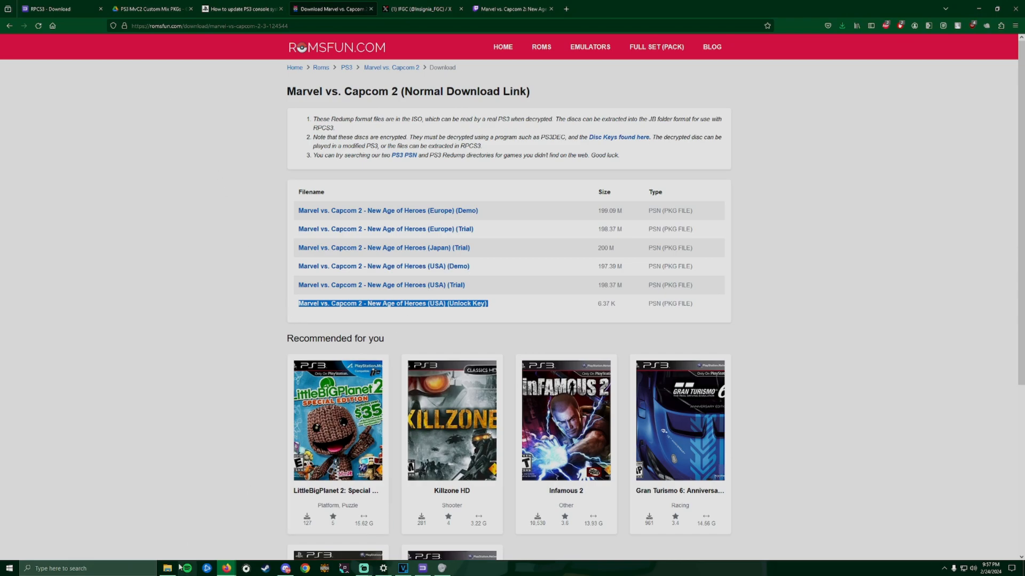
click(168, 568)
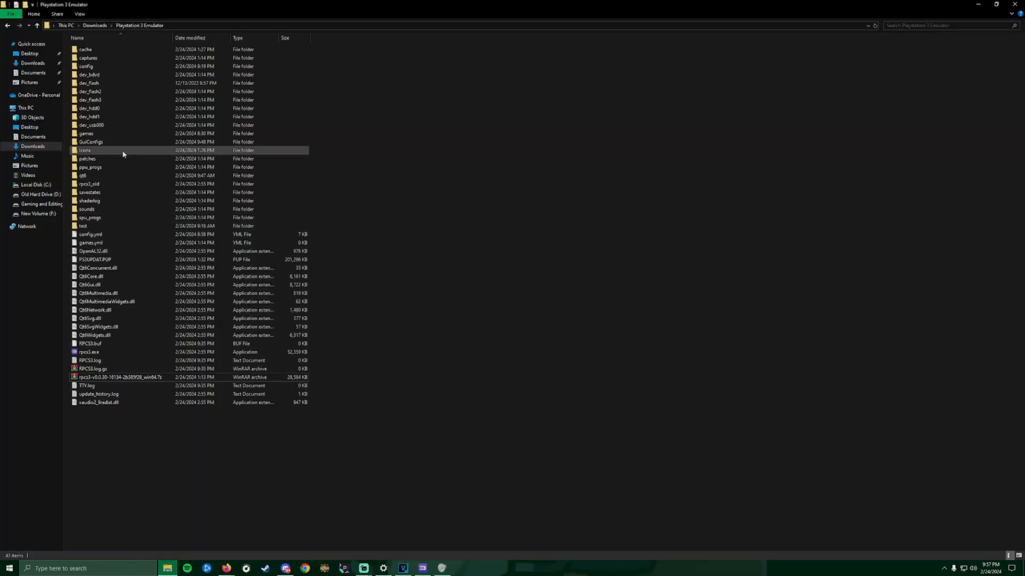
mouse_move(110, 136)
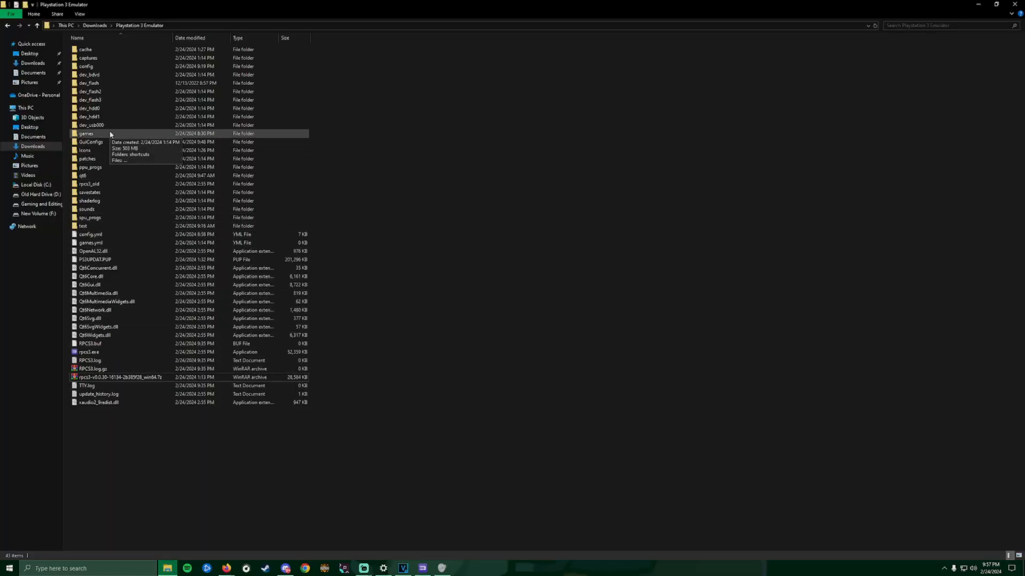
double_click(85, 134)
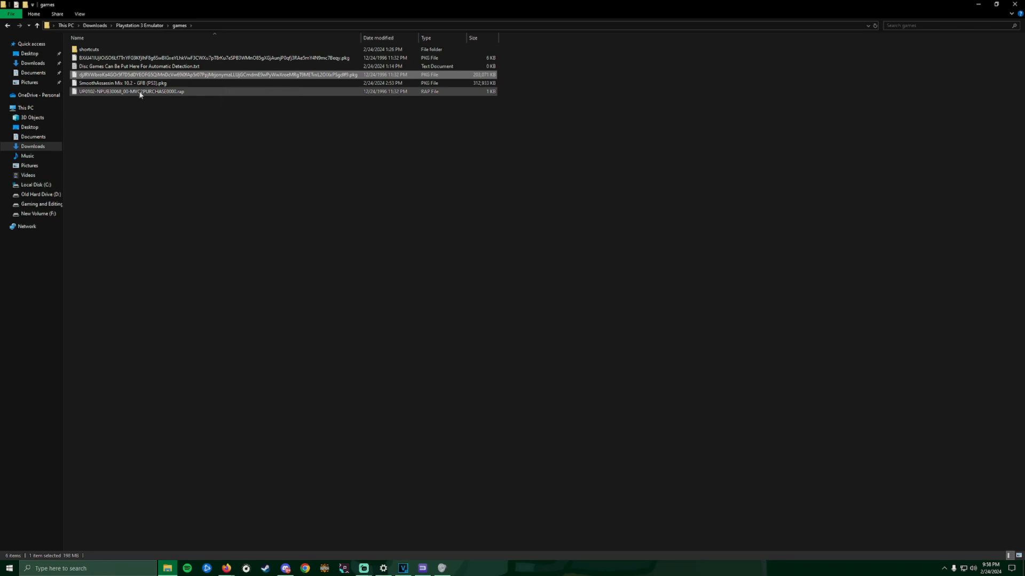
click(130, 92)
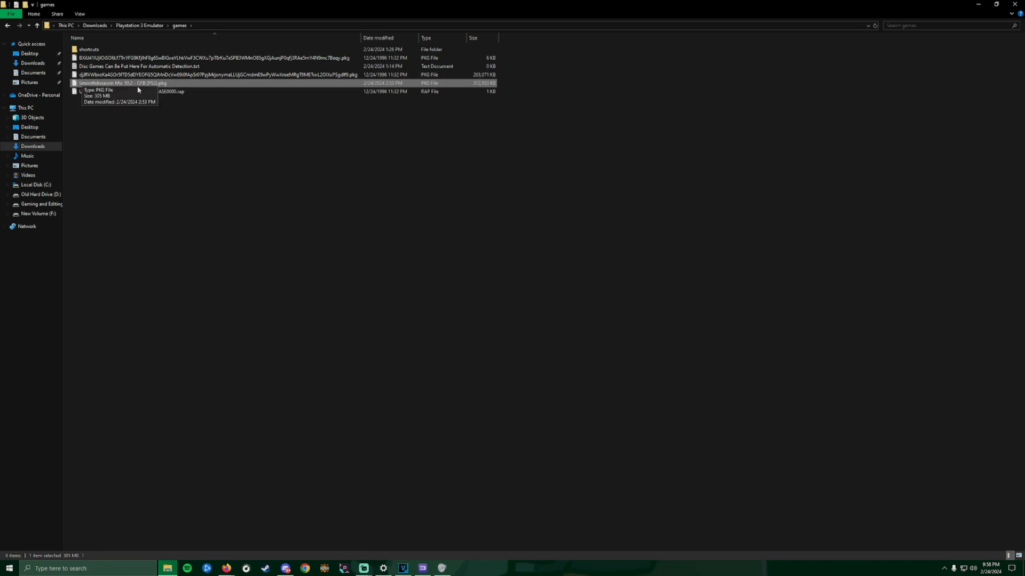
mouse_move(162, 99)
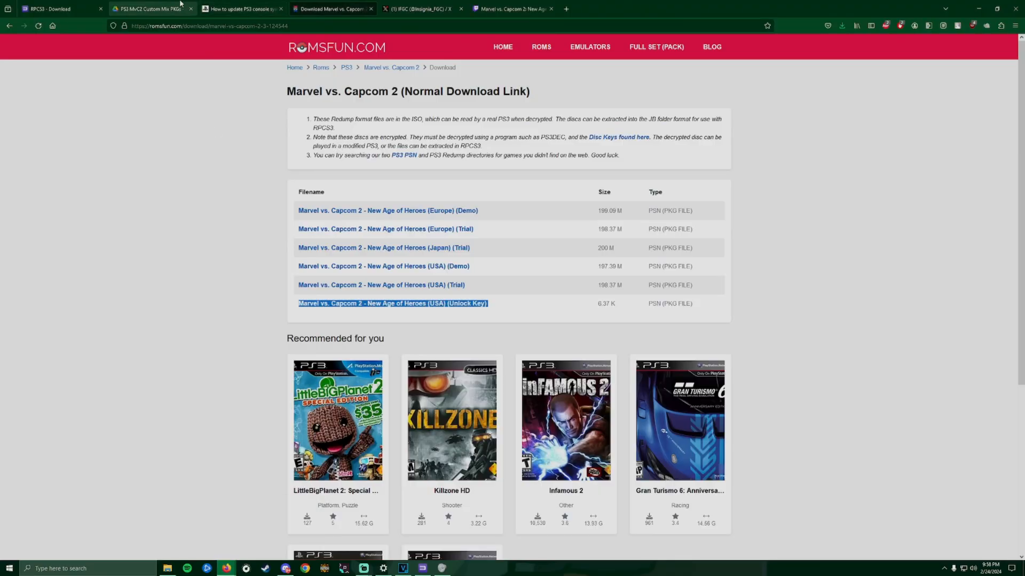
Show the shared PS3 MvC2 Custom Mix PKGs folder on Google Drive with UOP 2020 Mix v3 (PS3).pkg.
click(151, 8)
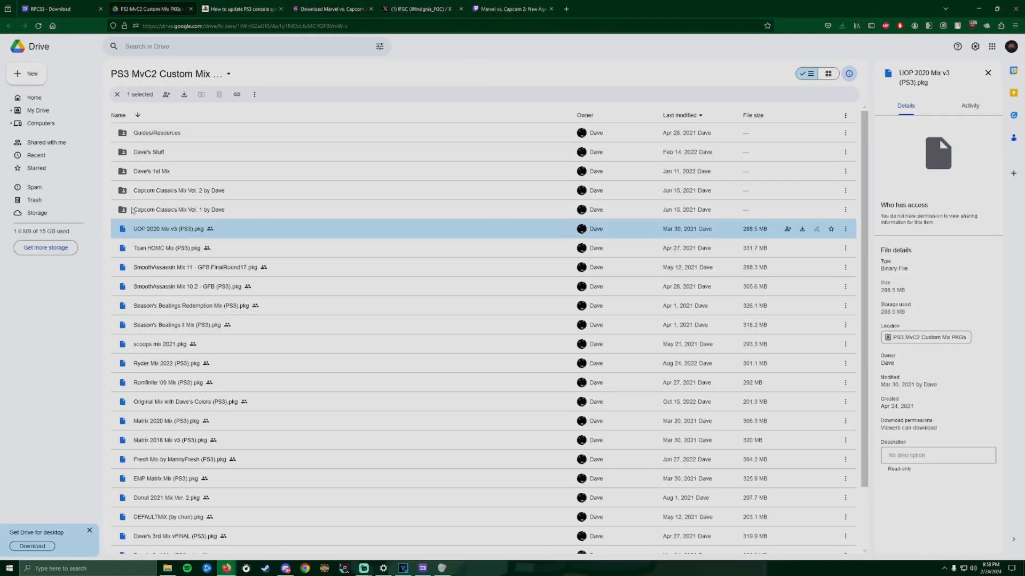
mouse_move(359, 361)
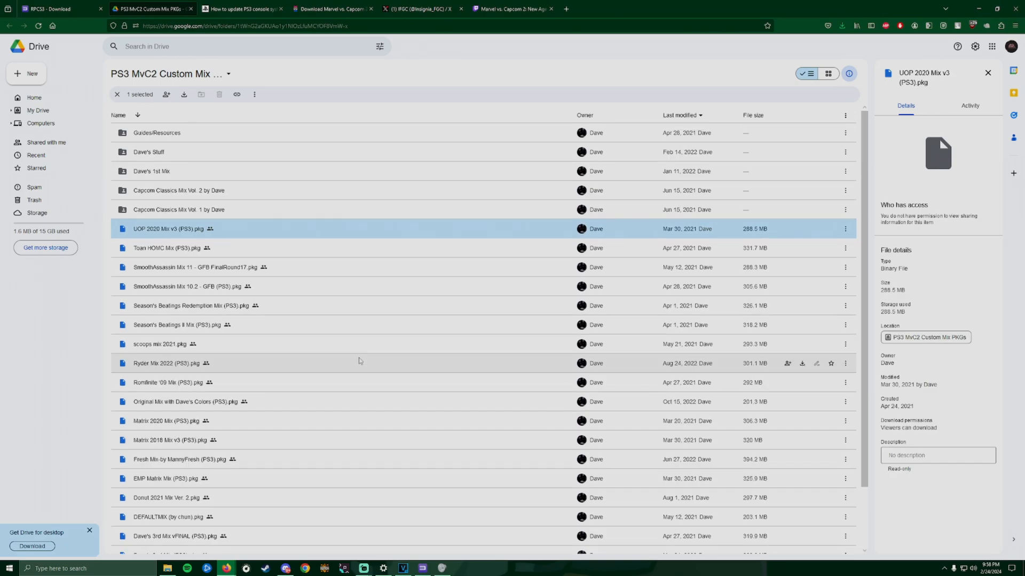
mouse_move(336, 152)
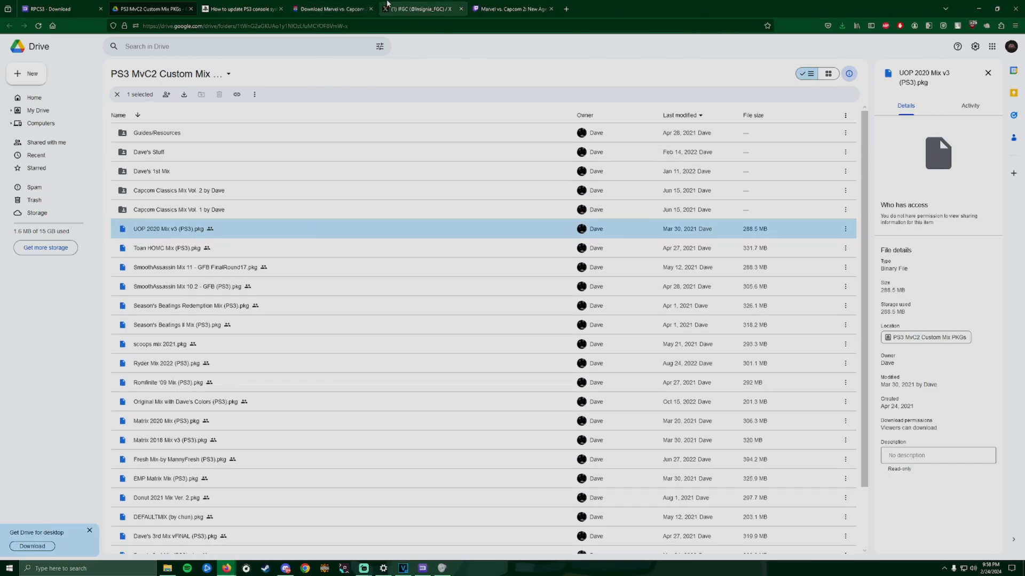
mouse_move(523, 89)
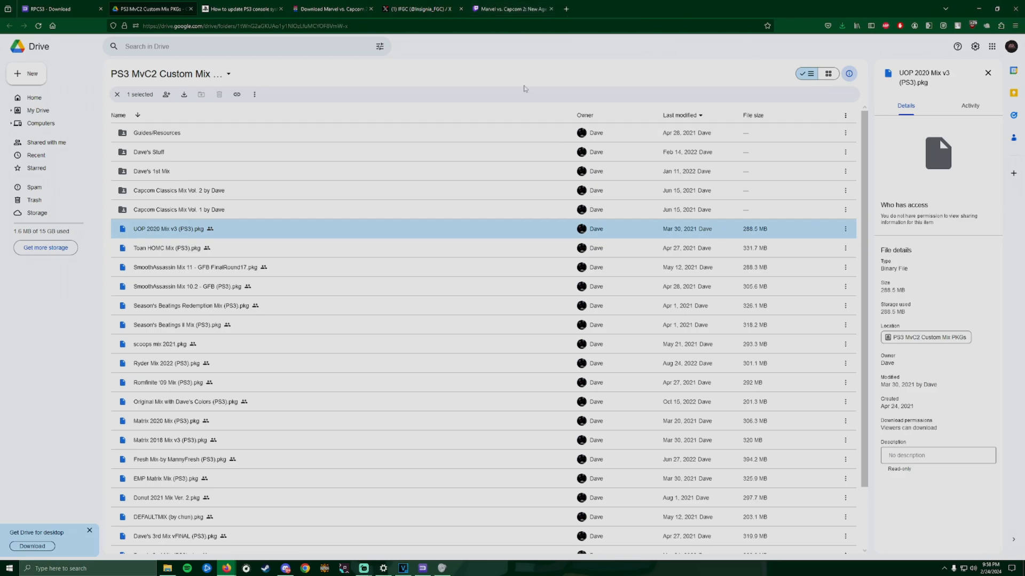
mouse_move(414, 46)
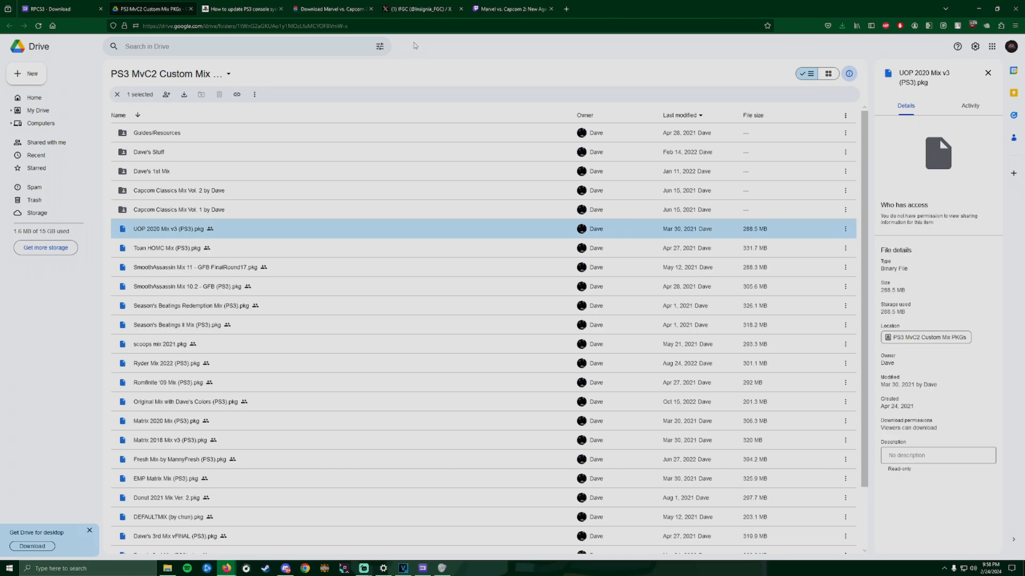
mouse_move(480, 82)
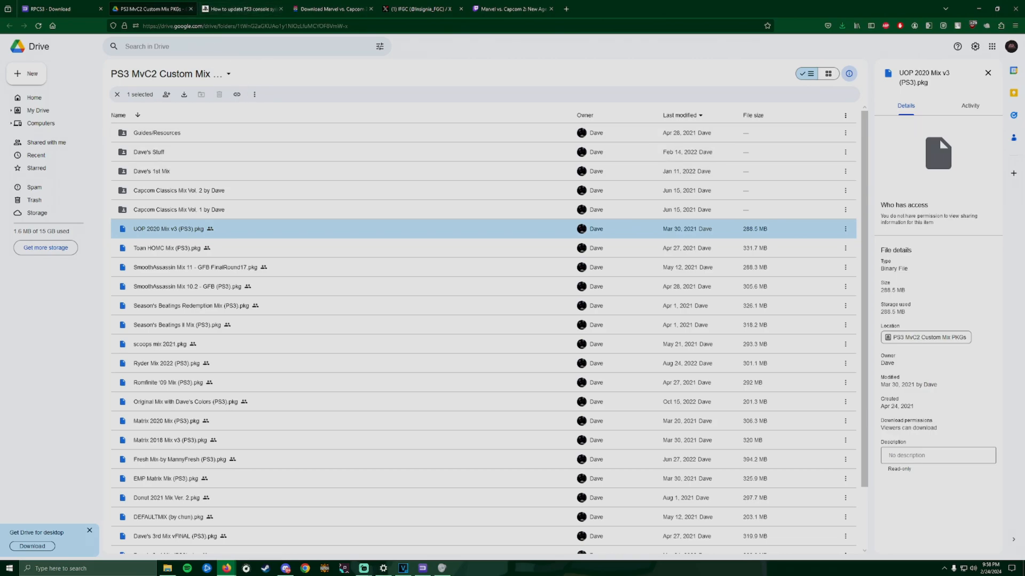
Show PlayStation Support's PS3 System Software Update 4.90 page with the reinstall download.
click(240, 9)
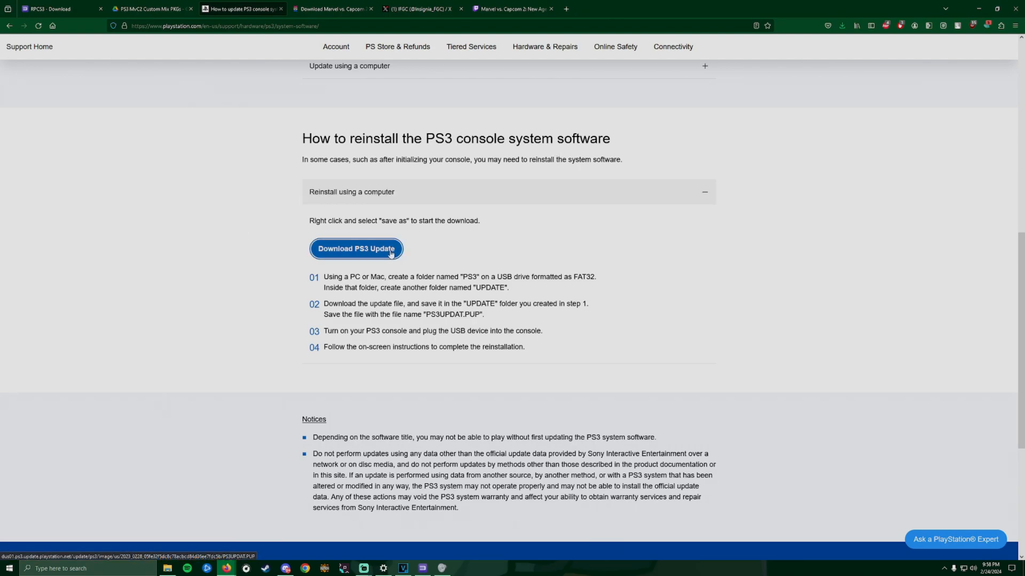
scroll(up, 3)
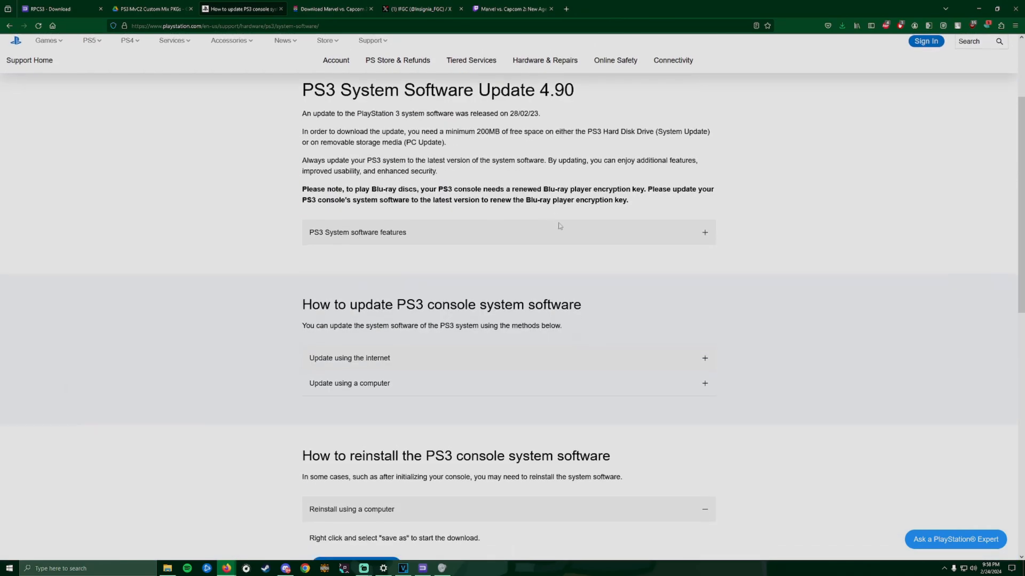
scroll(down, 3)
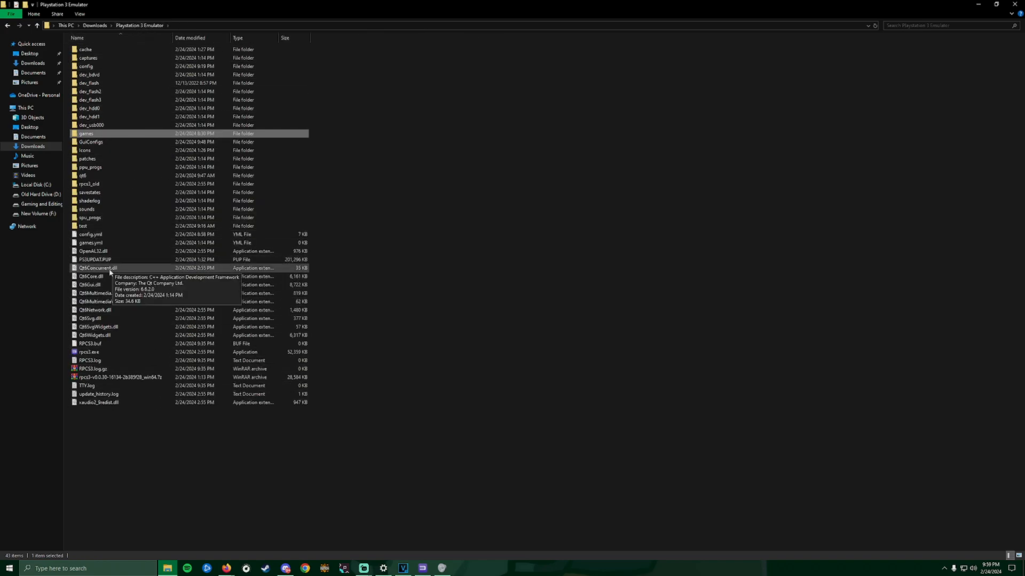
click(95, 260)
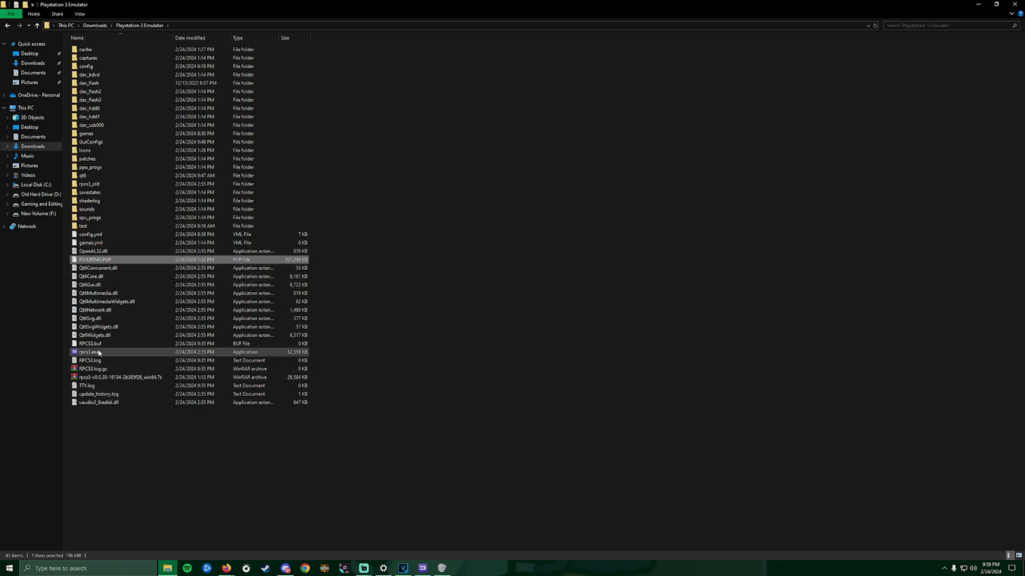
mouse_move(112, 353)
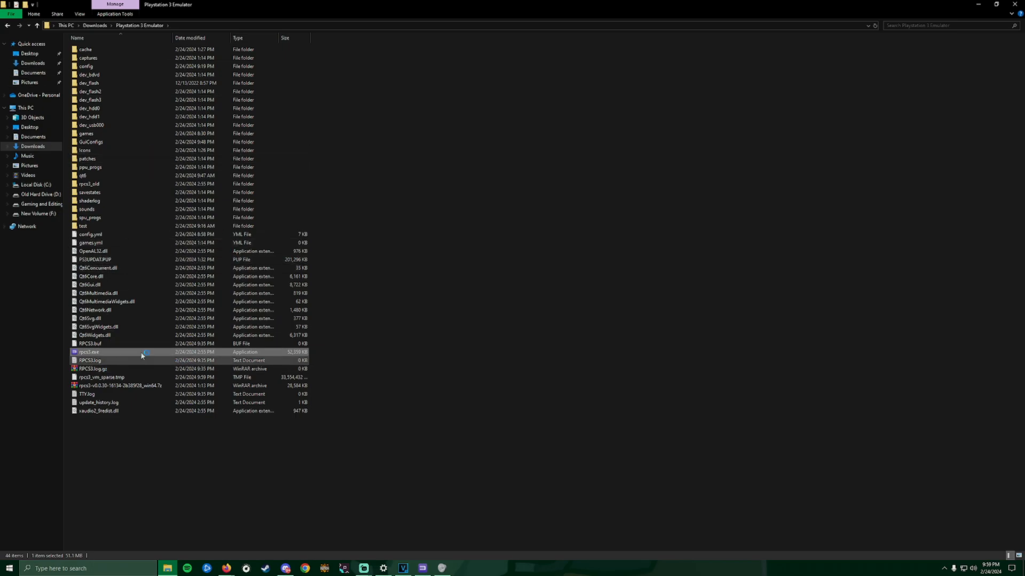
double_click(89, 352)
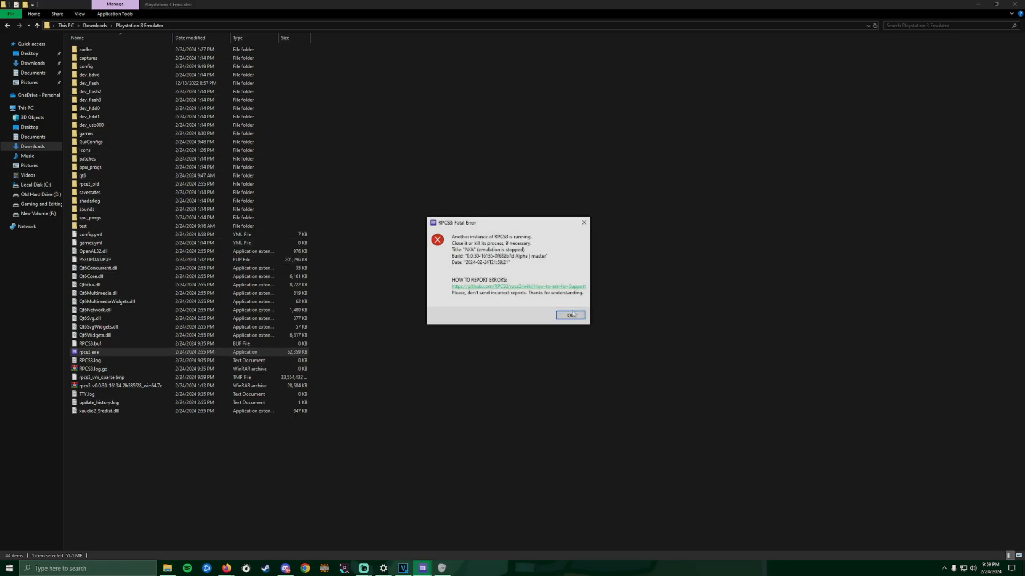
click(570, 316)
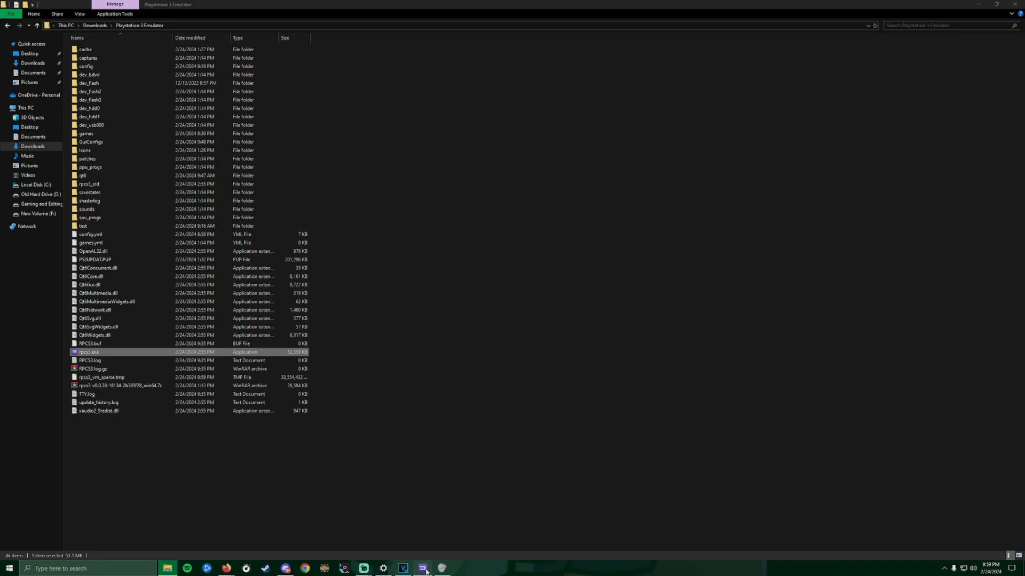
mouse_move(127, 362)
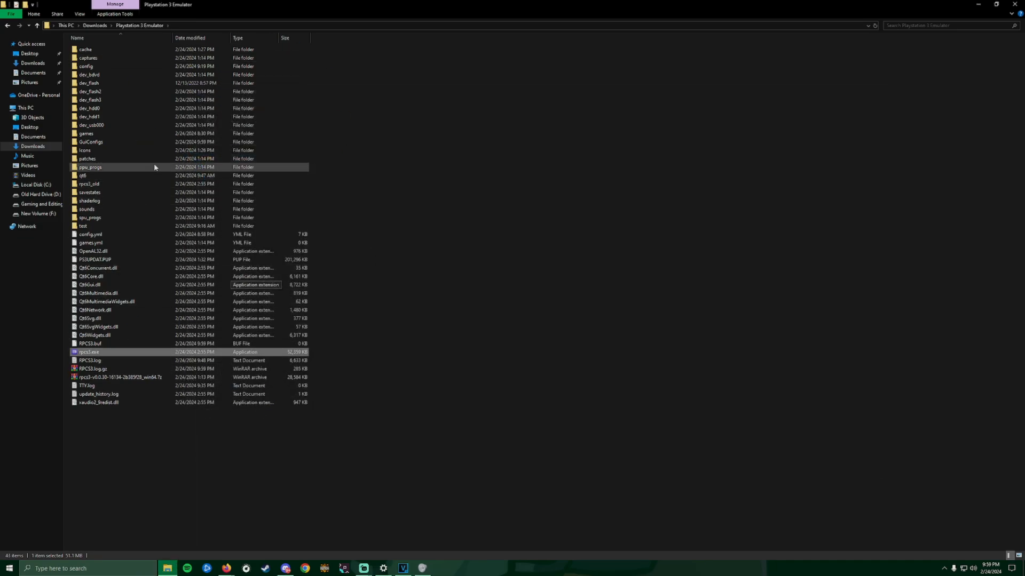
Launch rpcs3.exe and start File > Install Firmware to select PS3UPDAT.PUP.
double_click(89, 352)
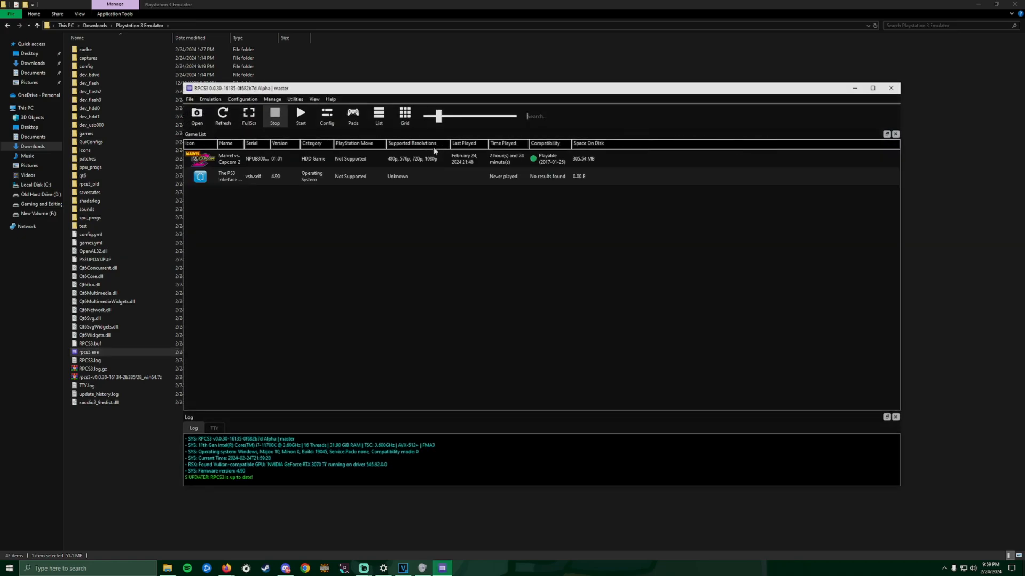
mouse_move(572, 227)
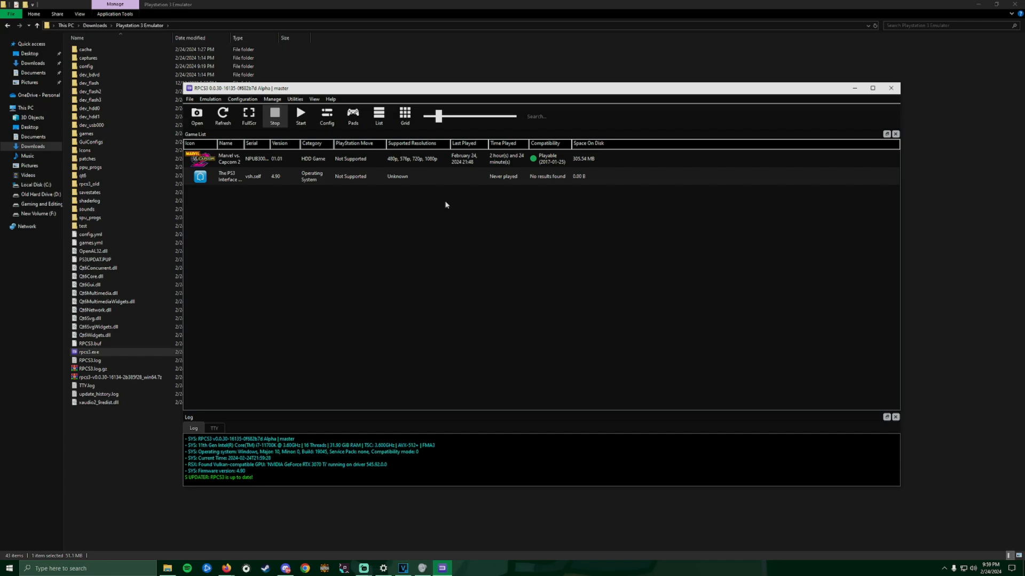
mouse_move(290, 200)
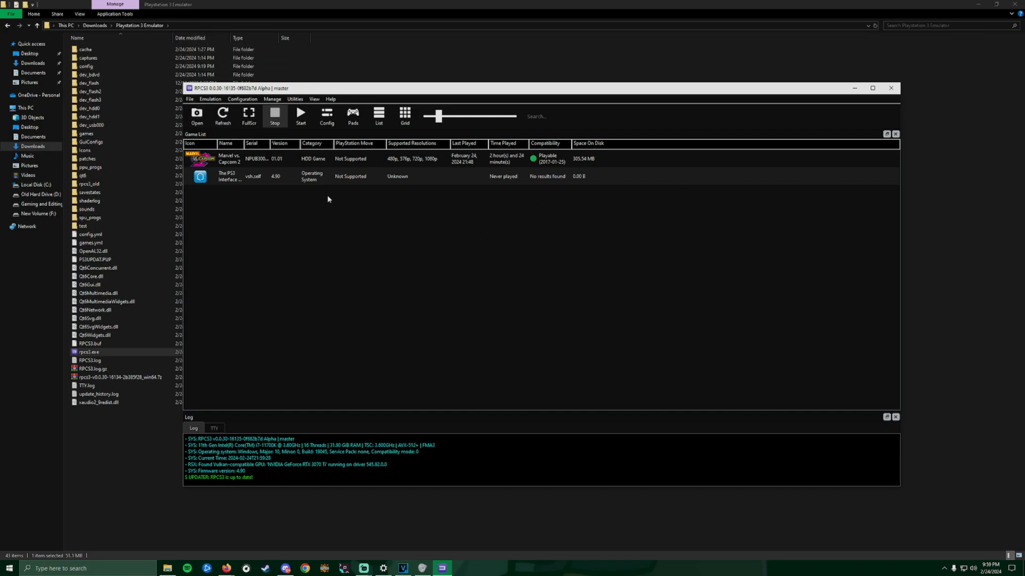
click(190, 98)
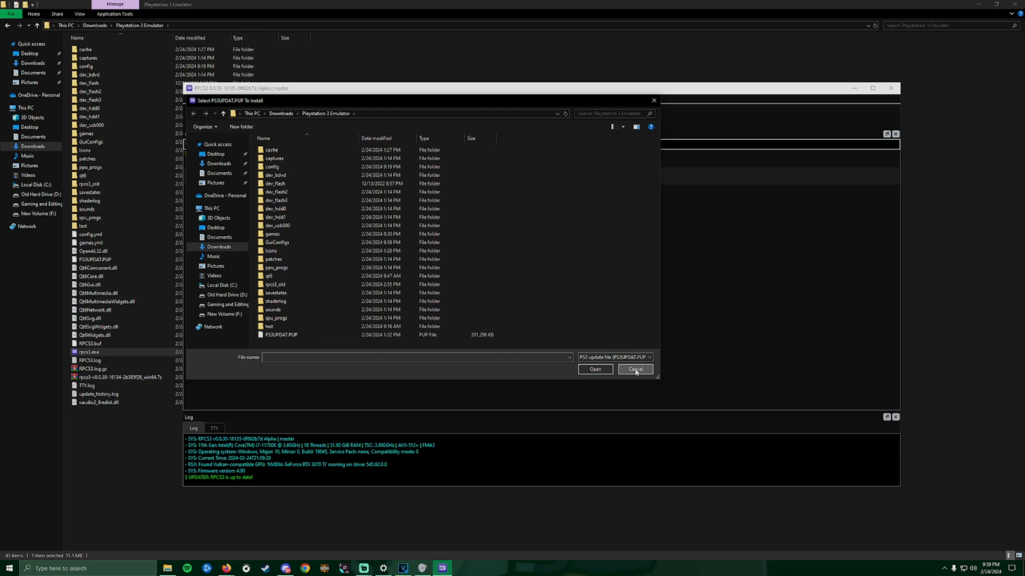
Cancel the PS3UPDAT.PUP selection dialog, returning to the game list.
click(633, 369)
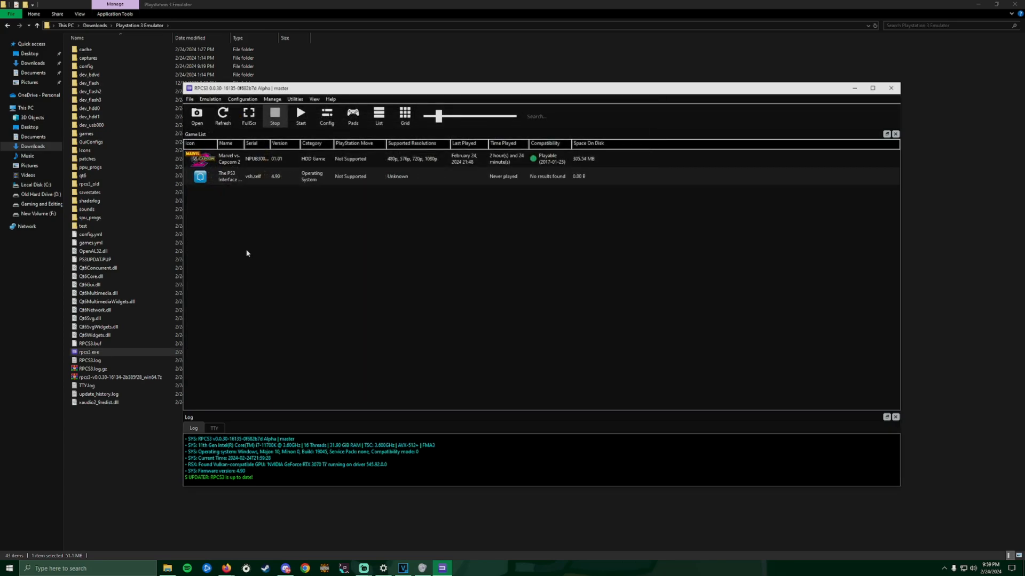
mouse_move(190, 38)
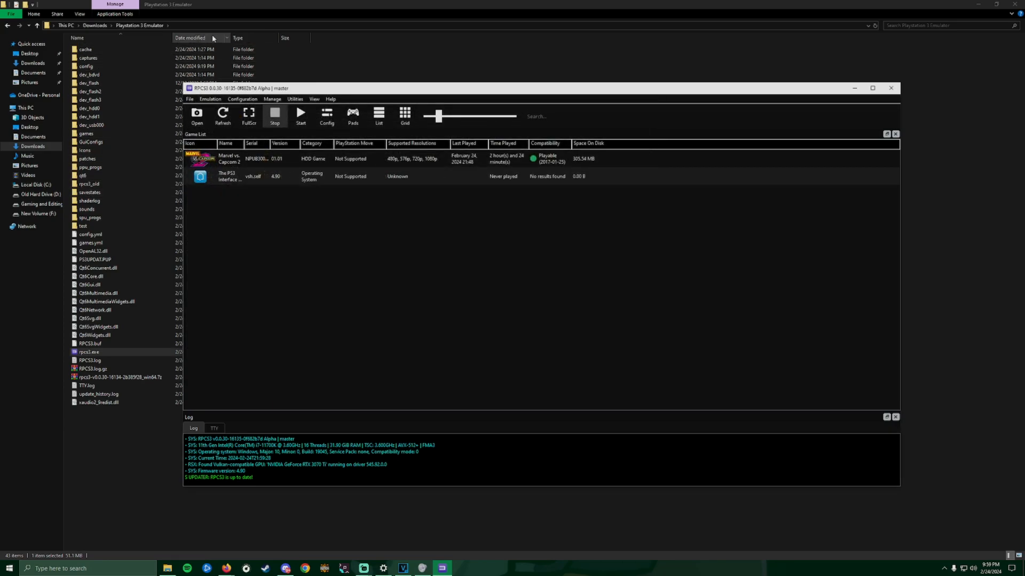
Drag the Marvel vs. Capcom 2 .pkg from the games folder into RPCS3 and install it as version 01.00.
double_click(85, 133)
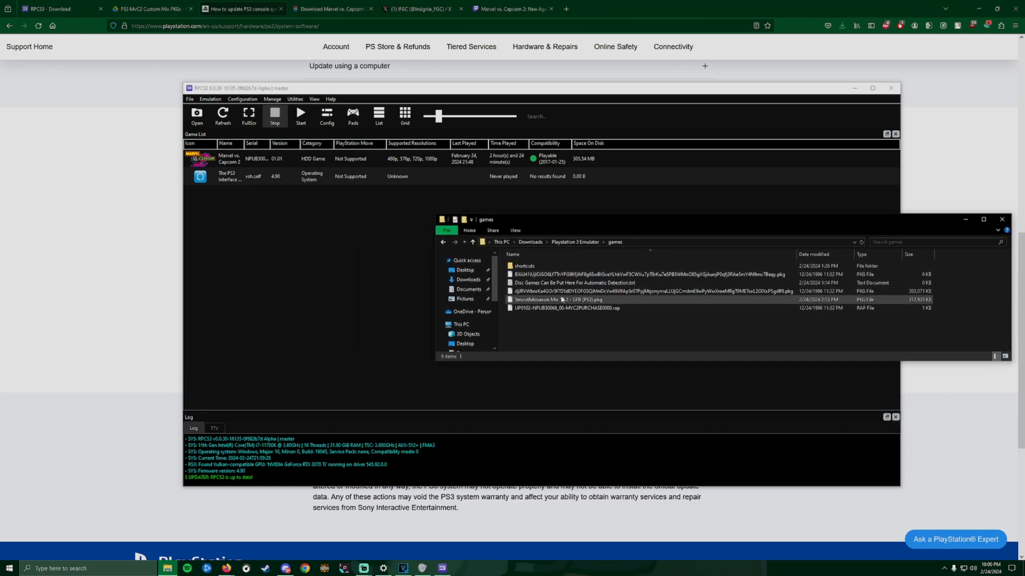
mouse_move(615, 299)
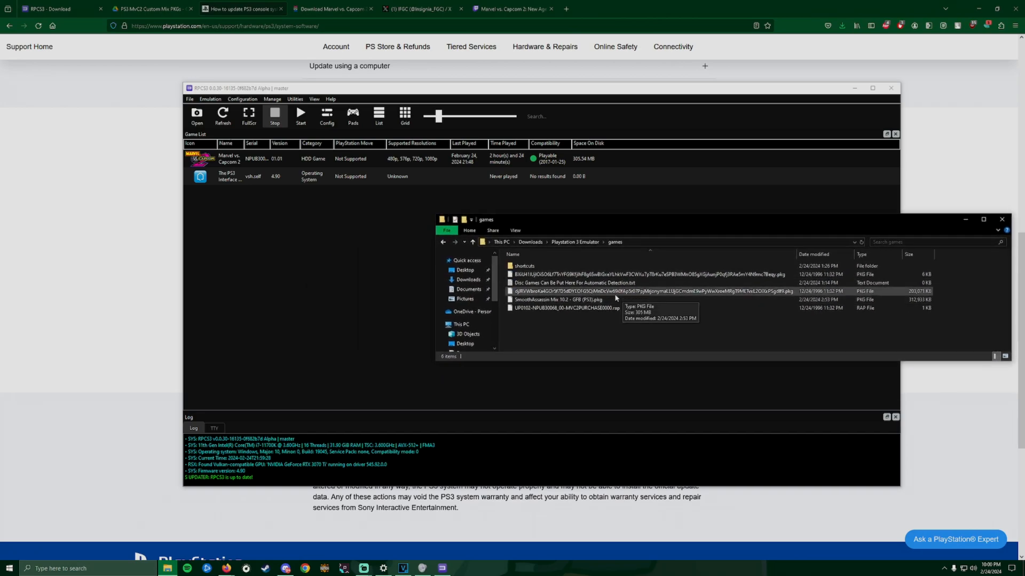
click(558, 299)
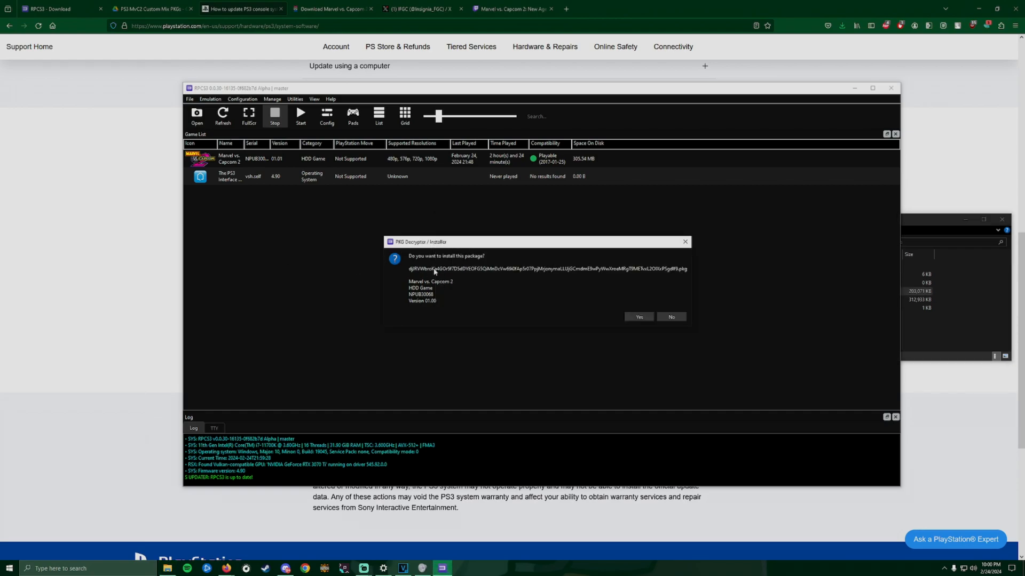
mouse_move(621, 308)
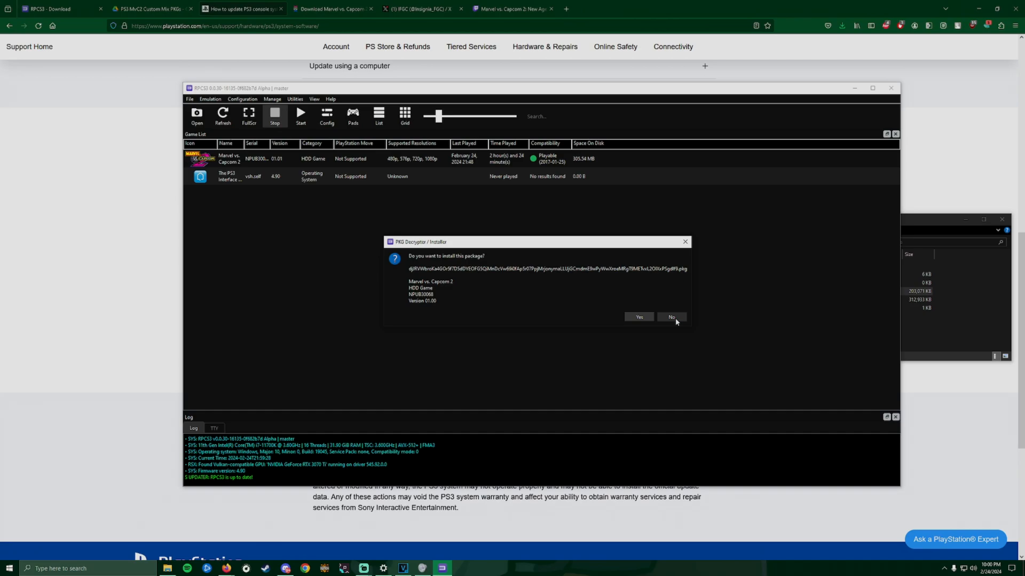
click(639, 317)
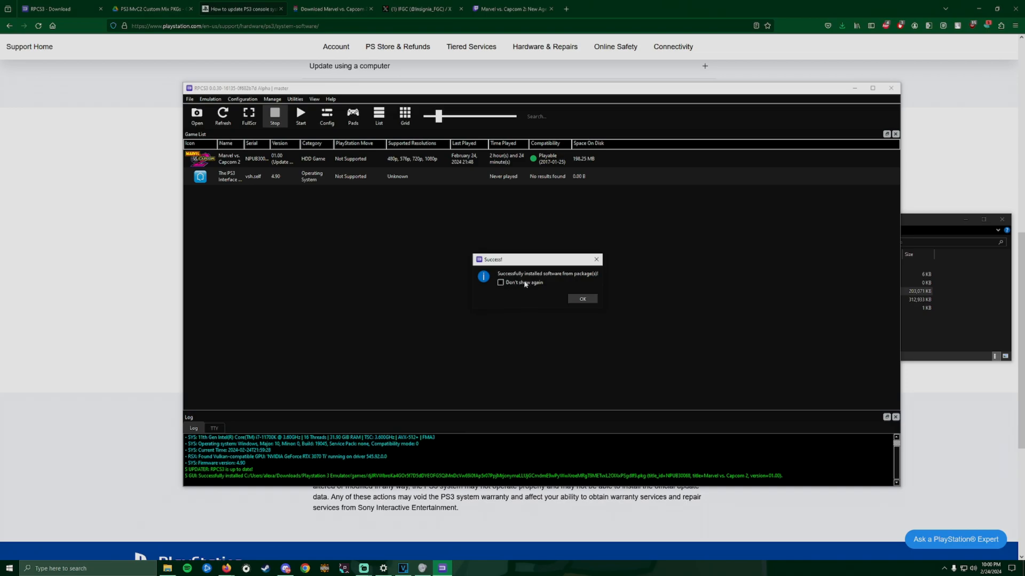
click(581, 299)
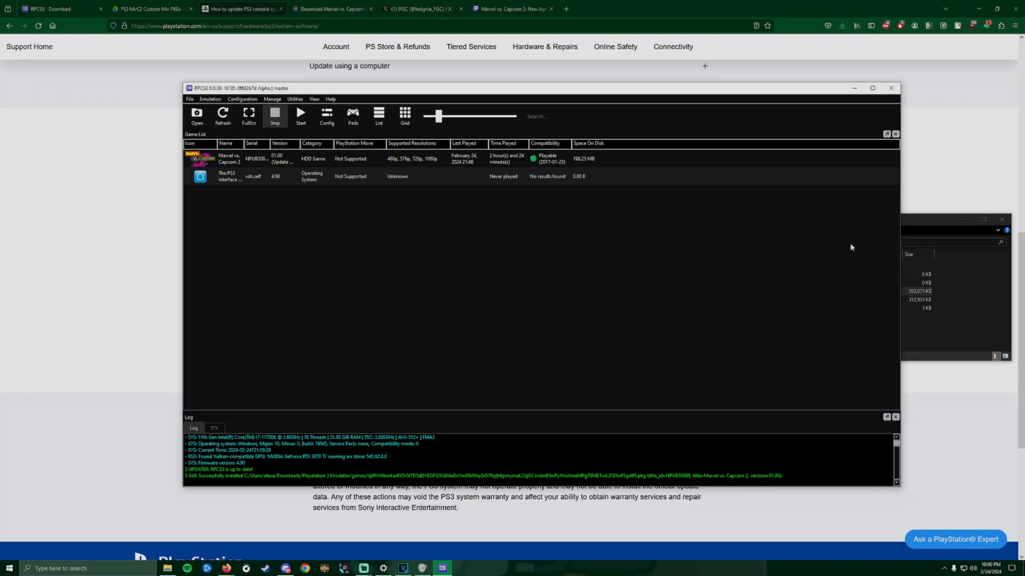
mouse_move(235, 157)
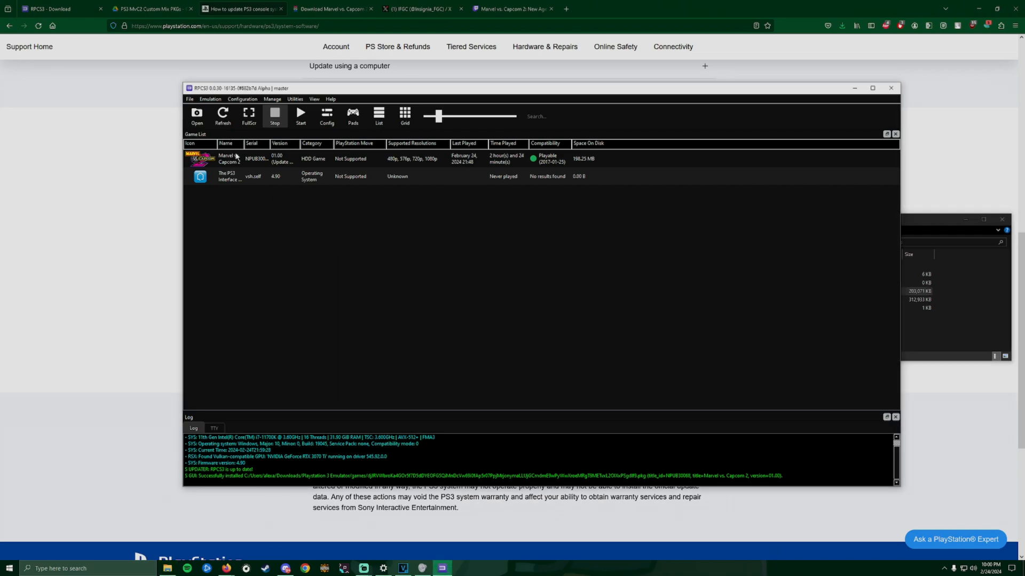
Install the UP0102-NPUB30068 .rap license file via File > Install Packages/Raps/Edats.
click(190, 98)
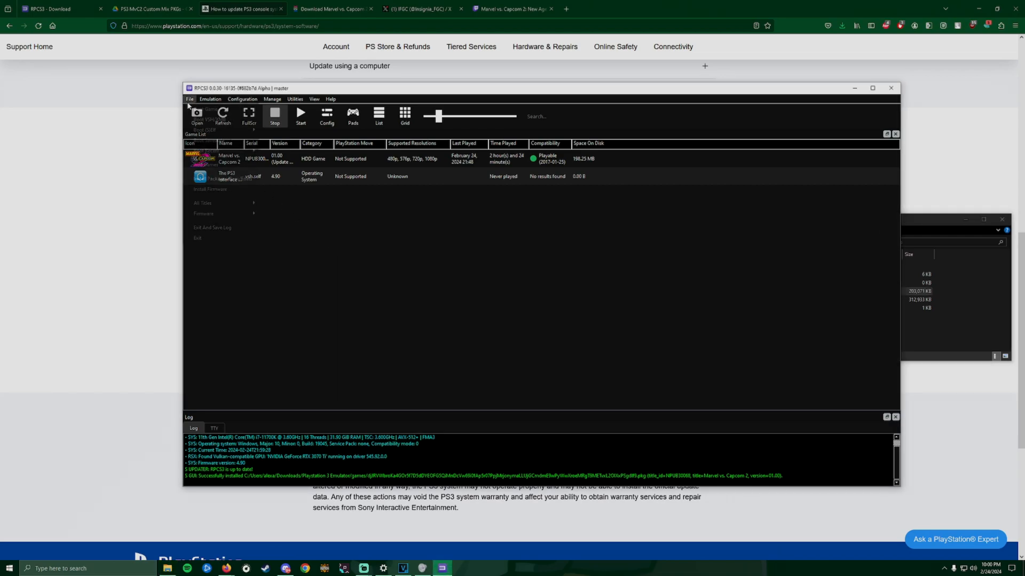
click(190, 99)
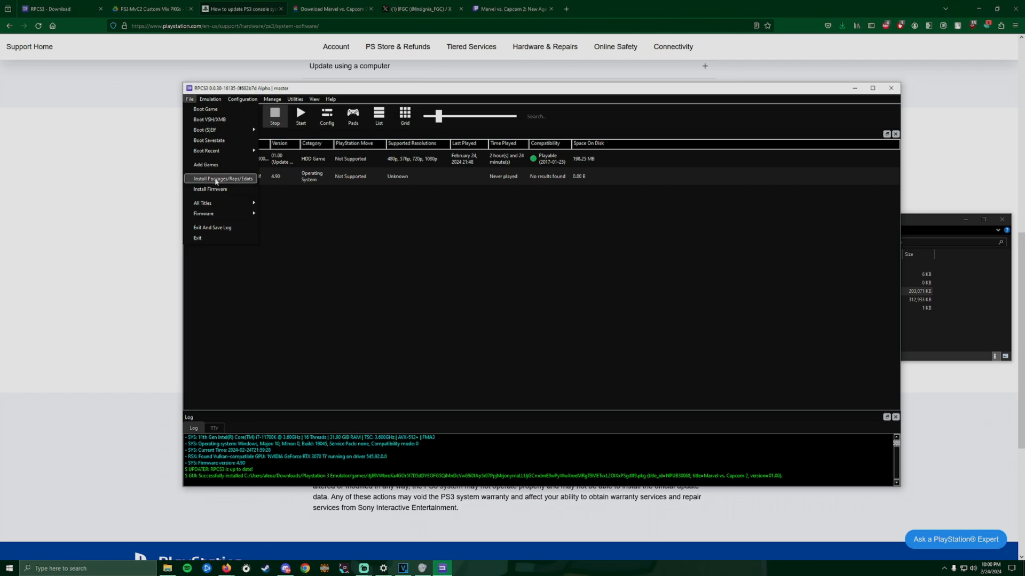
mouse_move(248, 180)
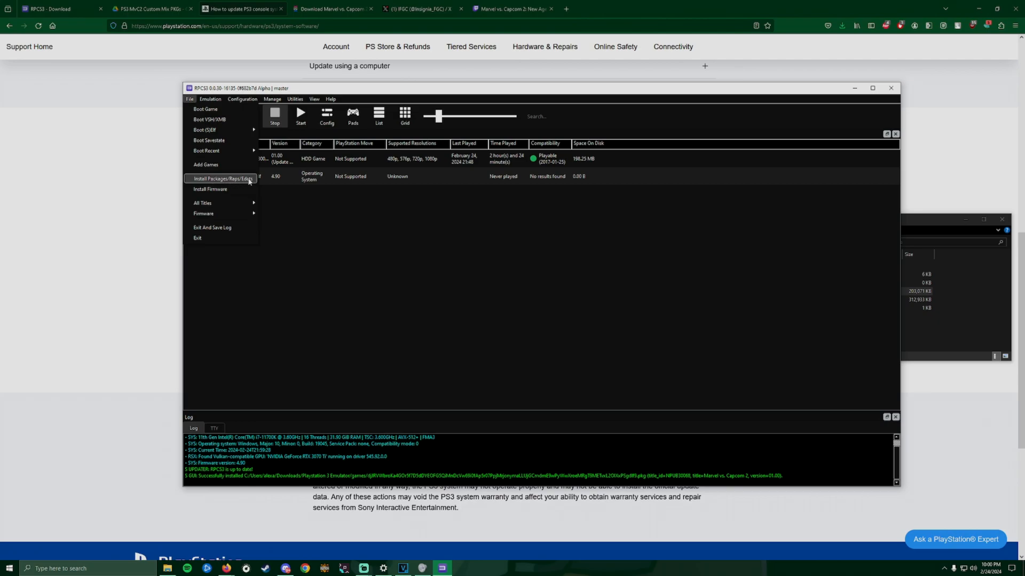
click(222, 179)
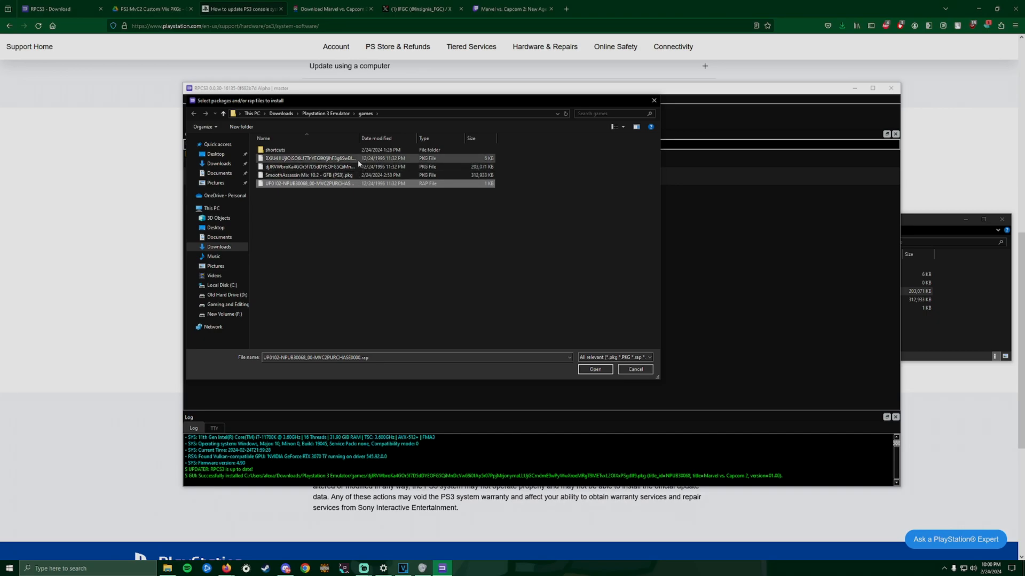
mouse_move(366, 166)
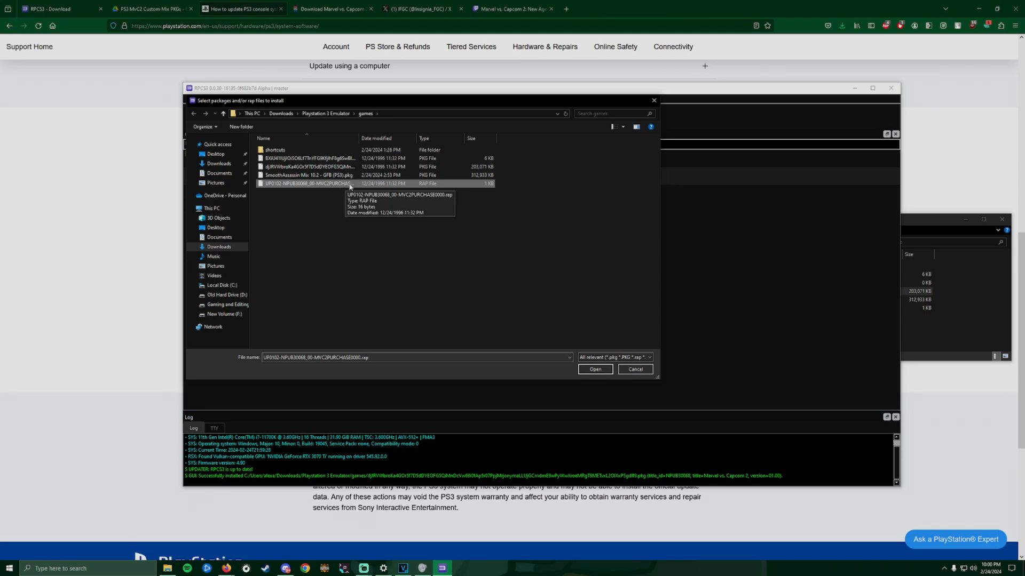
click(594, 369)
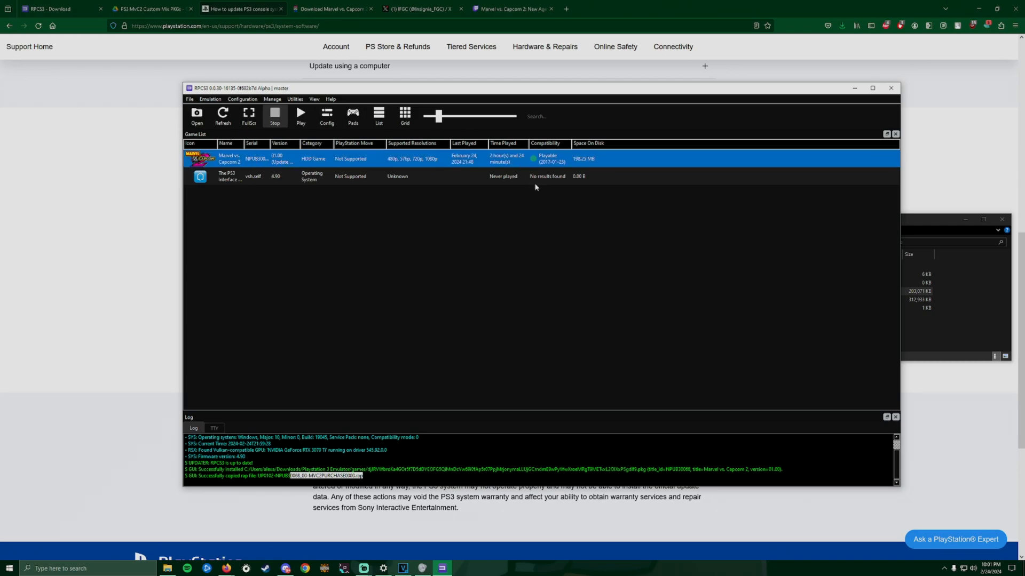
mouse_move(456, 204)
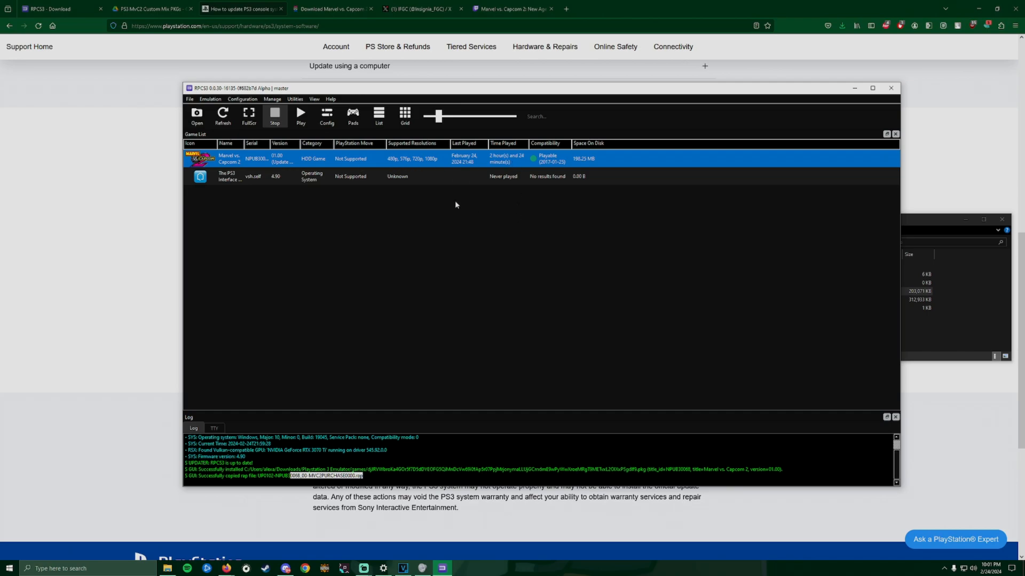
mouse_move(874, 232)
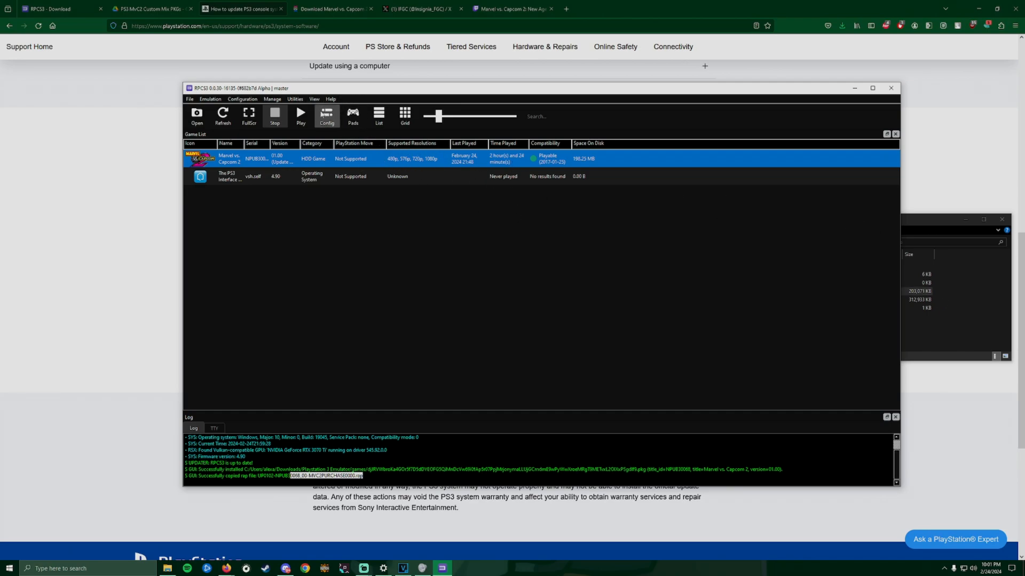
mouse_move(332, 130)
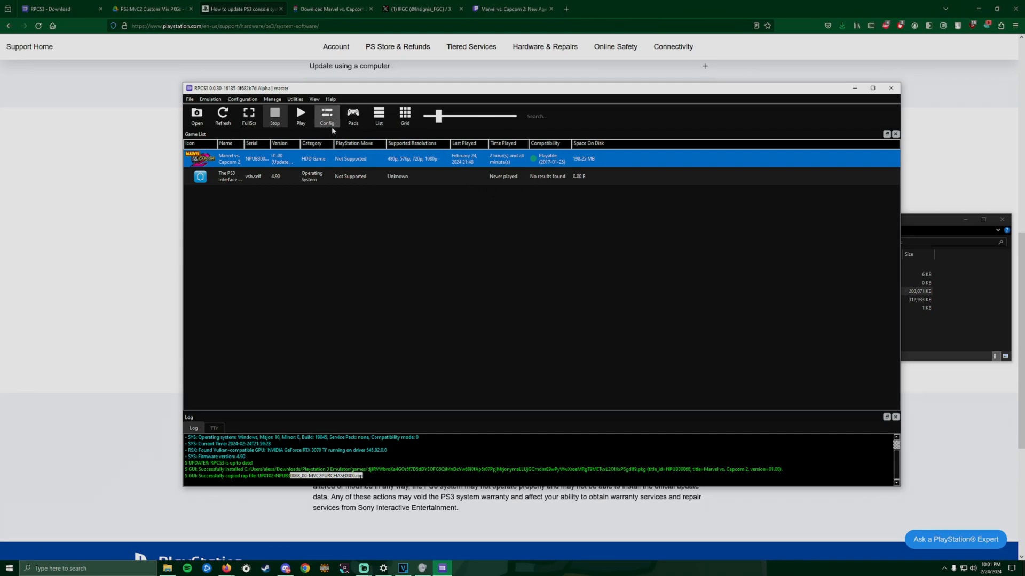
Bring up RPCS3's Settings window at the CPU tab.
click(326, 116)
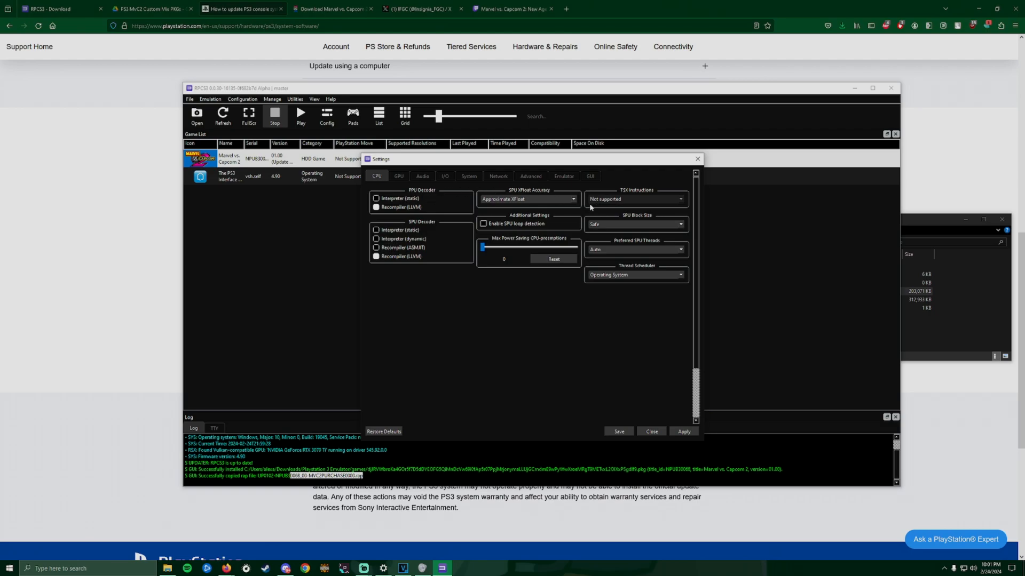
mouse_move(461, 239)
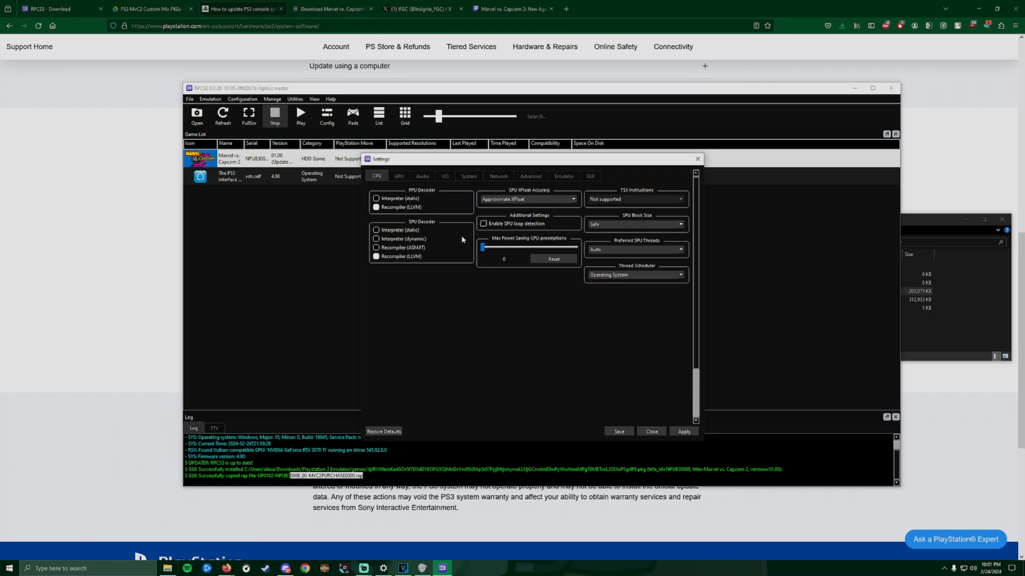
mouse_move(615, 208)
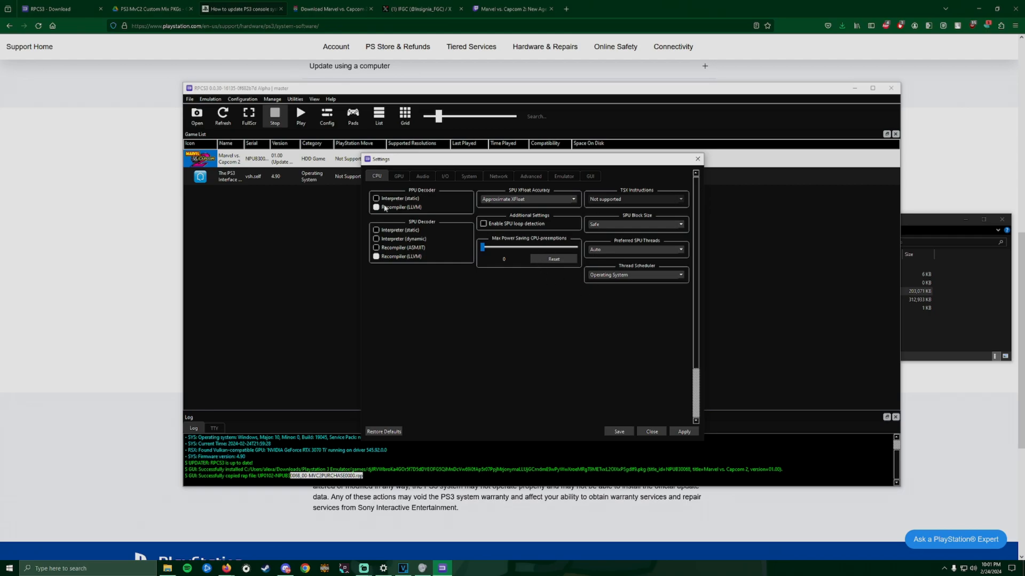
click(398, 176)
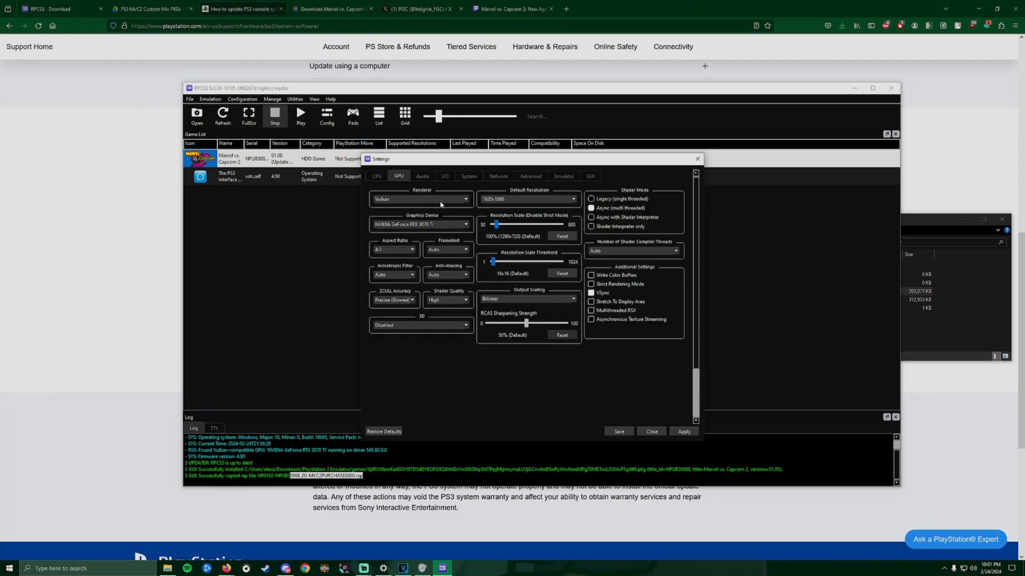
mouse_move(407, 205)
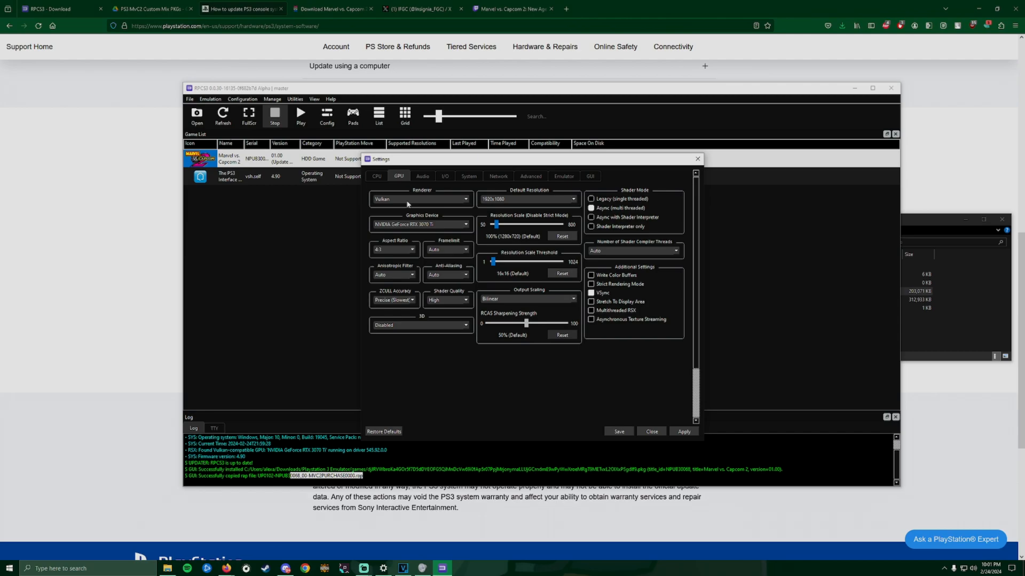
click(419, 199)
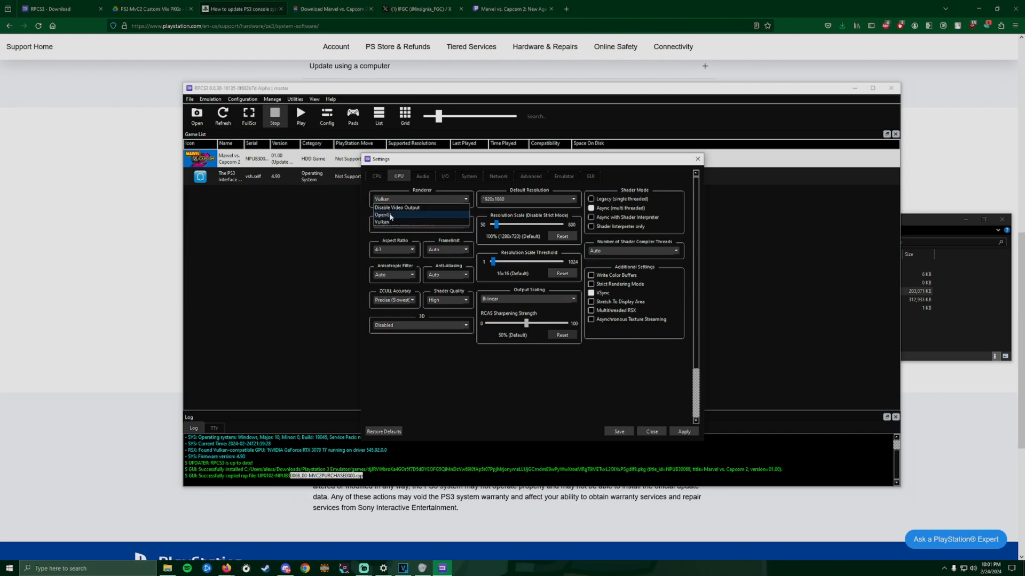
mouse_move(397, 218)
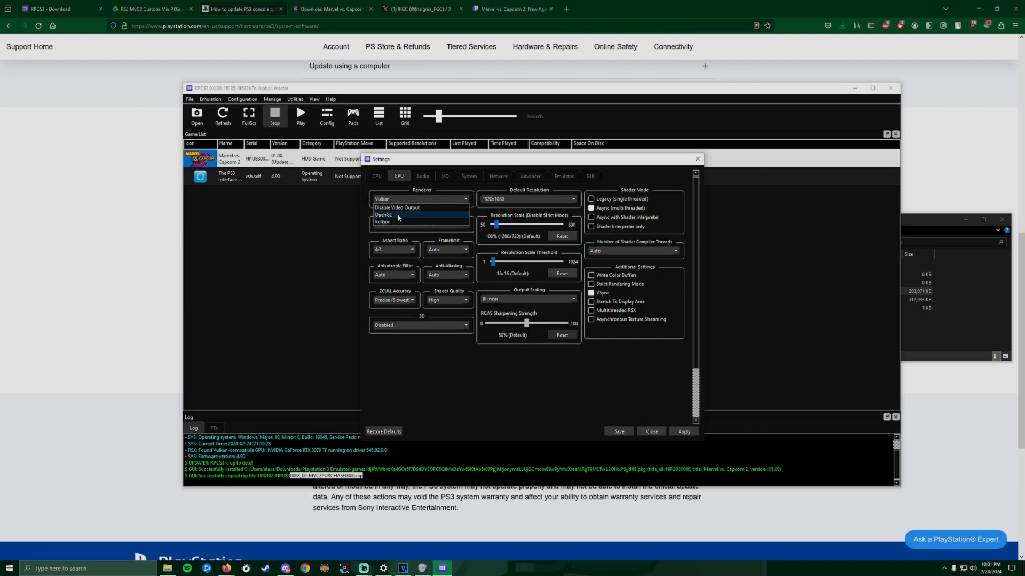
mouse_move(404, 210)
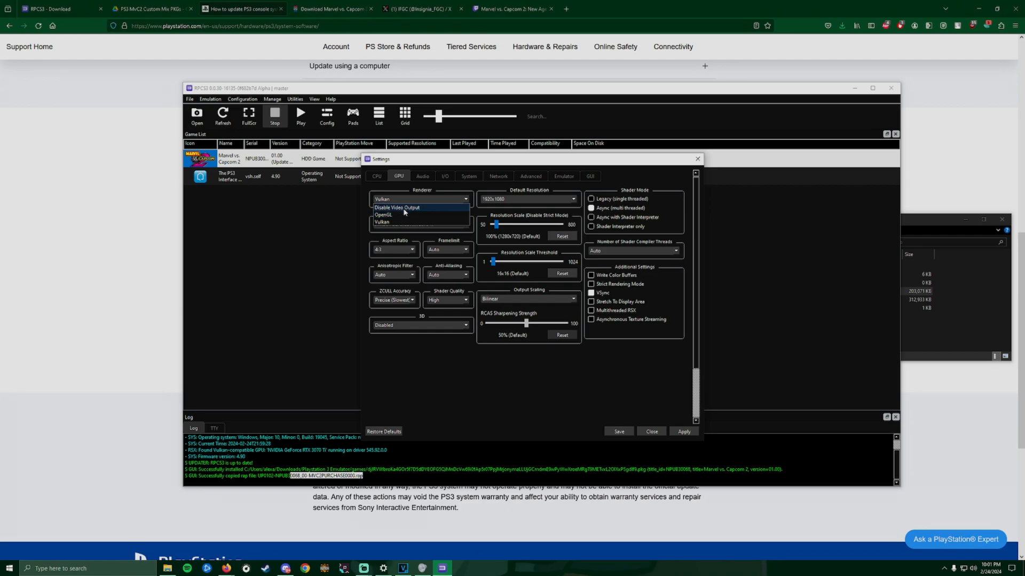
mouse_move(404, 222)
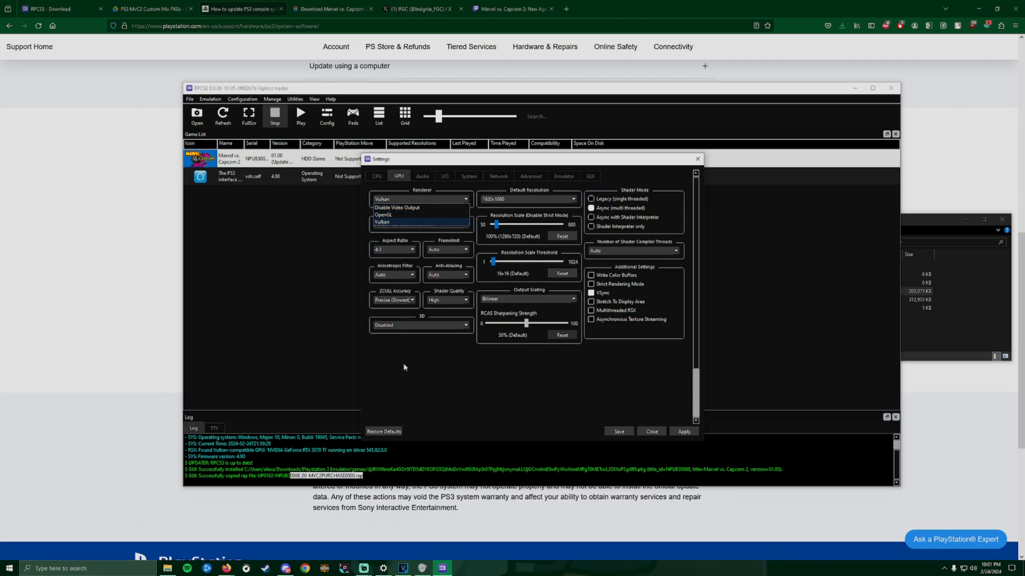
click(393, 249)
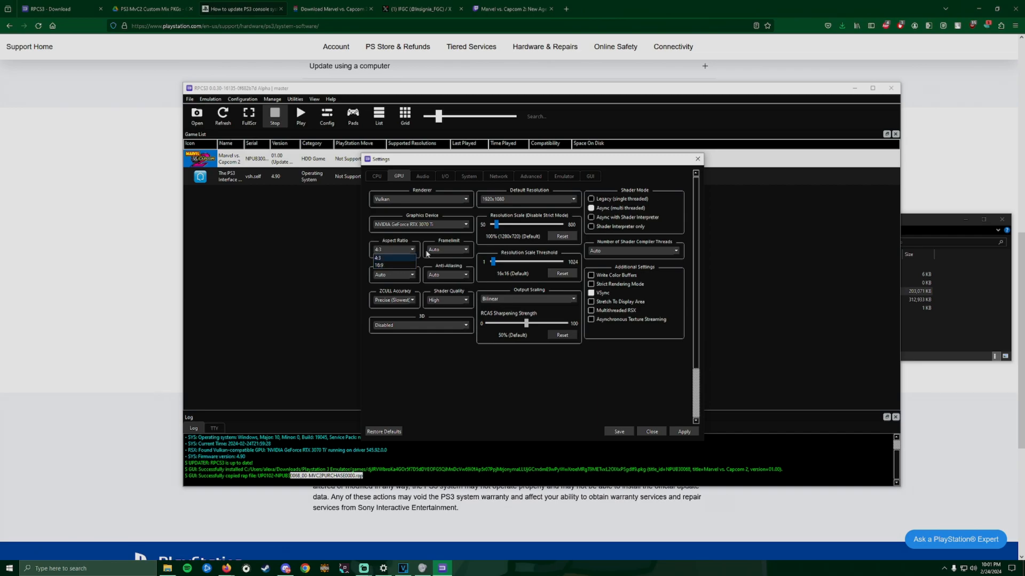
click(394, 249)
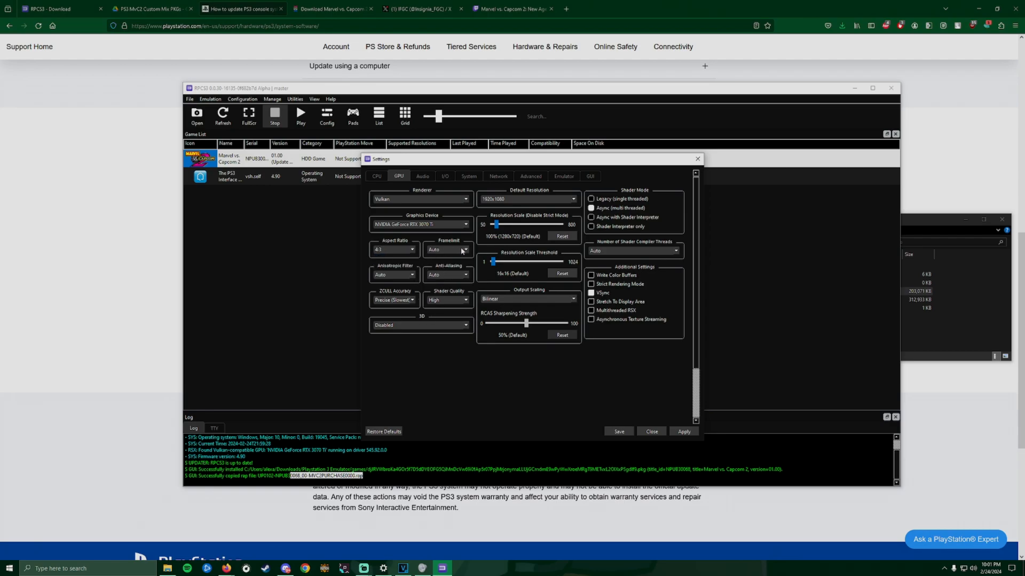
mouse_move(434, 277)
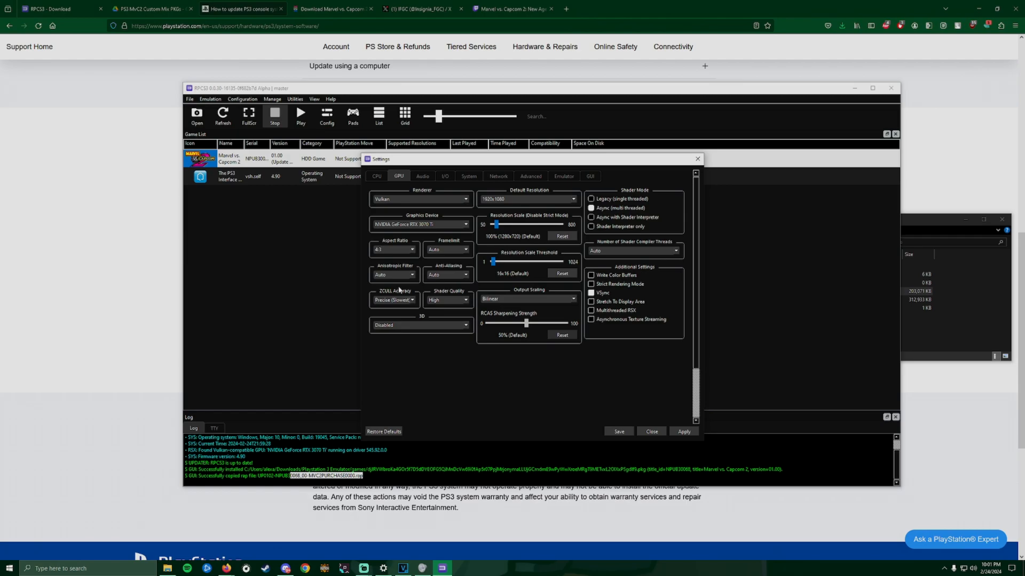
mouse_move(537, 155)
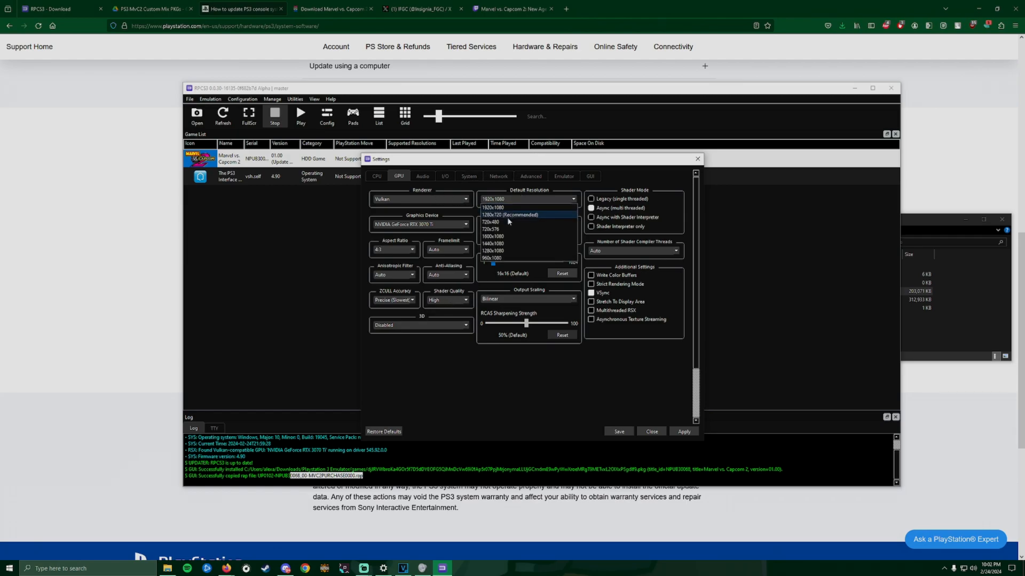
mouse_move(500, 208)
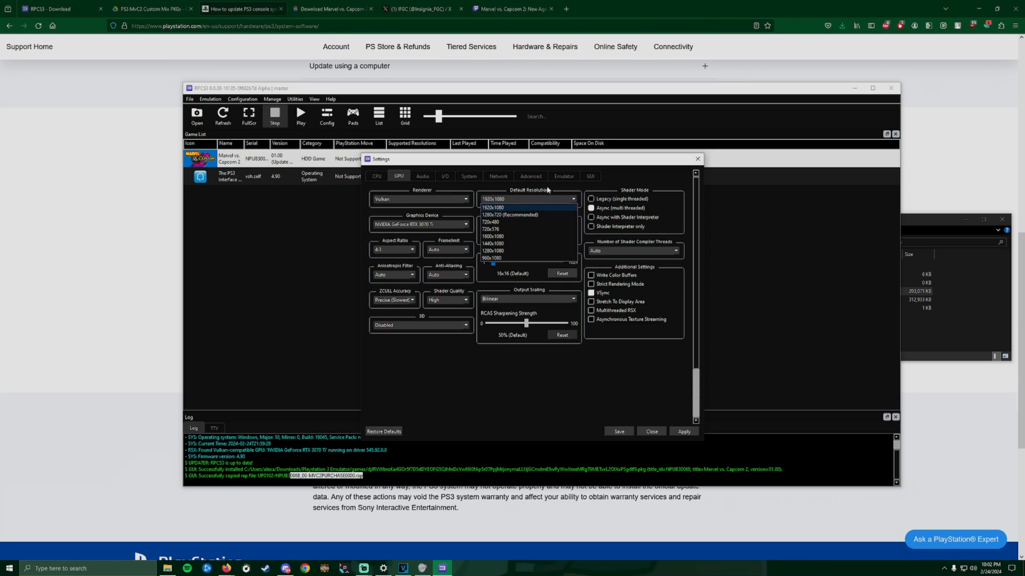
click(493, 208)
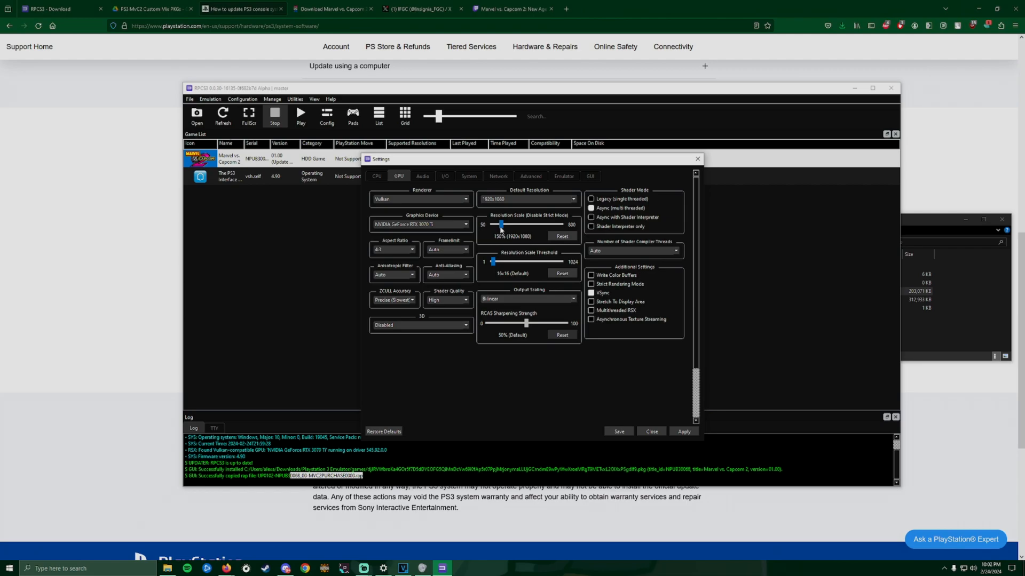
mouse_move(525, 264)
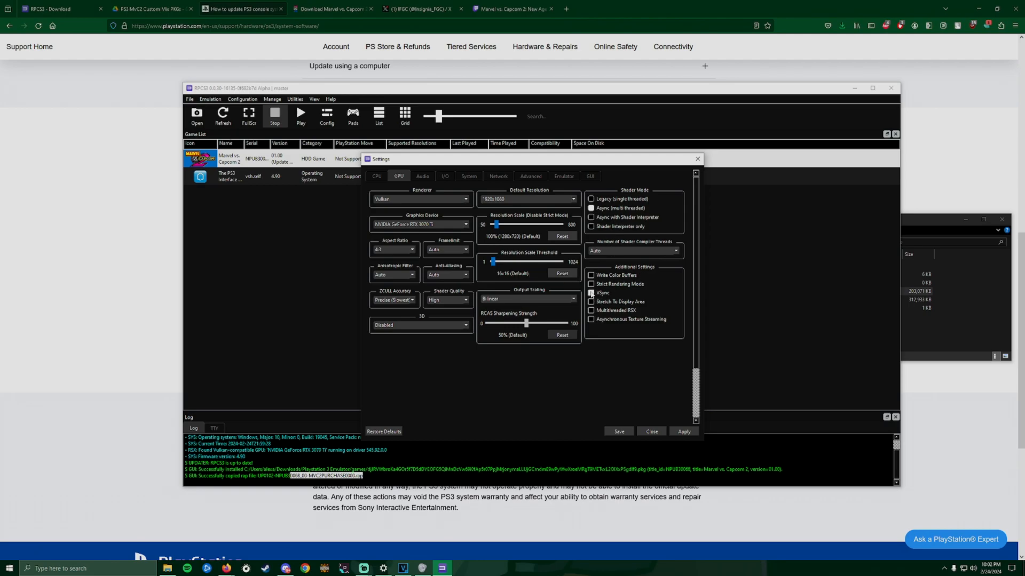
click(591, 292)
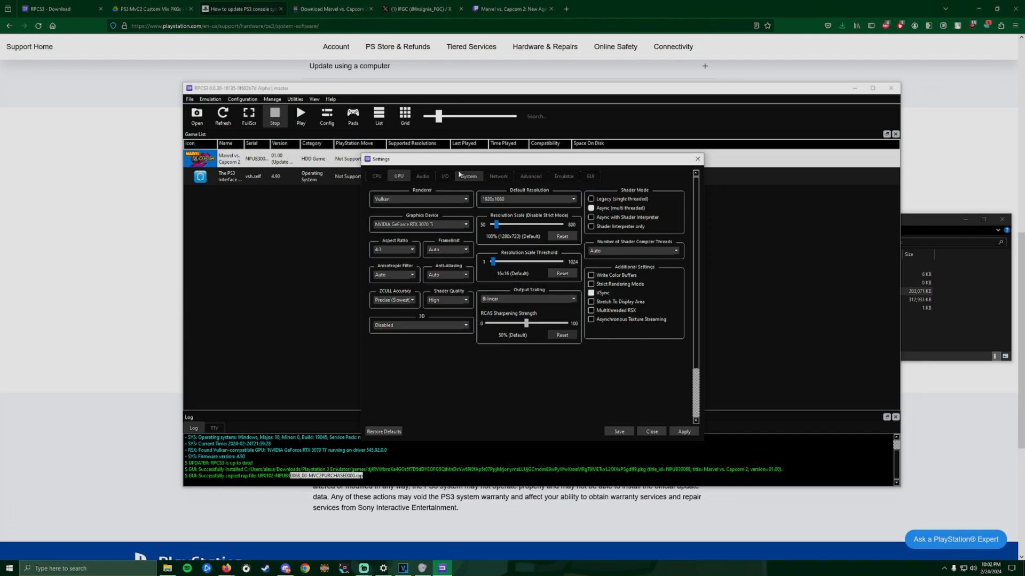
Set Network Status to Connected and PSN Status to RPCN, then save the settings.
click(445, 176)
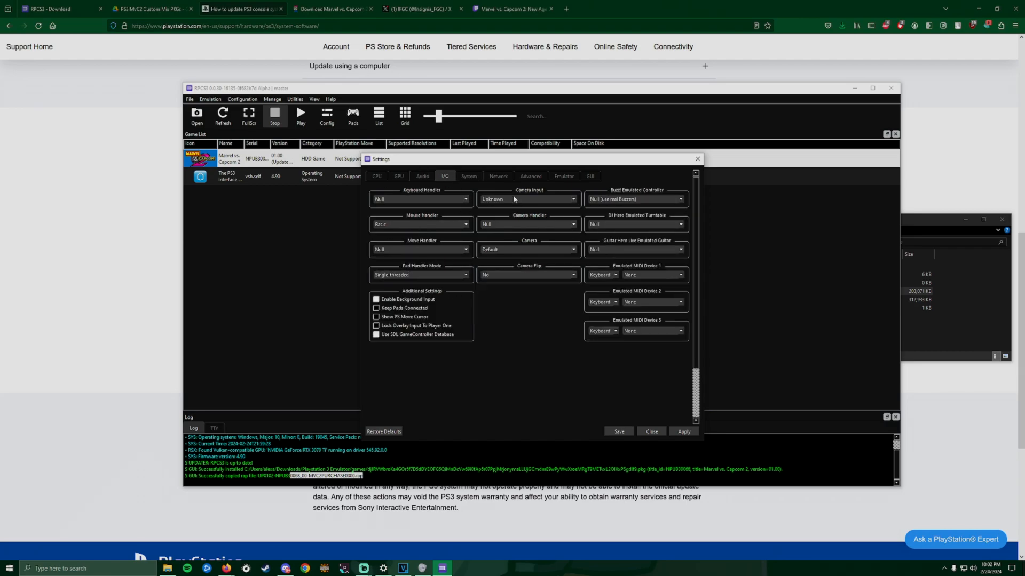
click(468, 176)
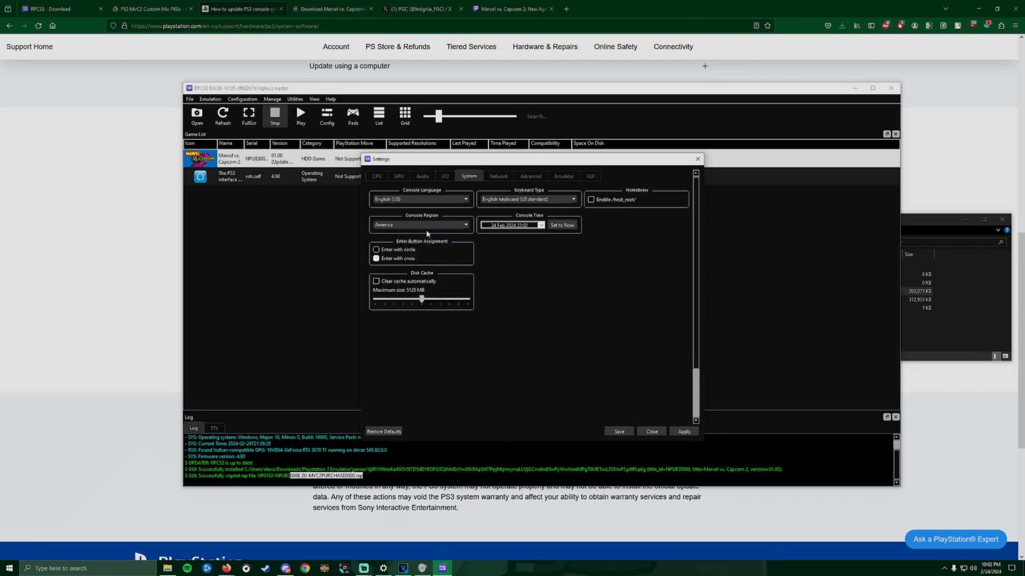
mouse_move(510, 185)
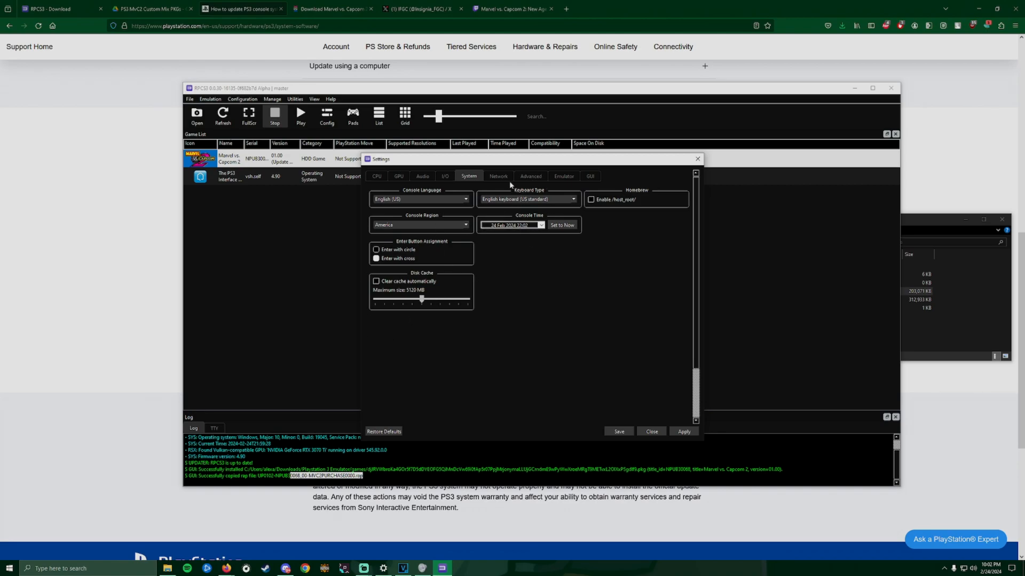
click(498, 176)
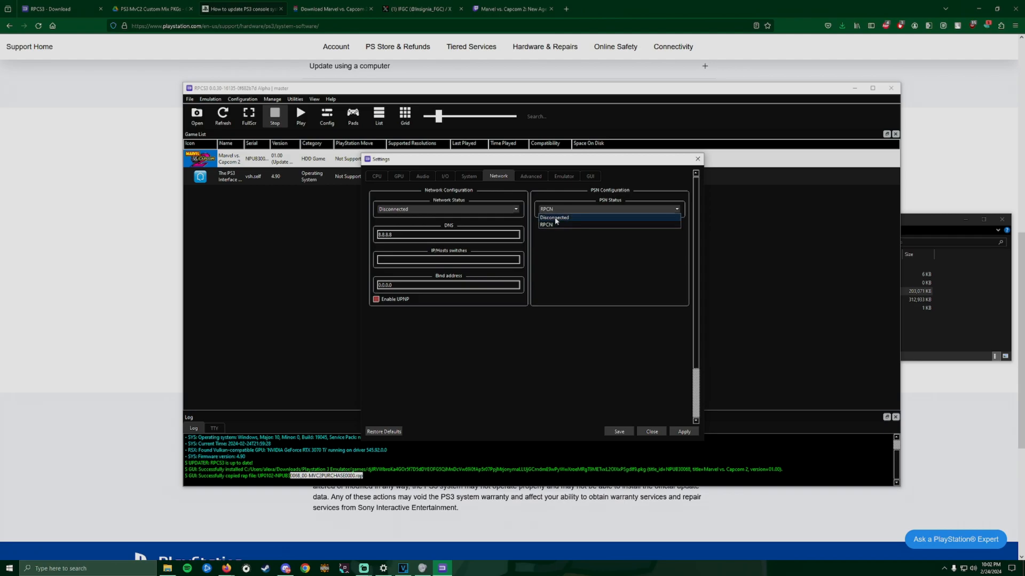
click(554, 218)
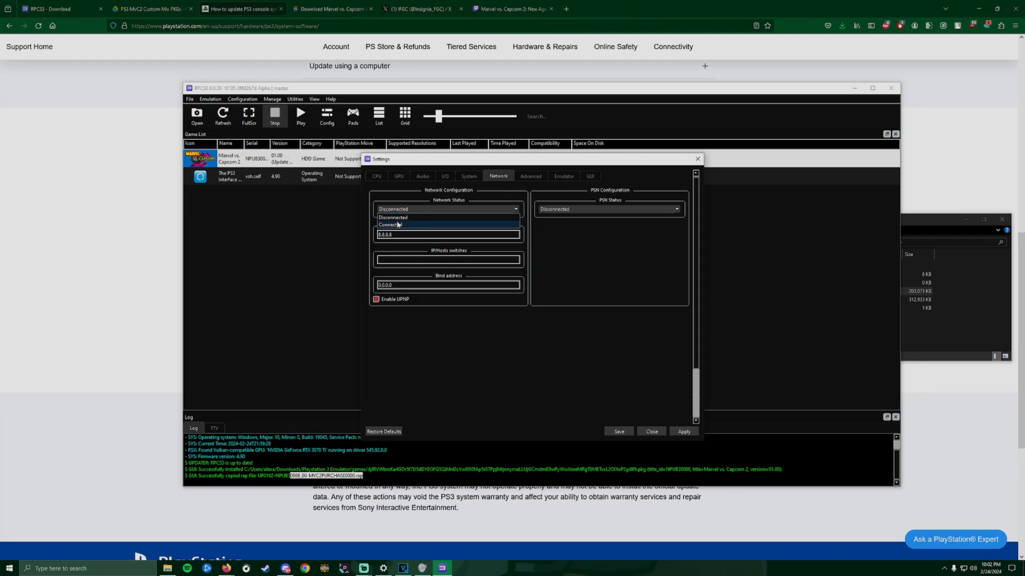
click(389, 224)
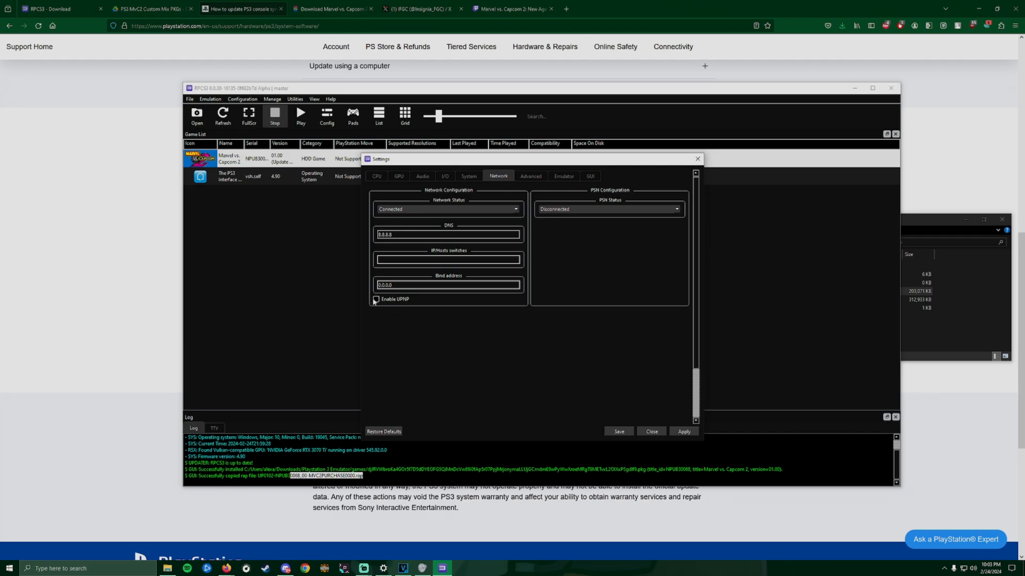
click(674, 209)
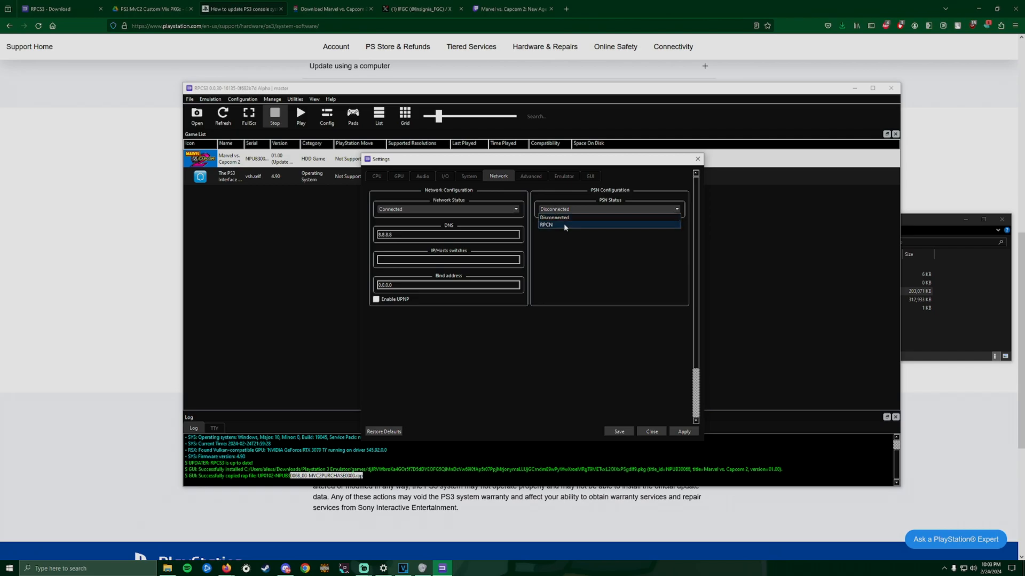
click(546, 224)
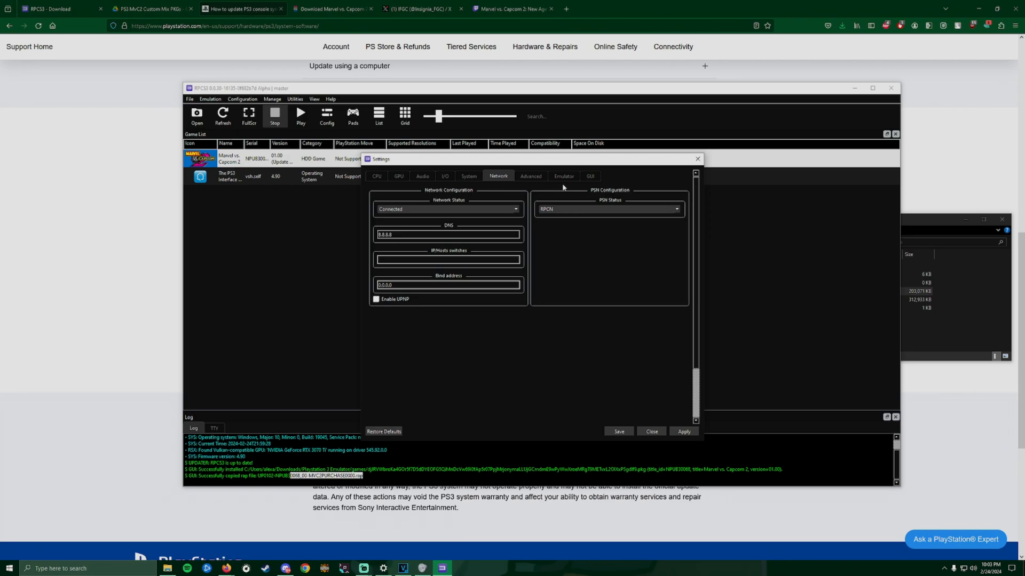
mouse_move(624, 433)
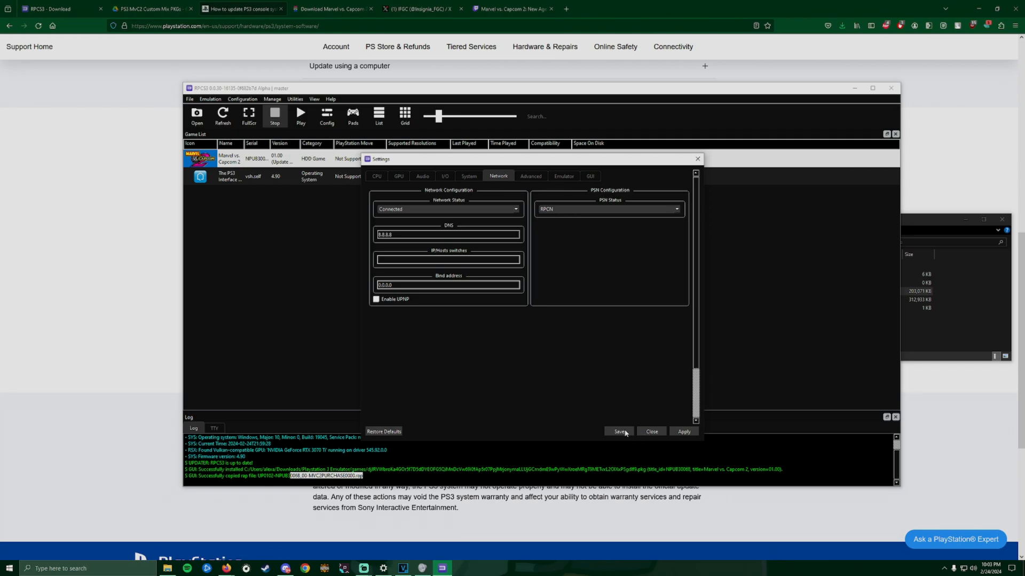
click(618, 431)
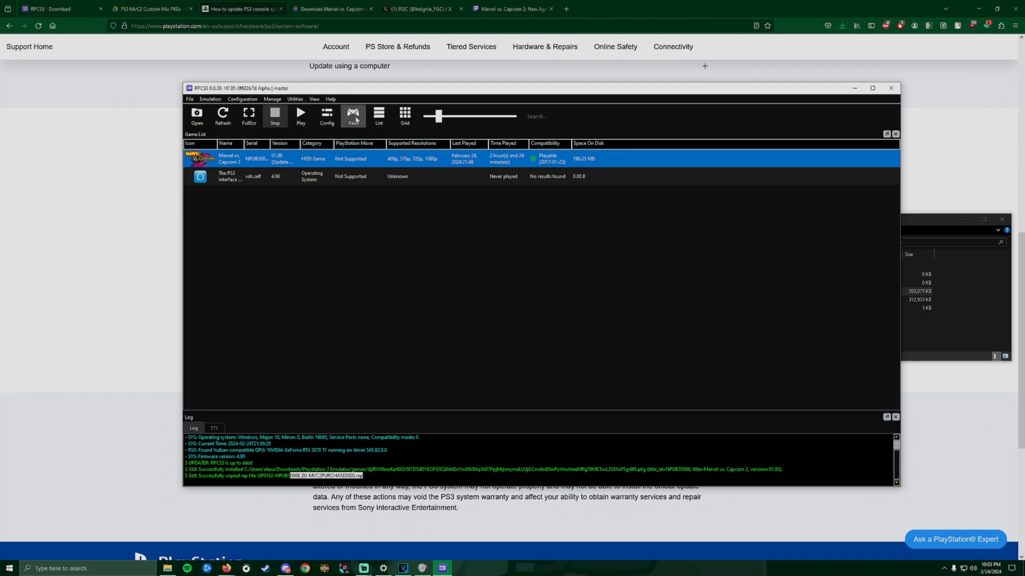
Keep Player 1's handler on MMJoystick with Joystick #1 and save the gamepad settings.
click(354, 115)
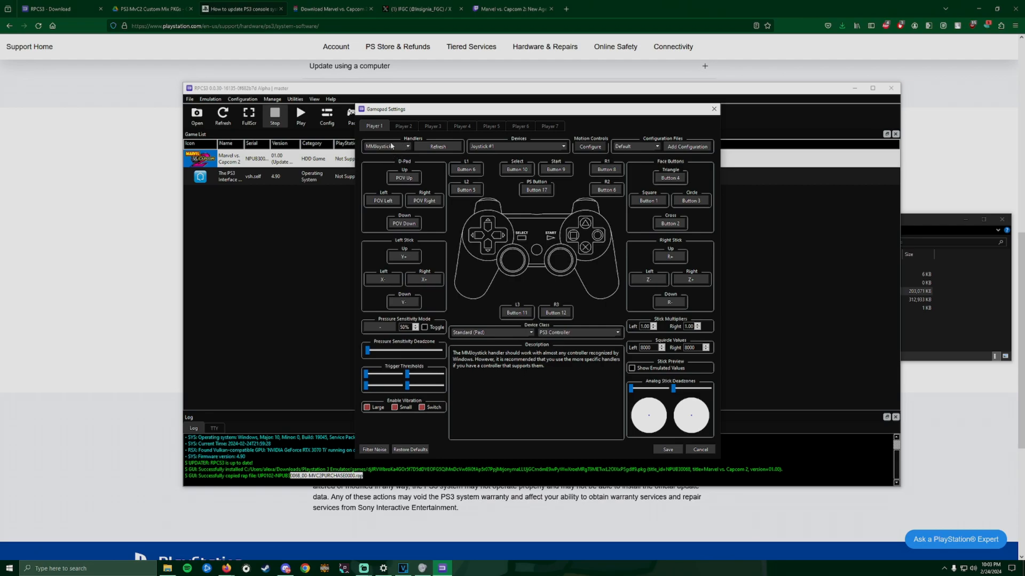
click(385, 146)
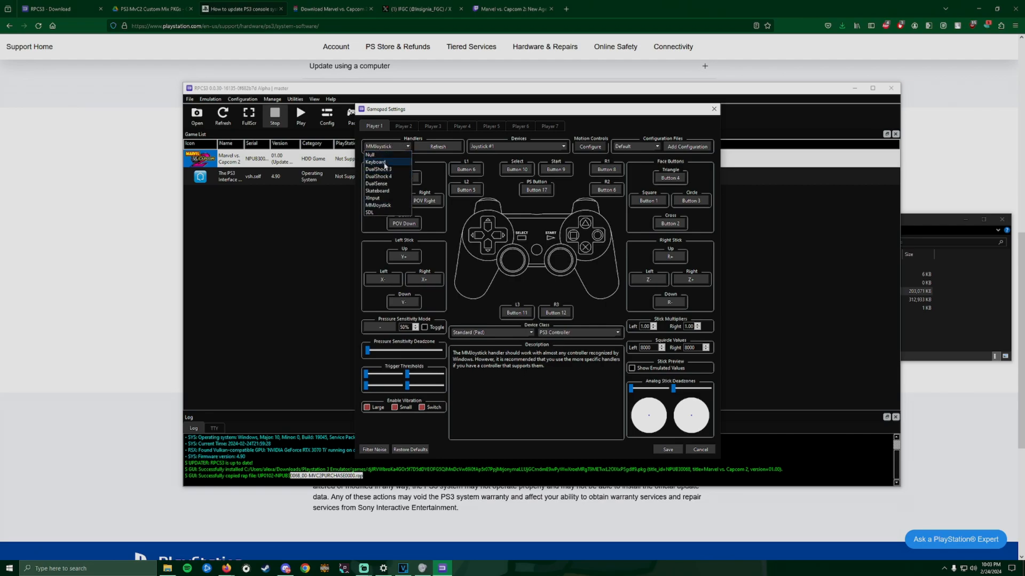
mouse_move(384, 169)
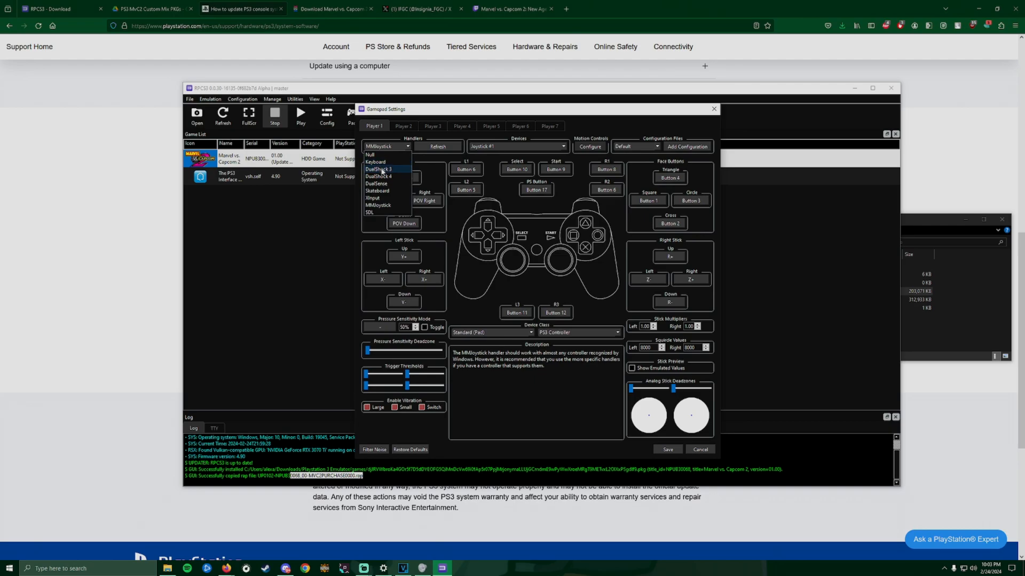
mouse_move(389, 184)
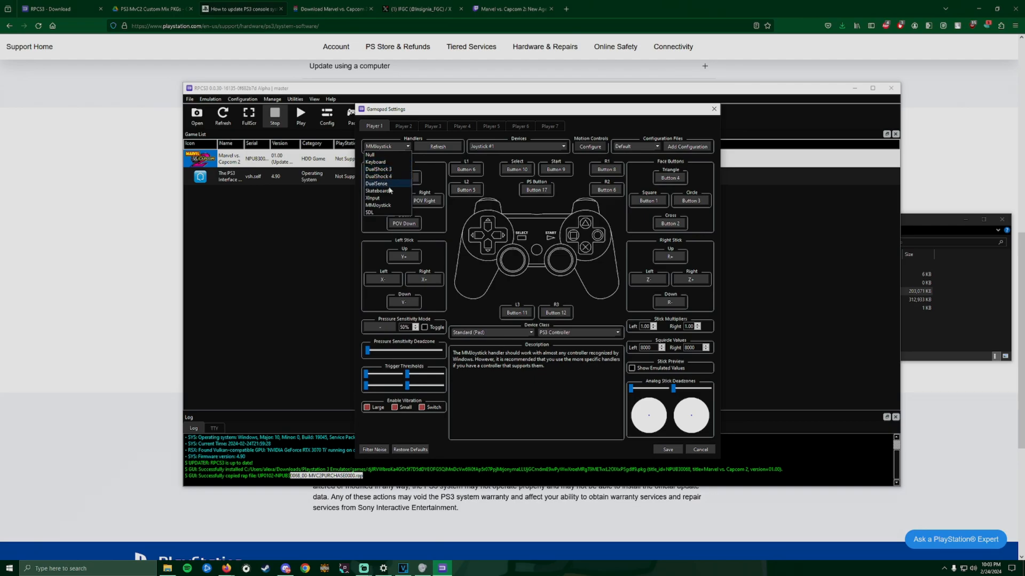
mouse_move(376, 198)
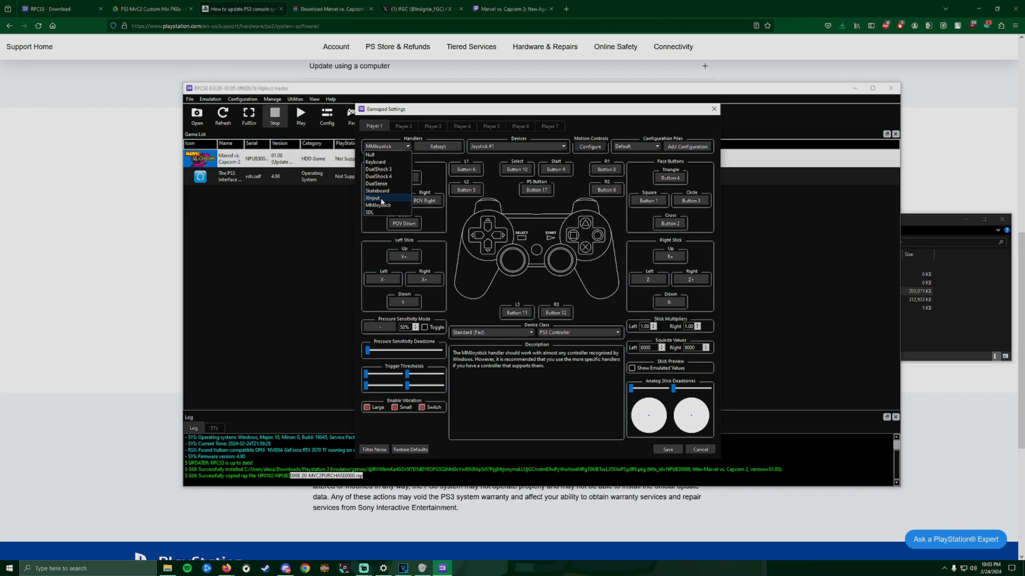
mouse_move(383, 191)
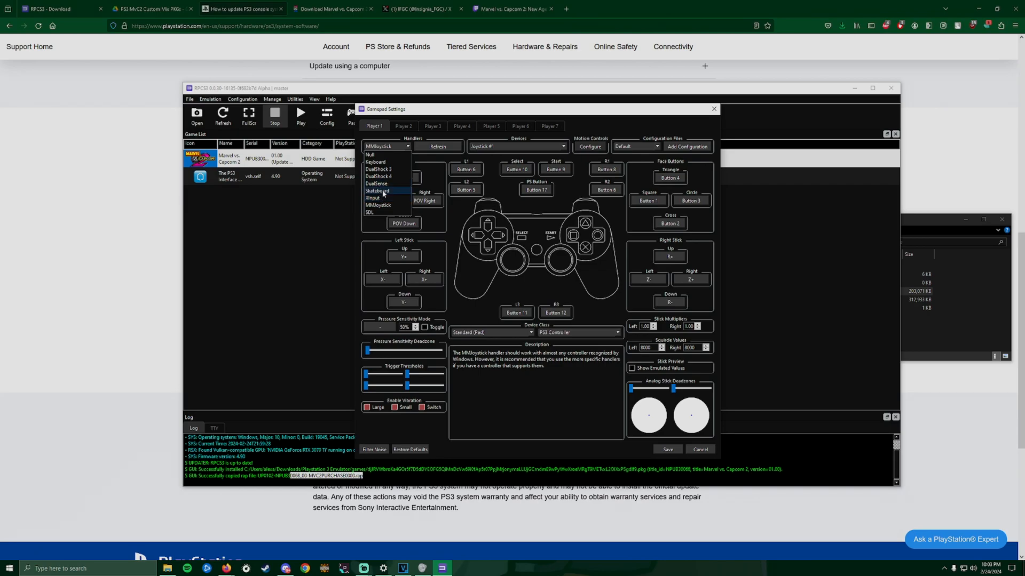
mouse_move(377, 213)
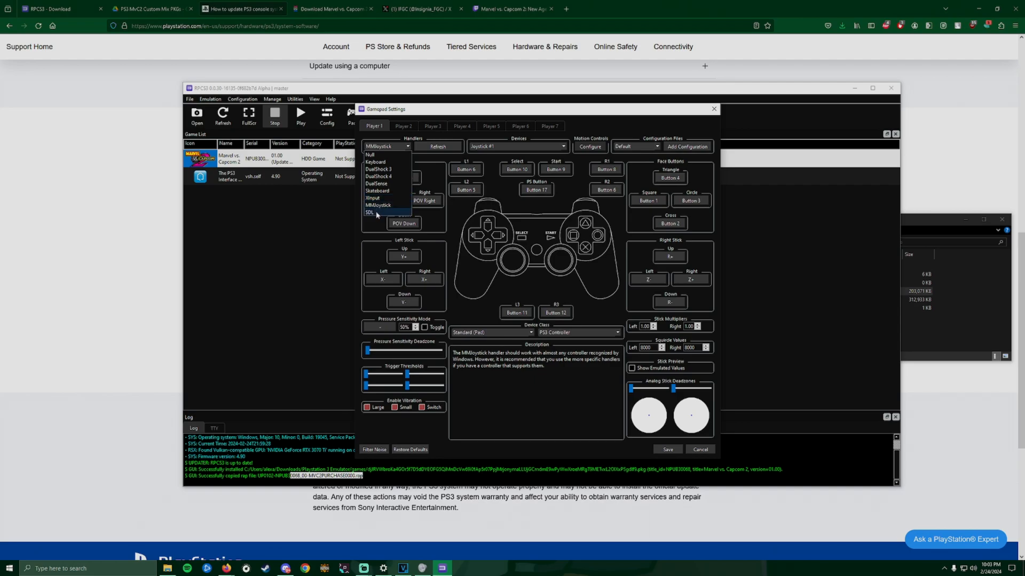
mouse_move(397, 216)
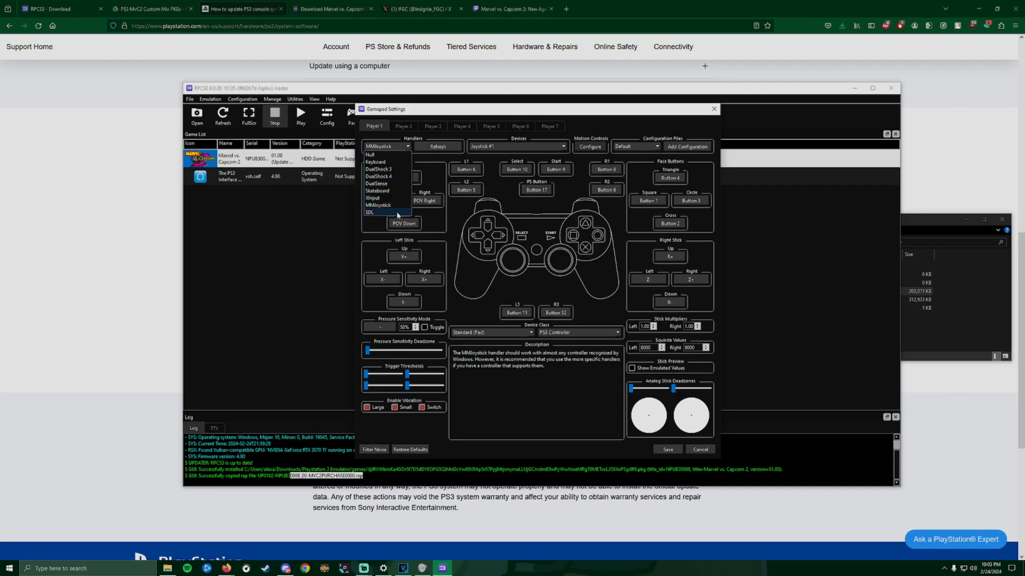
mouse_move(389, 205)
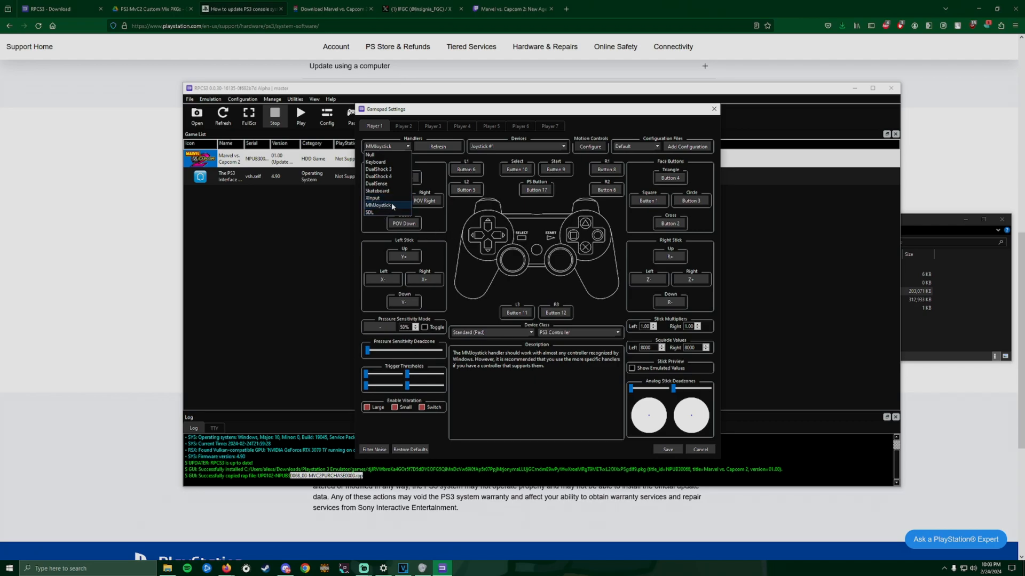
click(378, 205)
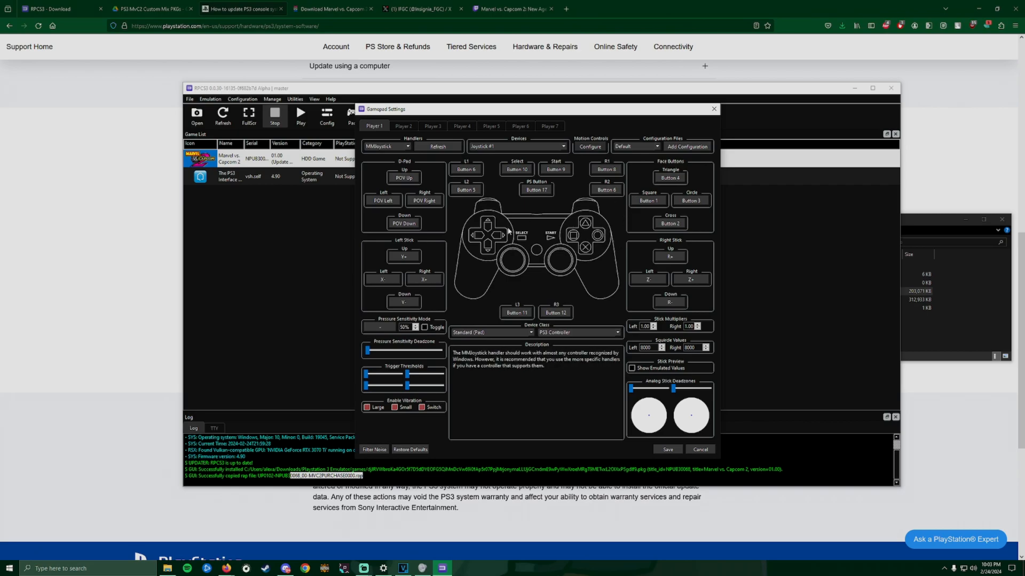
mouse_move(467, 170)
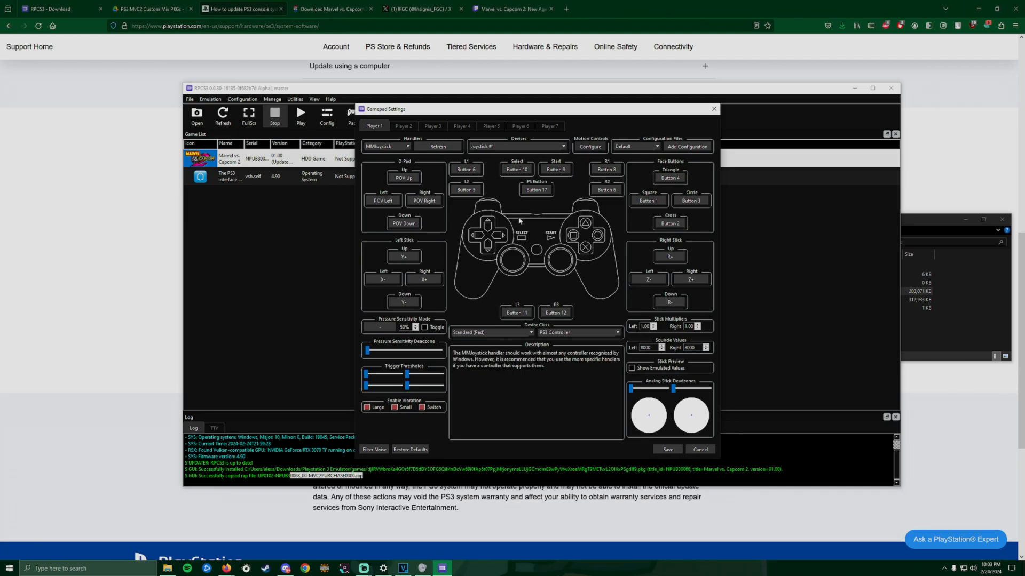
mouse_move(587, 165)
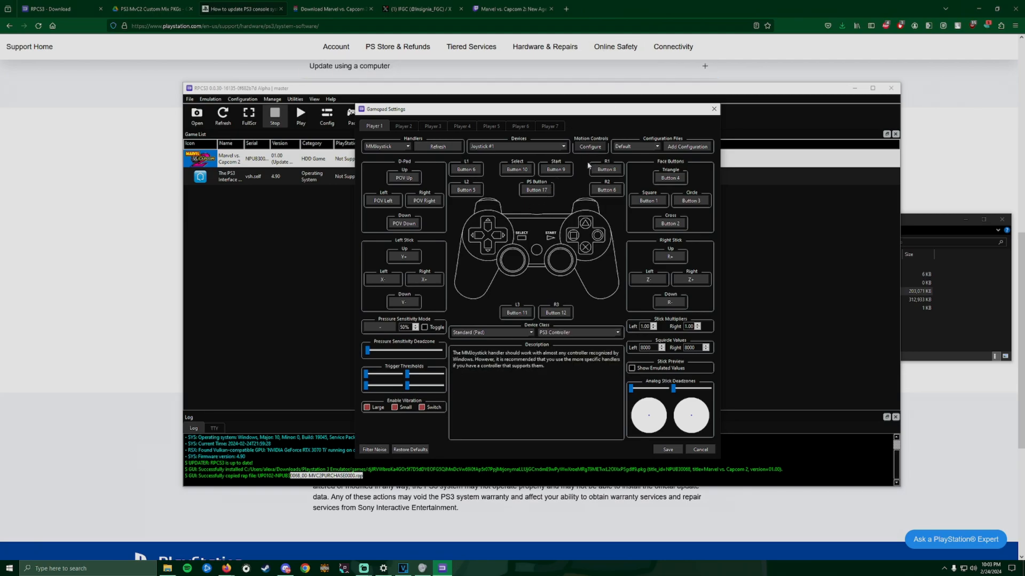
mouse_move(469, 190)
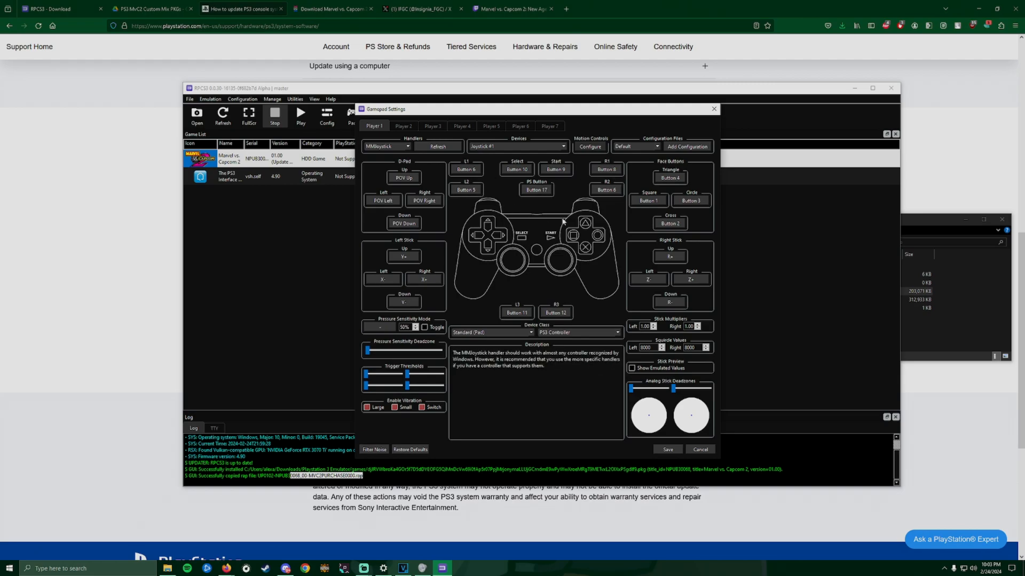
mouse_move(466, 190)
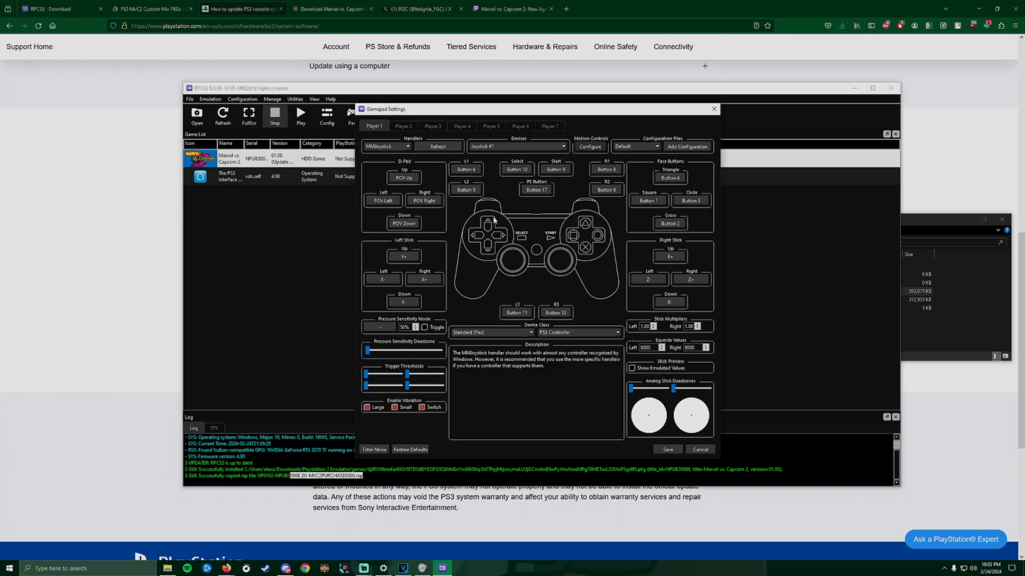
mouse_move(605, 206)
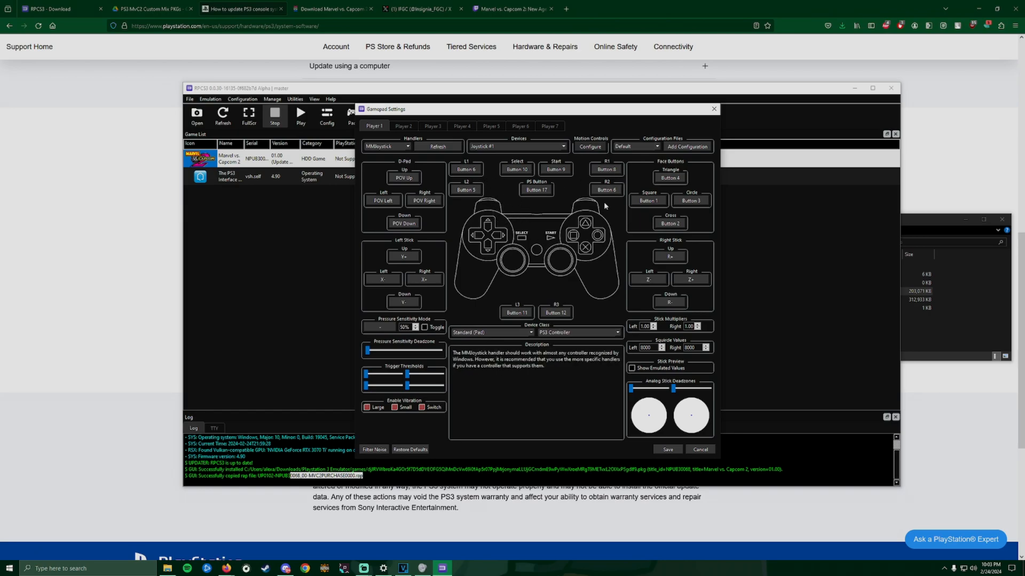
mouse_move(532, 160)
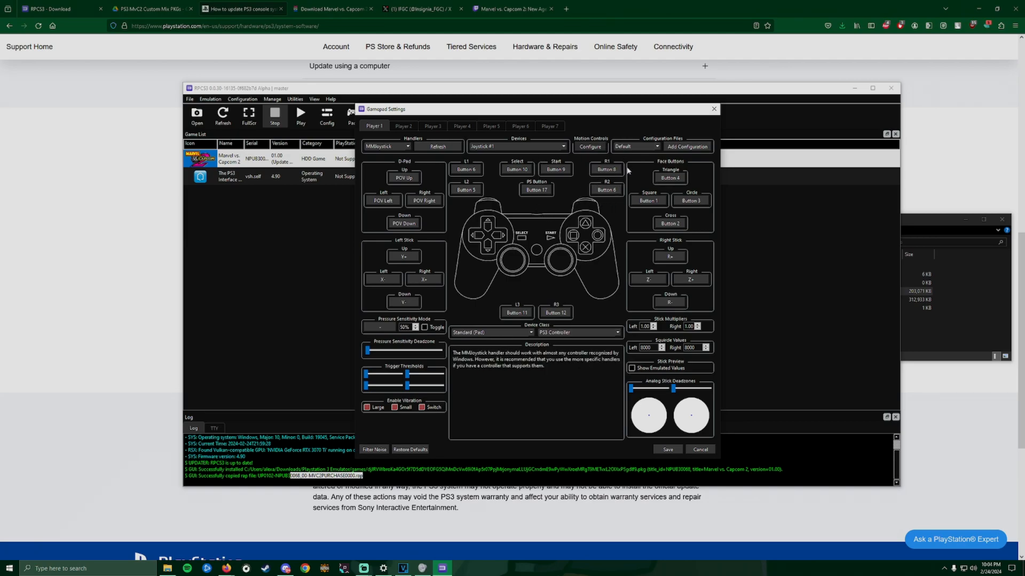
mouse_move(659, 258)
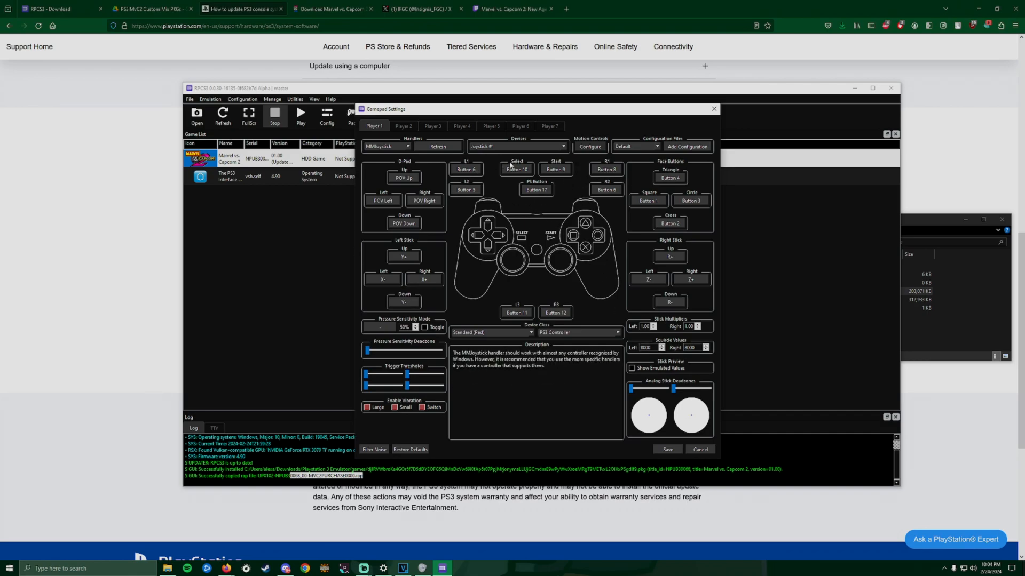
click(666, 450)
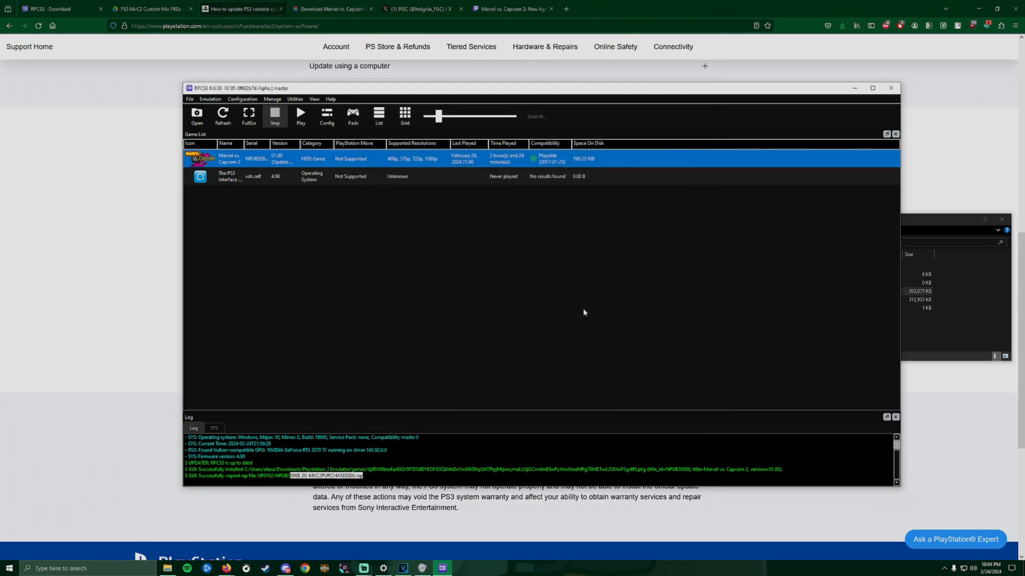
mouse_move(425, 108)
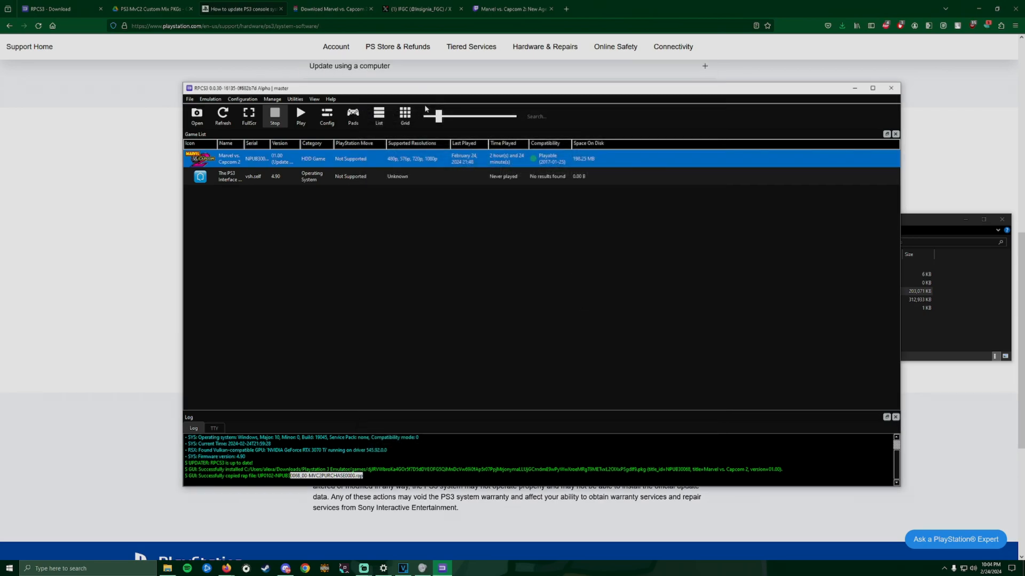
mouse_move(340, 159)
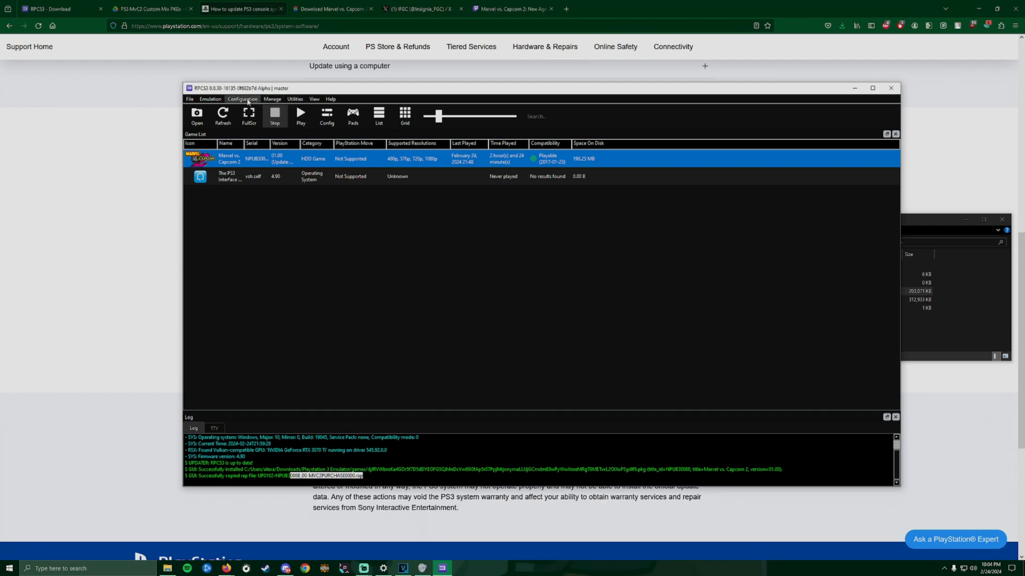
Bring up the RPCN window from the Configuration menu.
click(243, 98)
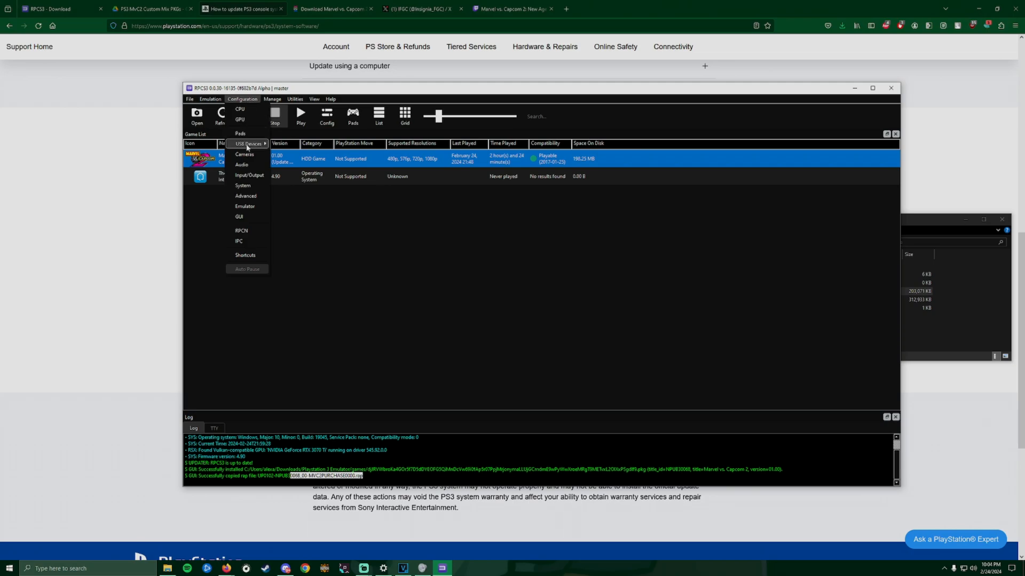
mouse_move(247, 231)
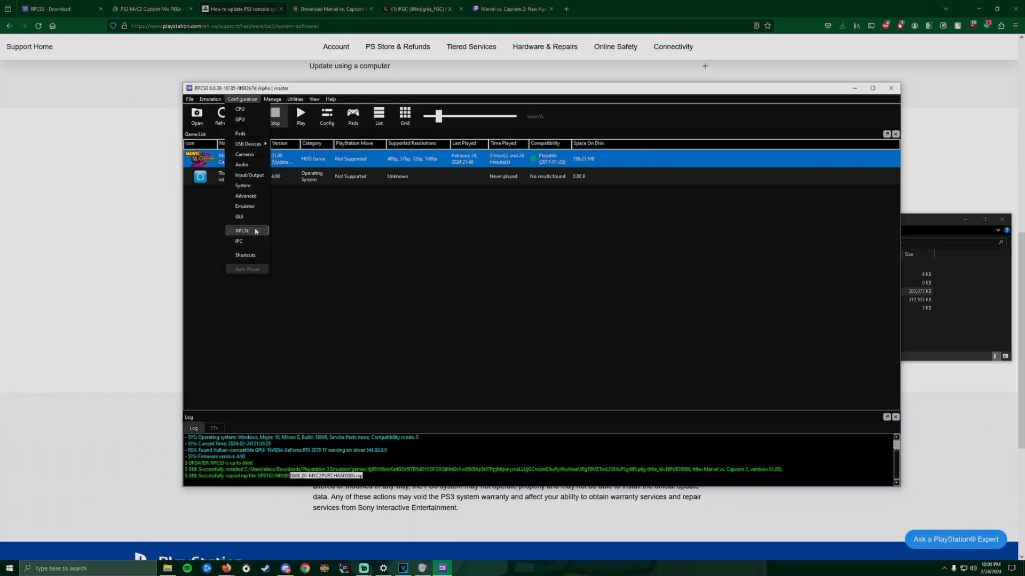
click(243, 230)
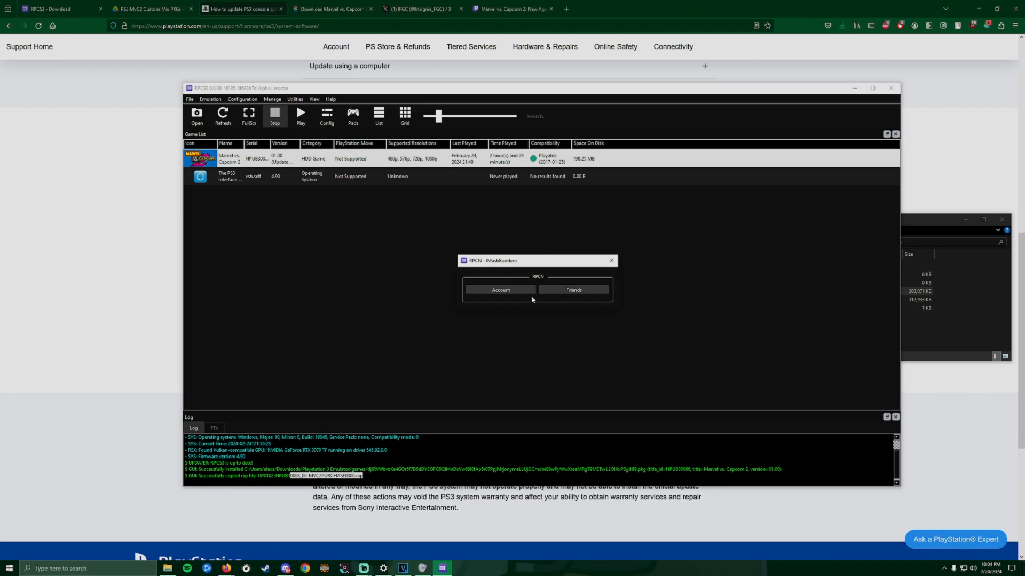
Enter the RPCN Account settings and dismiss the username prompt unchanged.
click(499, 289)
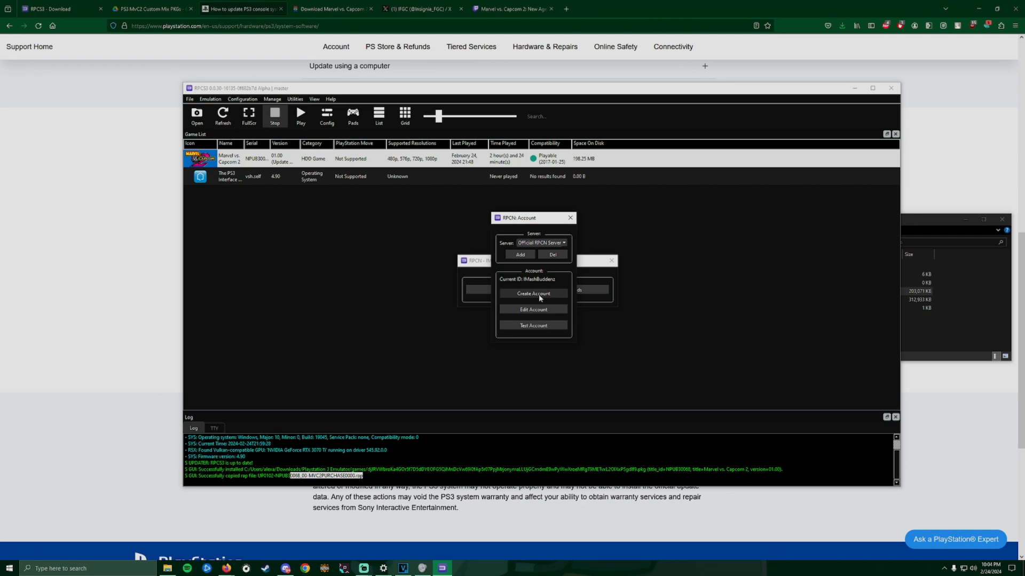
click(533, 310)
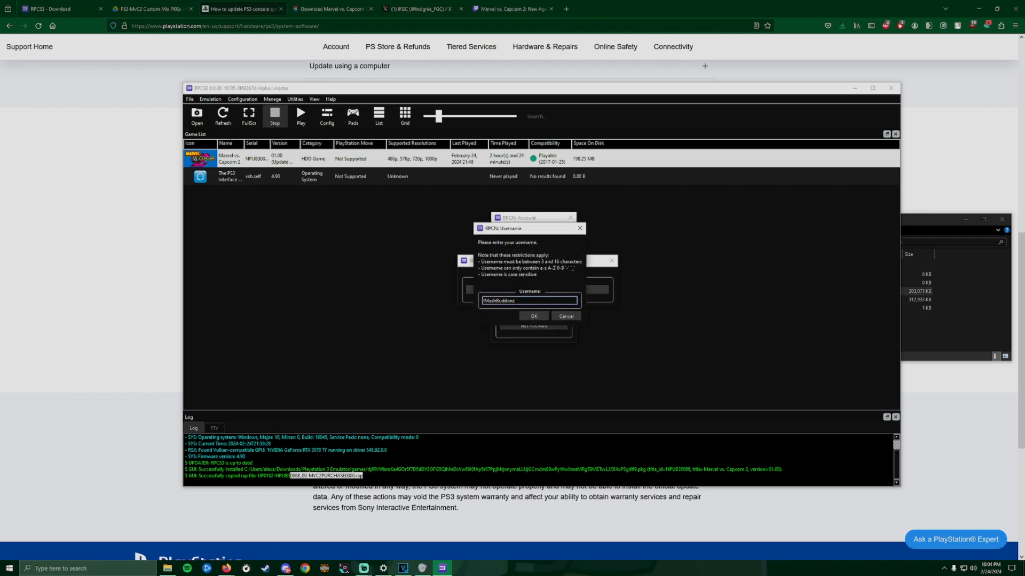
mouse_move(561, 266)
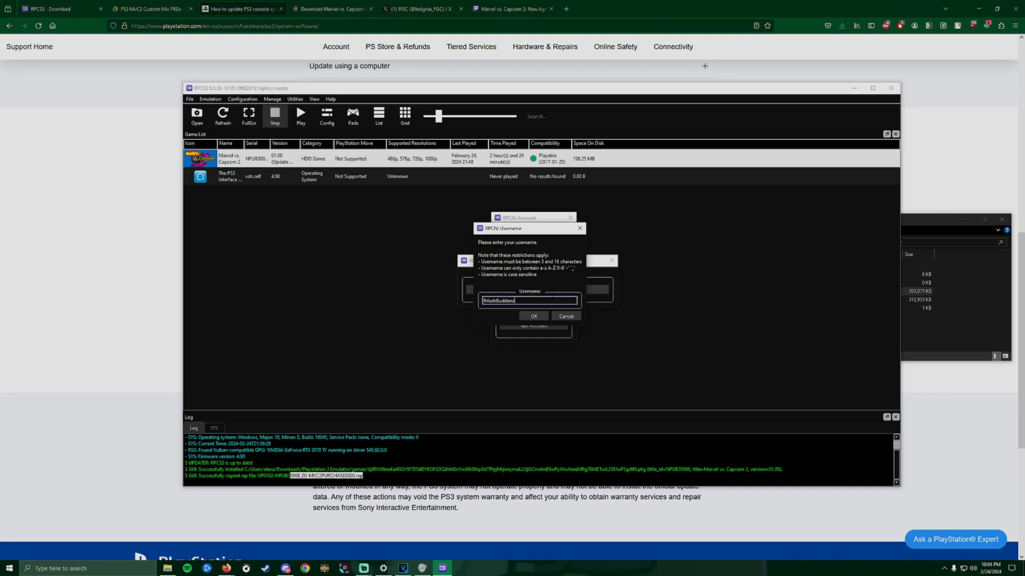
mouse_move(552, 267)
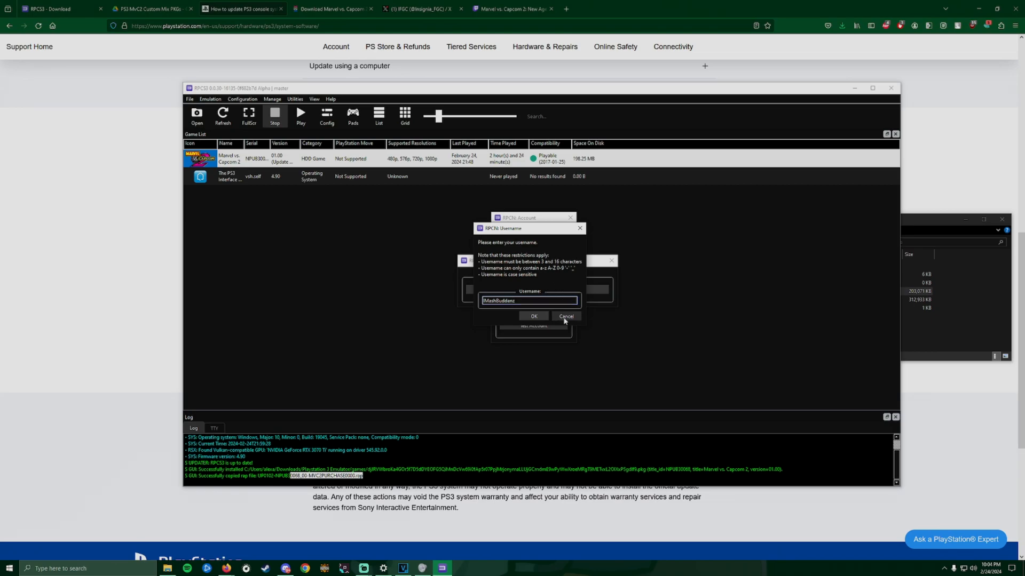
click(533, 316)
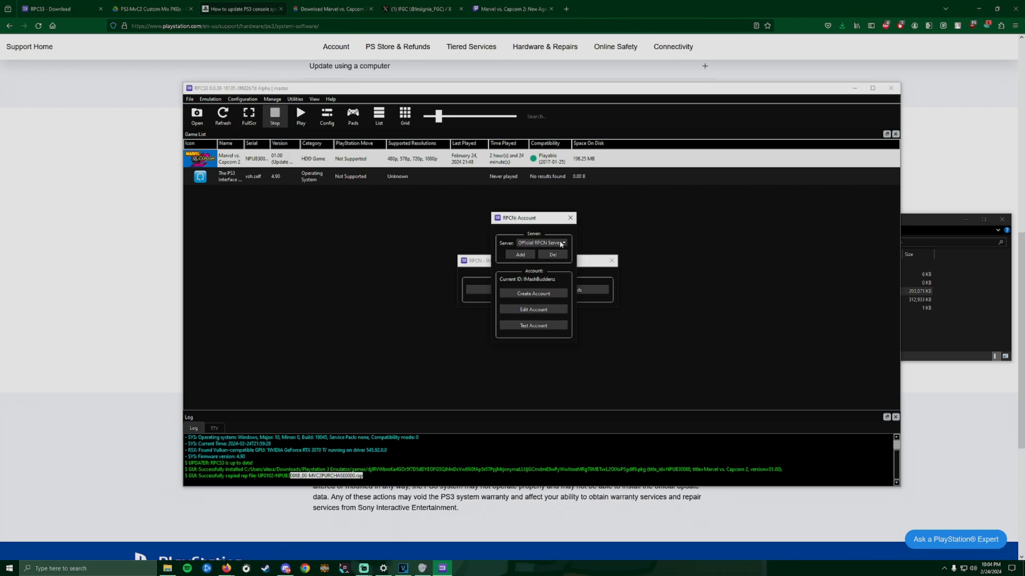
mouse_move(459, 224)
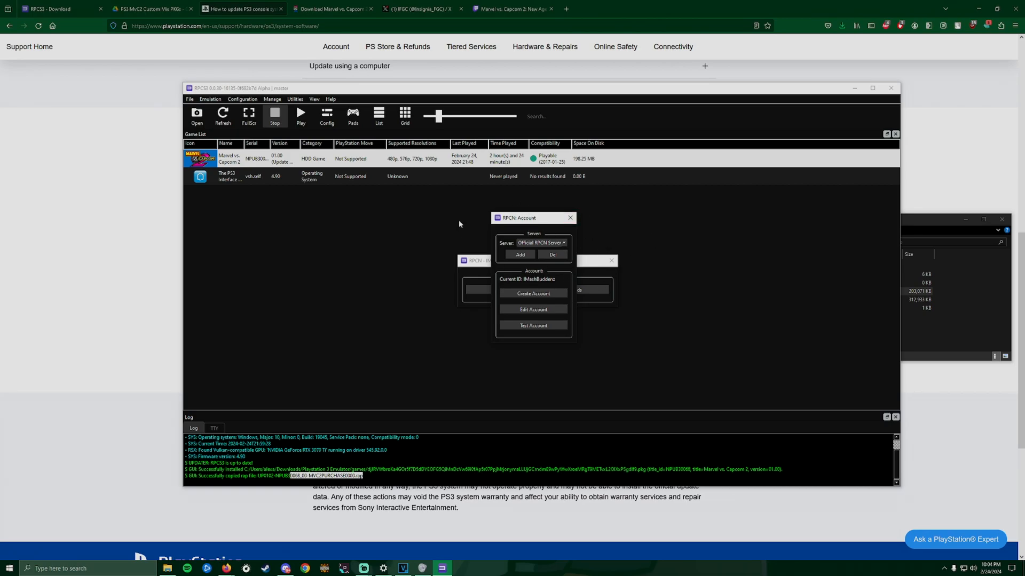
mouse_move(546, 325)
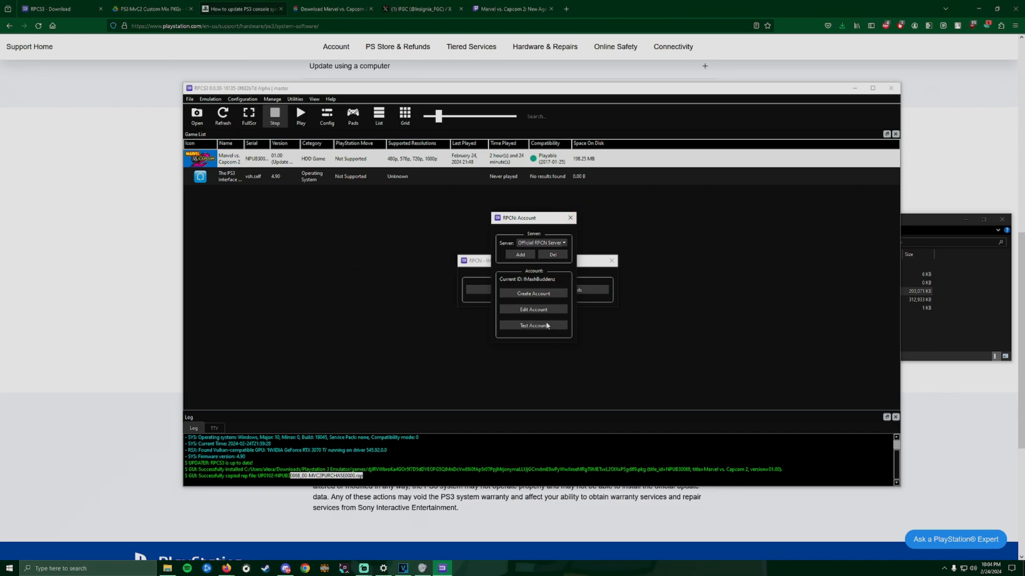
mouse_move(526, 329)
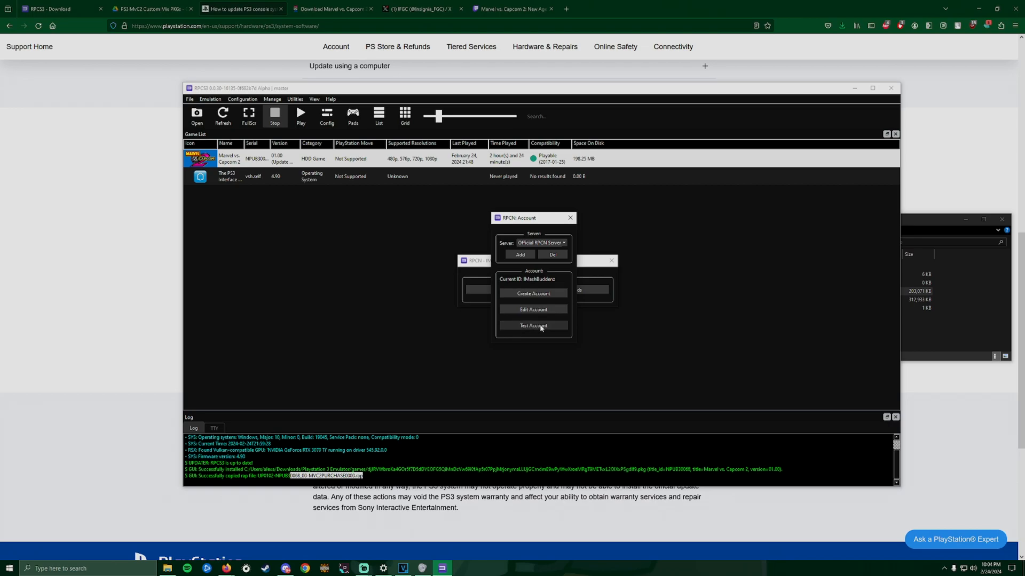
Run Test Account and acknowledge the 'account is valid' confirmation.
click(534, 326)
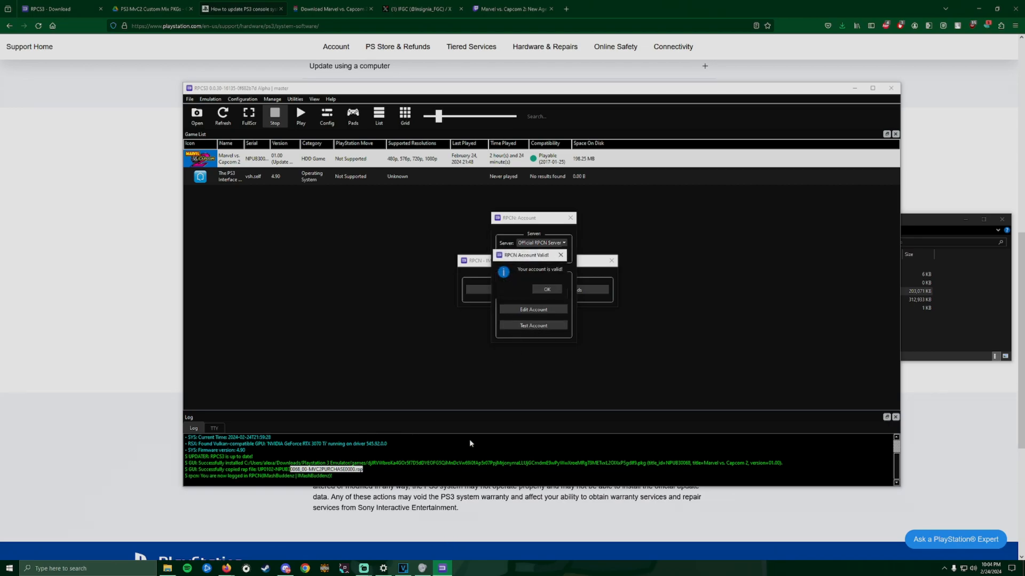
mouse_move(553, 277)
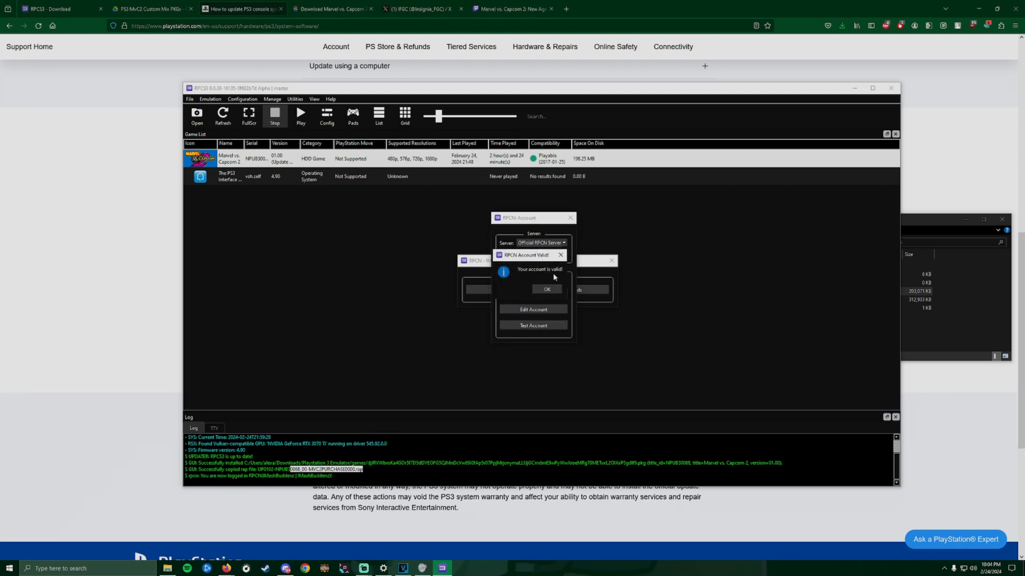
mouse_move(282, 455)
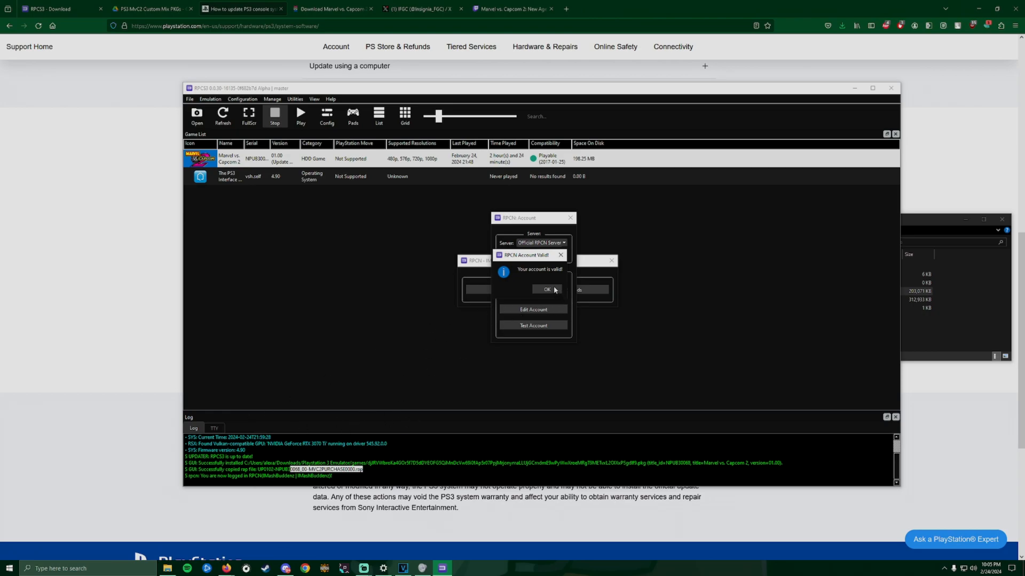
click(547, 289)
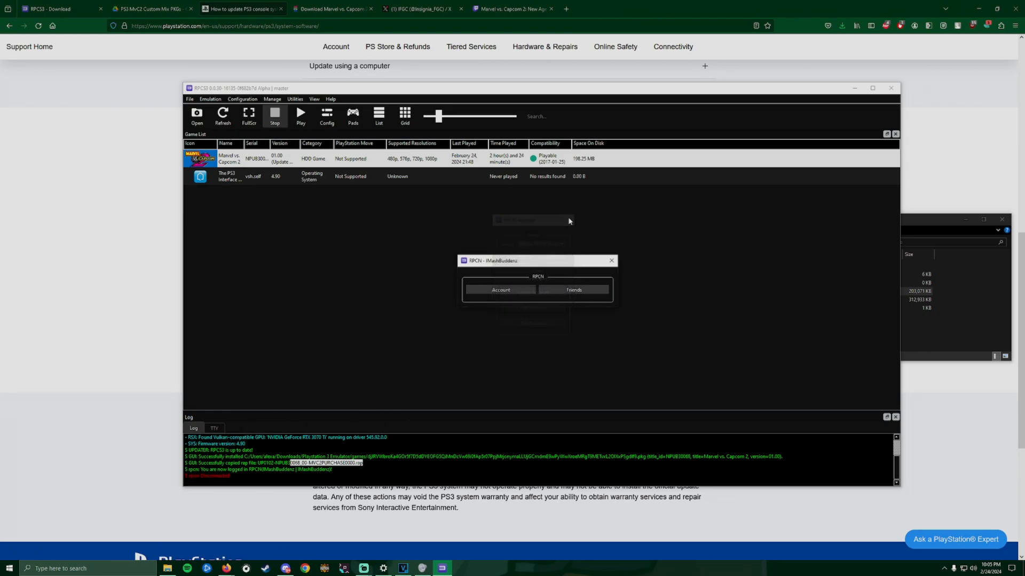
mouse_move(573, 289)
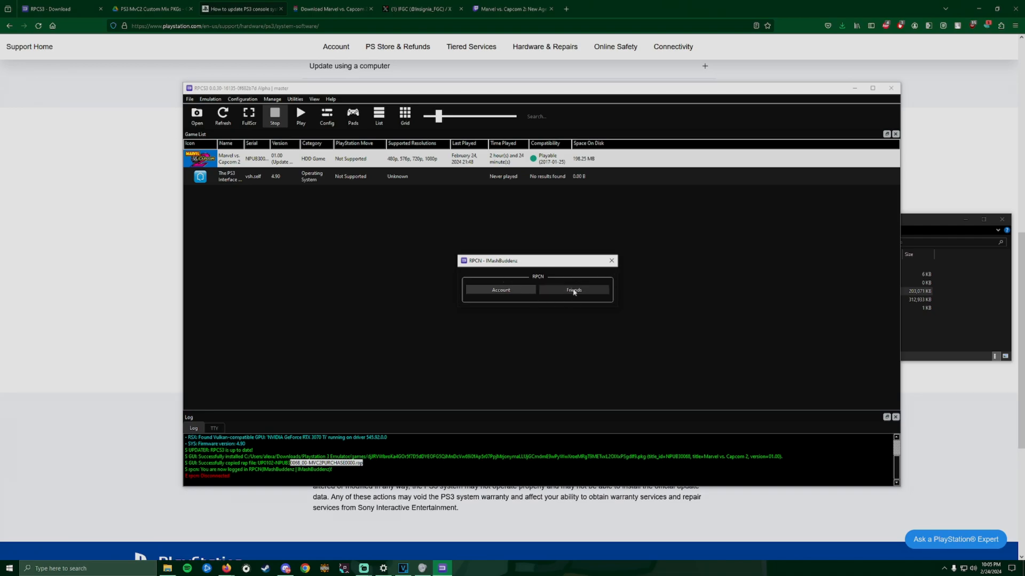
Start Add Friend, cancel it, and close the RPCN Friends window.
click(572, 290)
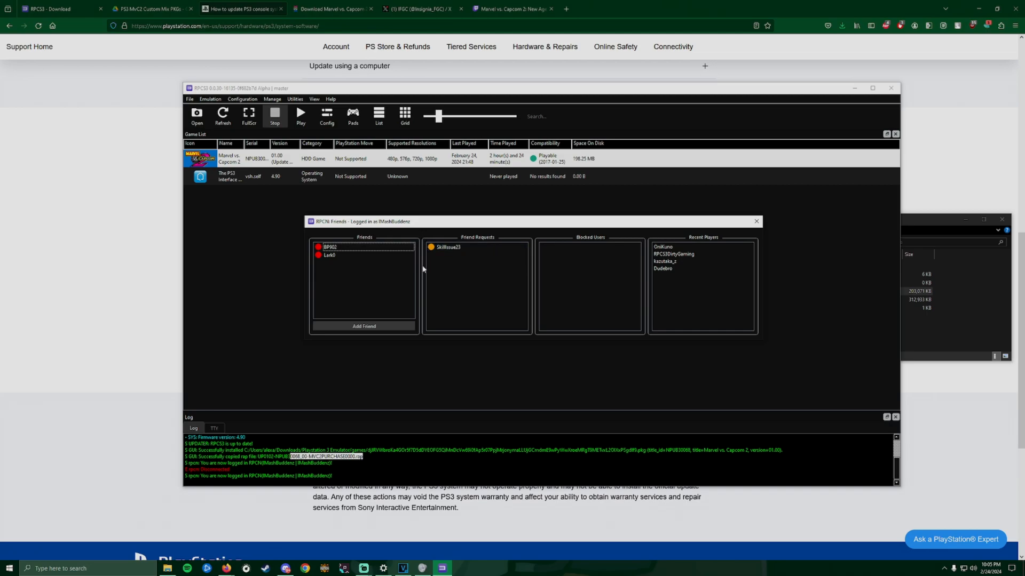
click(363, 326)
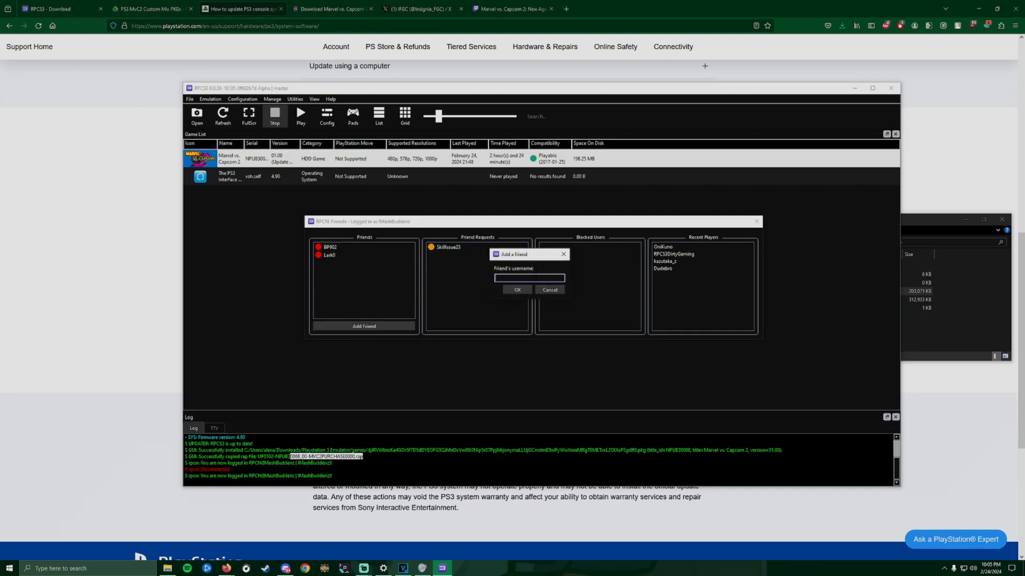
mouse_move(560, 290)
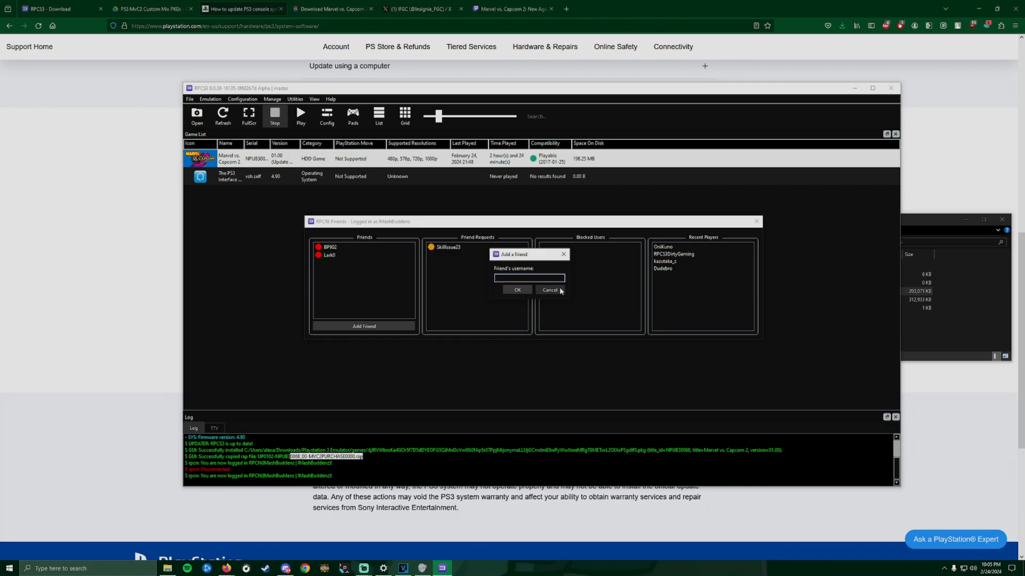
click(548, 290)
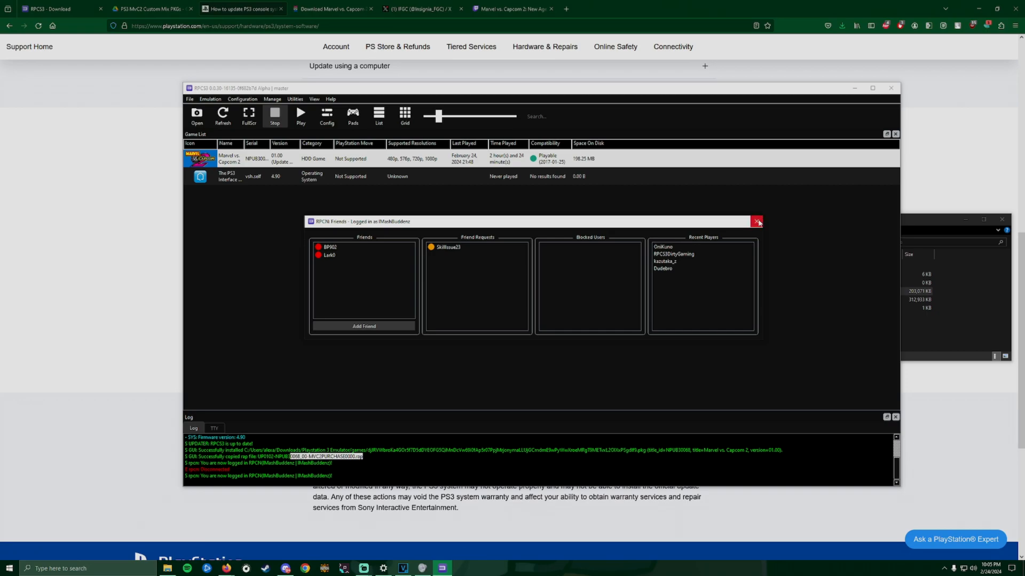
click(756, 221)
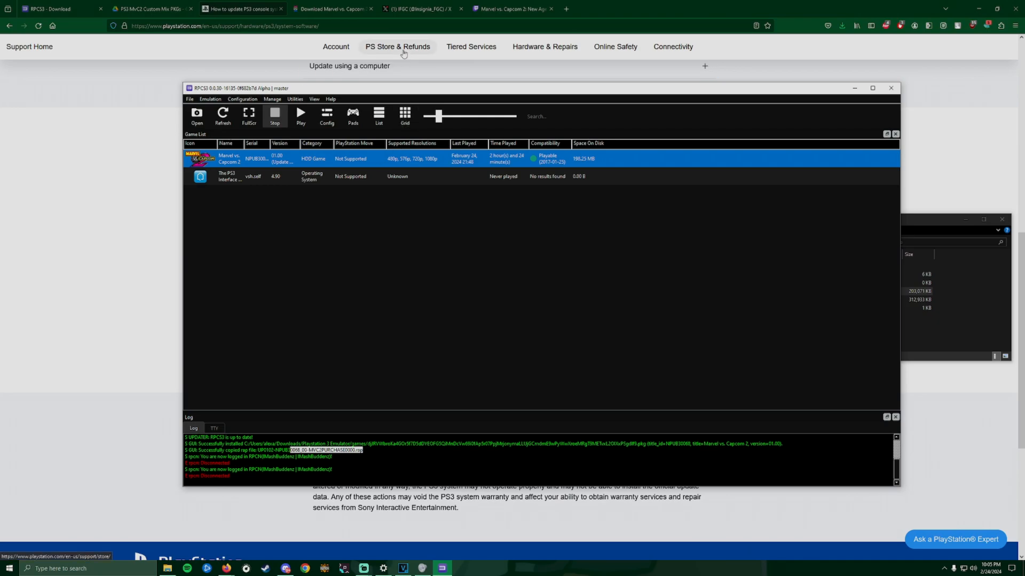
mouse_move(226, 150)
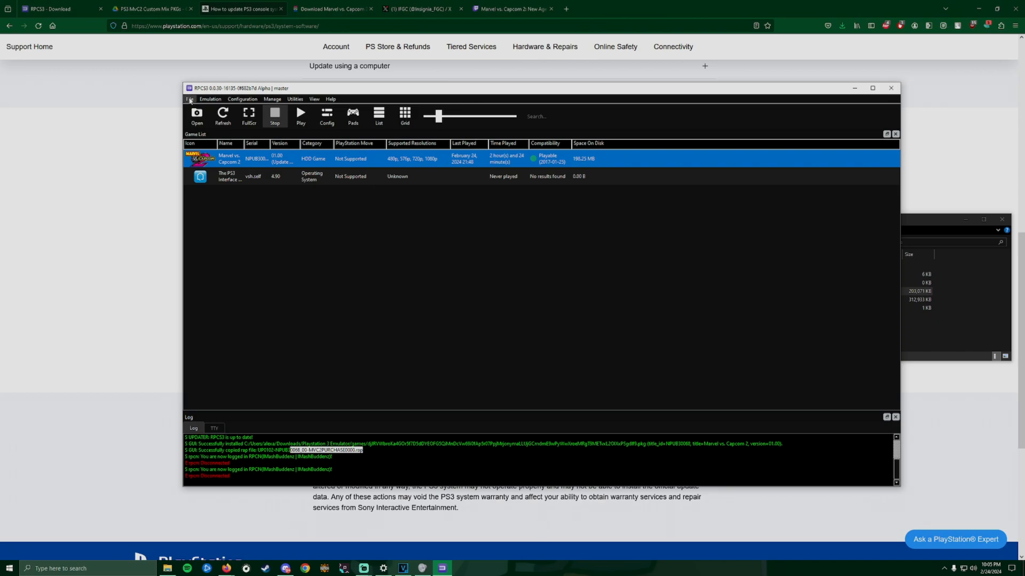
Install the SmoothAssassin Mix 10.2 - GFB (PS3).pkg package via Install Packages/Raps/Edats.
click(190, 99)
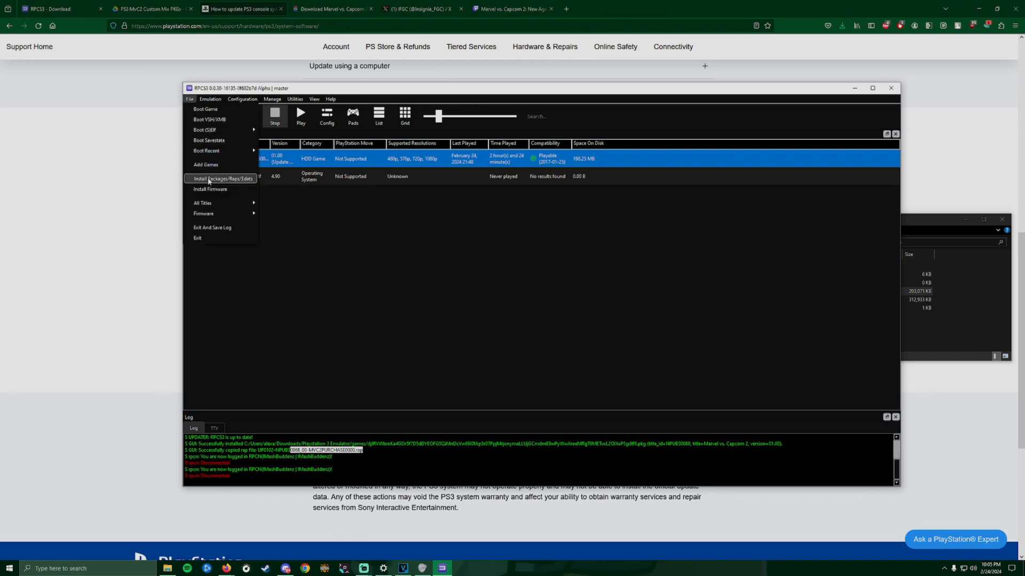
click(220, 178)
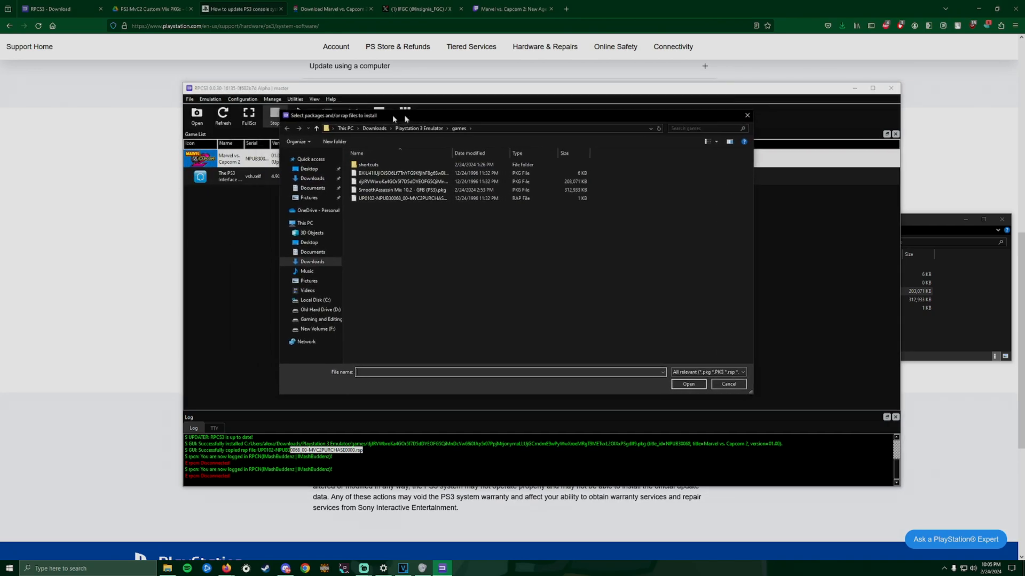
mouse_move(558, 220)
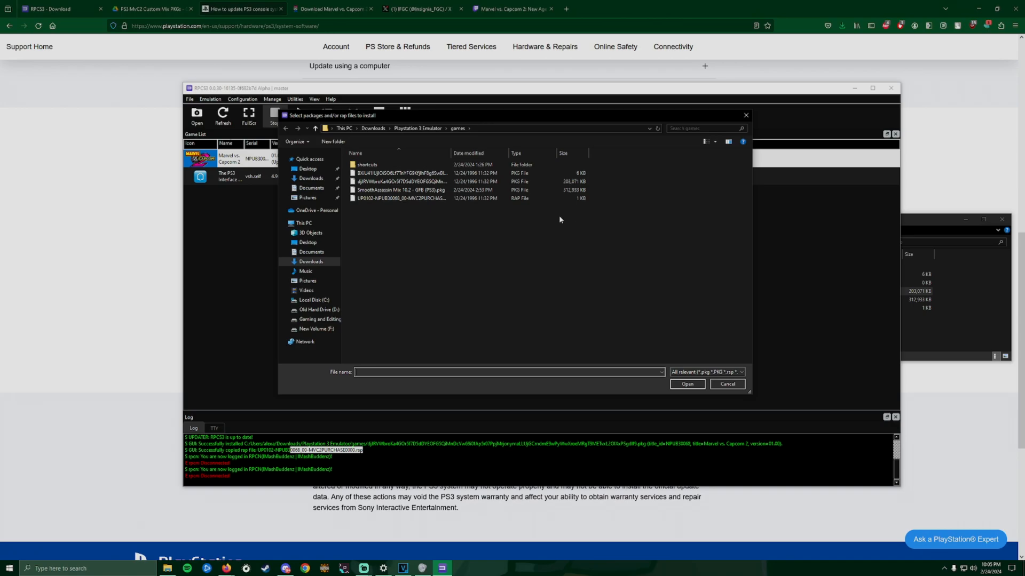
mouse_move(385, 190)
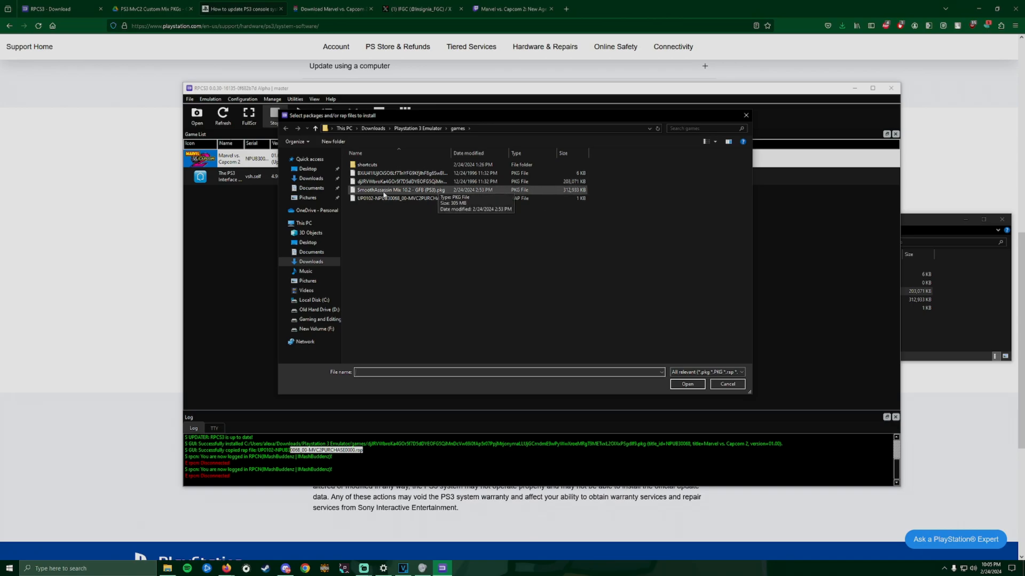
click(402, 190)
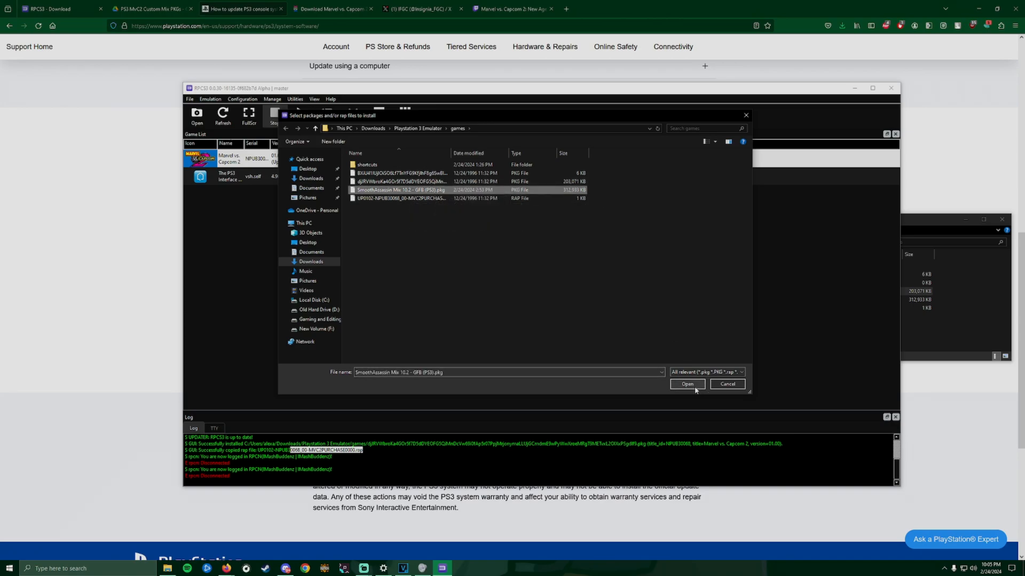
click(686, 385)
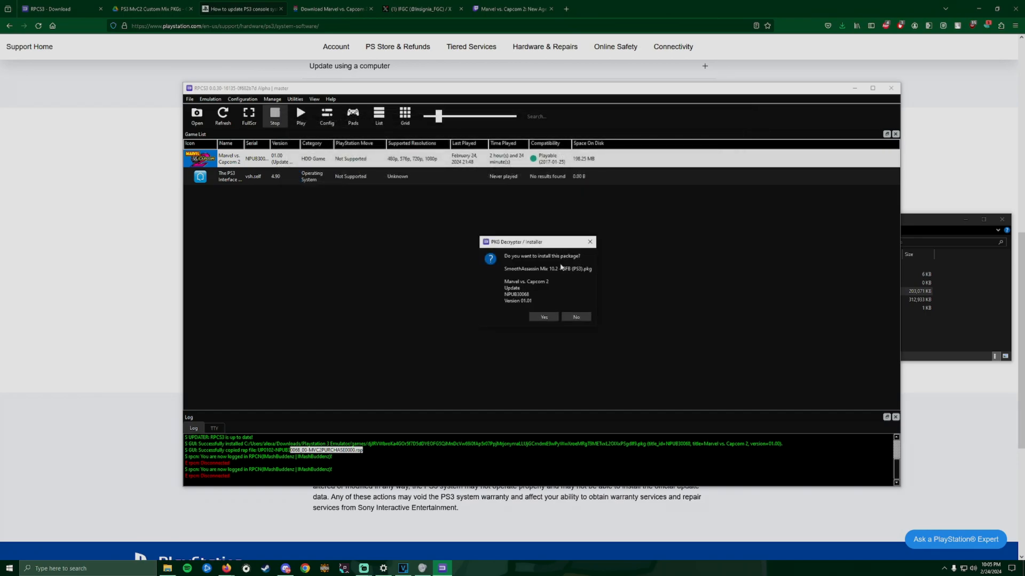
click(544, 317)
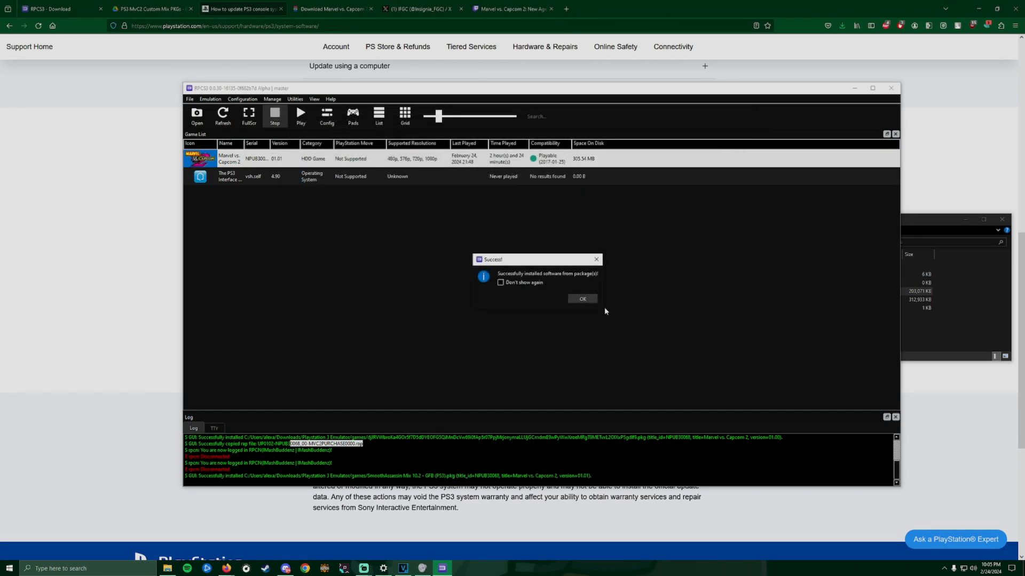
click(581, 299)
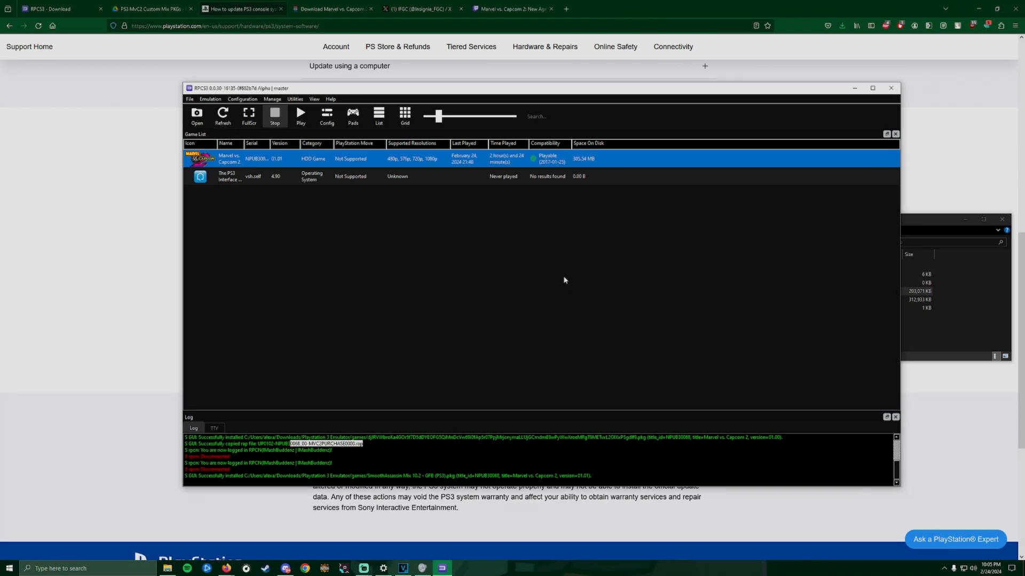
mouse_move(372, 162)
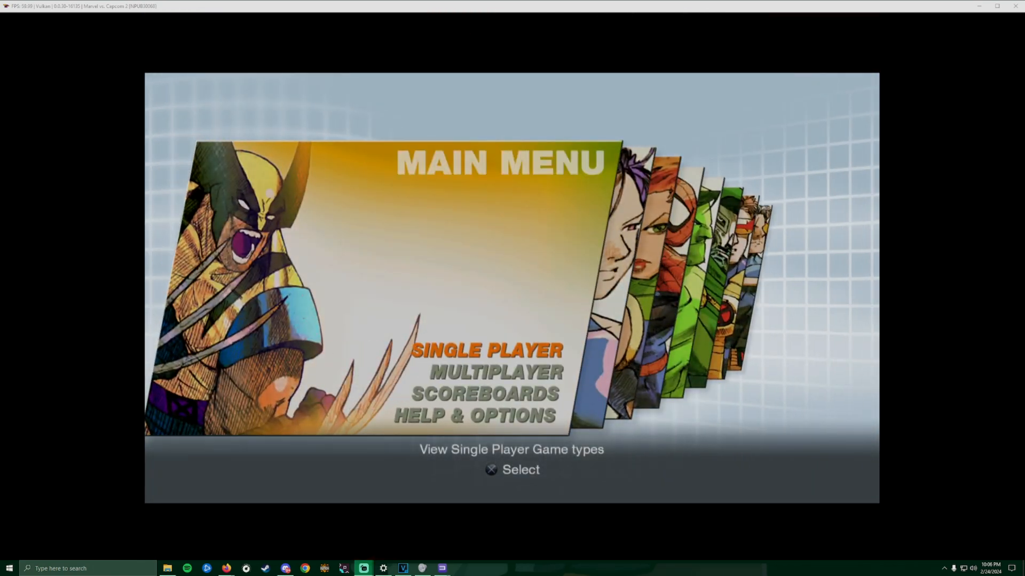
key(Down)
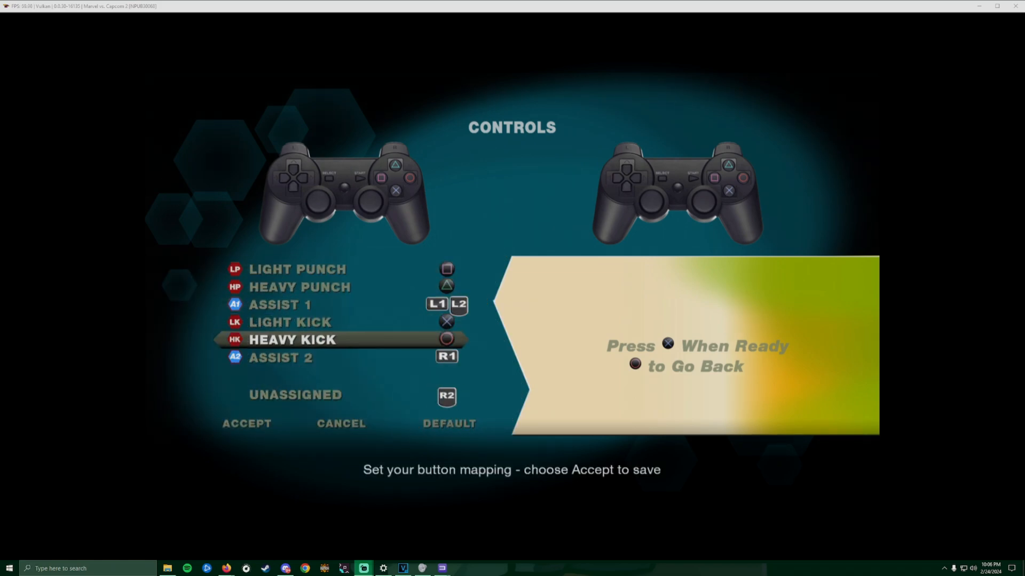
key(Down)
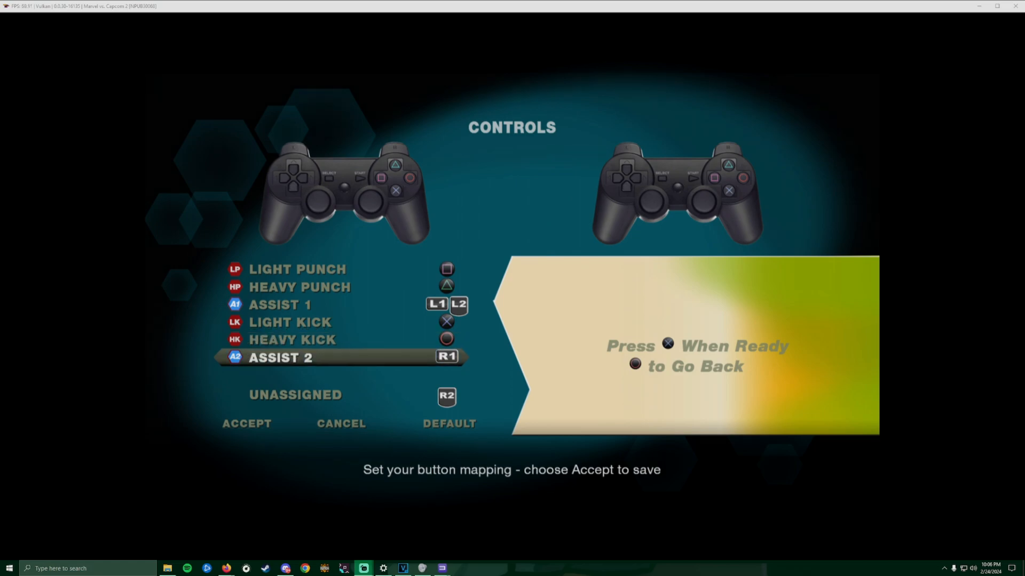
key(Up)
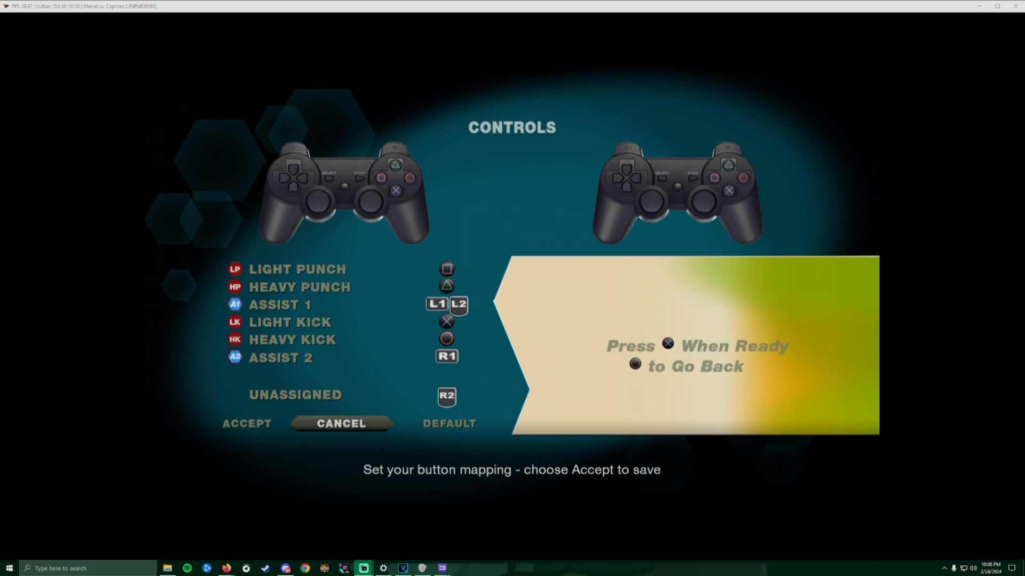
click(341, 424)
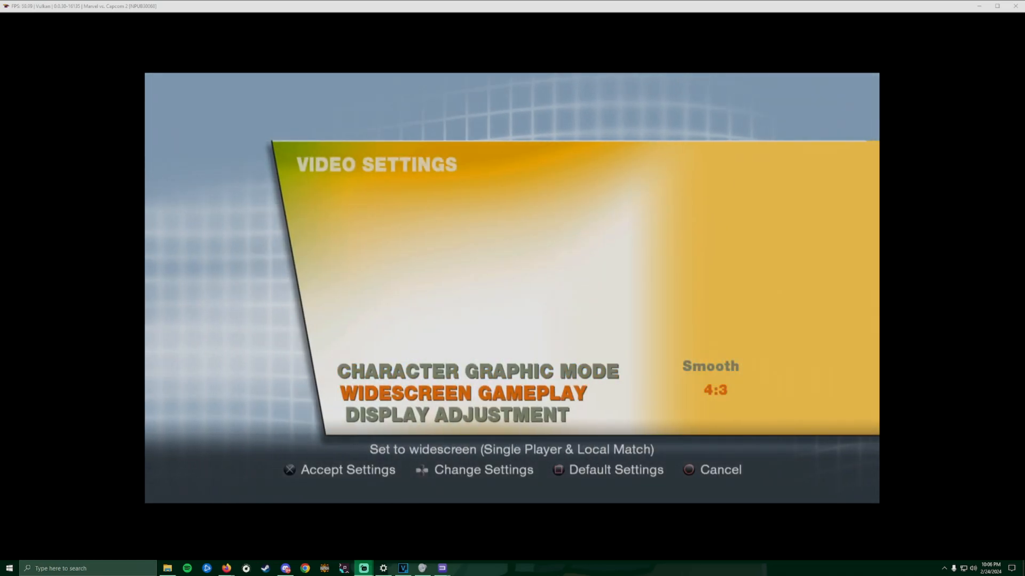
key(Up)
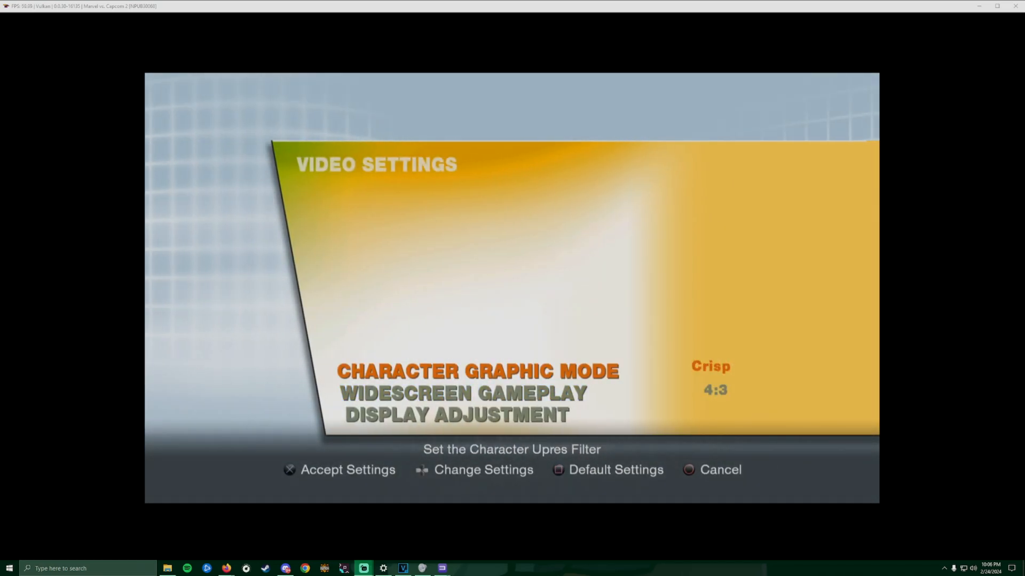
click(483, 470)
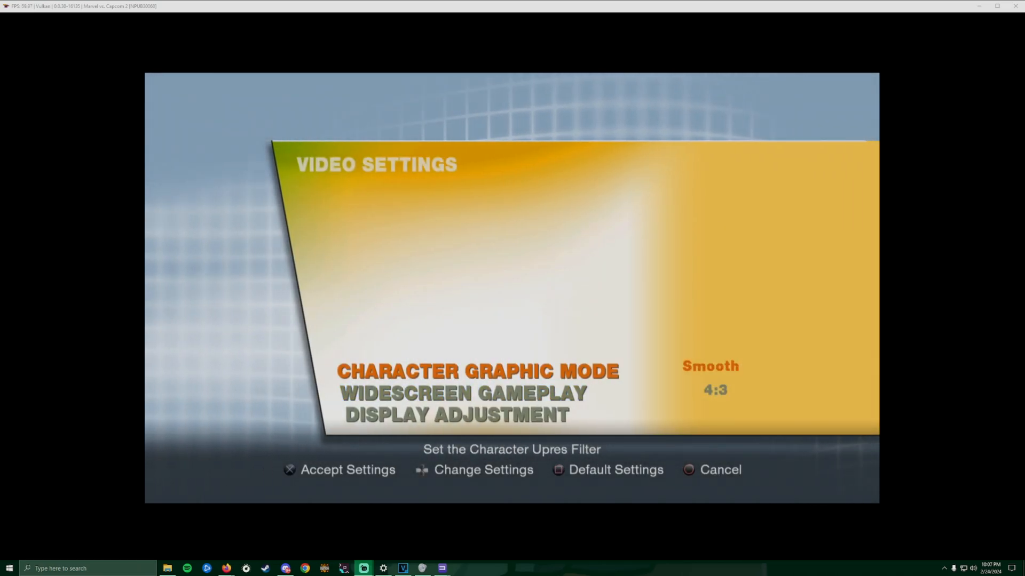
key(down)
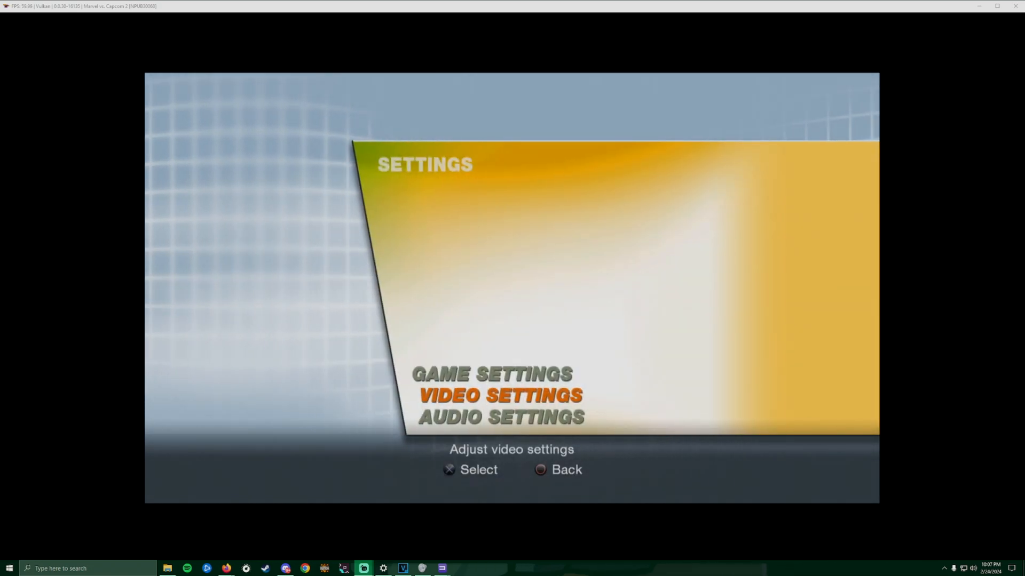
key(down)
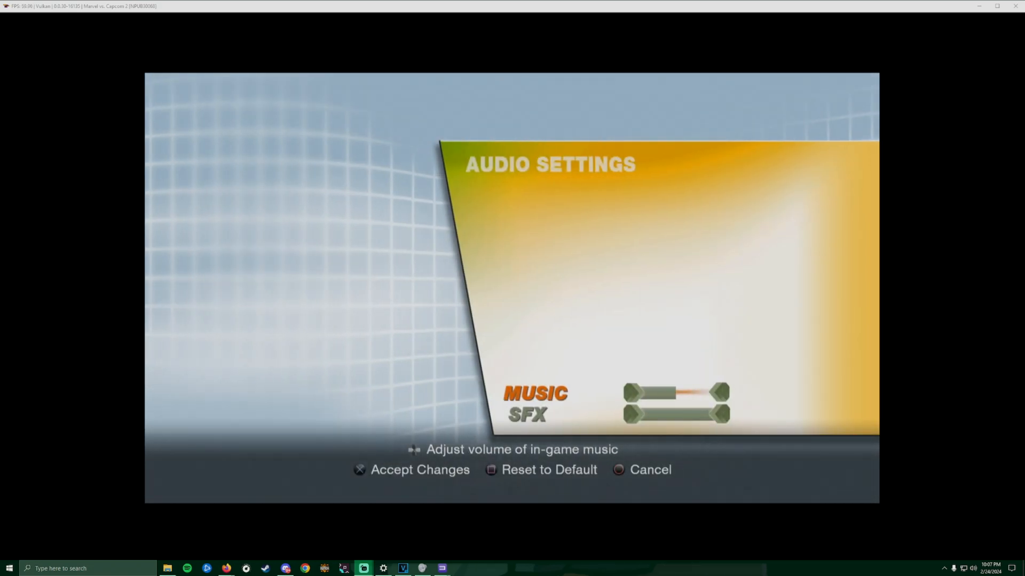
key(Escape)
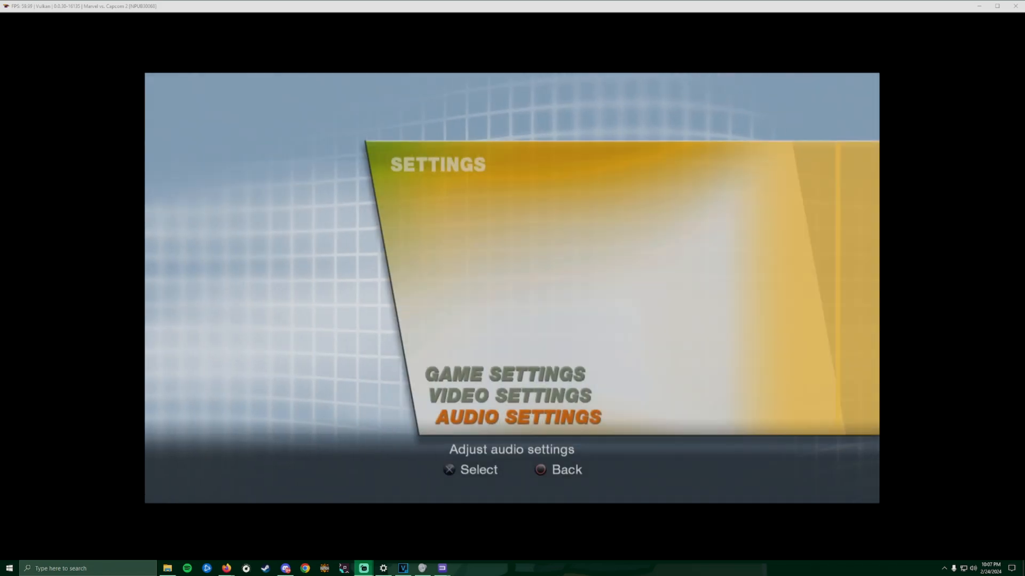
key(Escape)
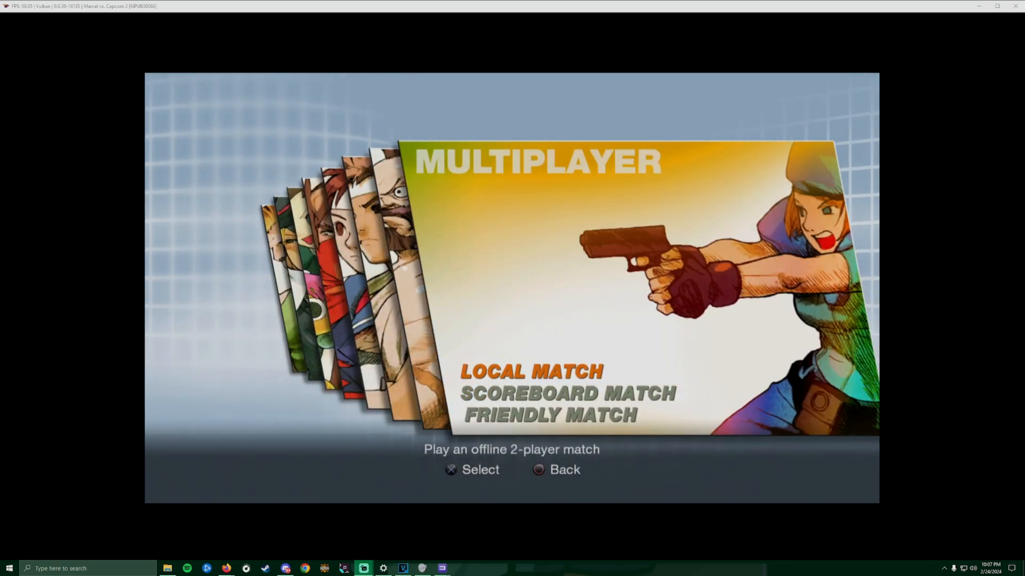
Enter Multiplayer and select Friendly Match to see its online match options.
key(Down)
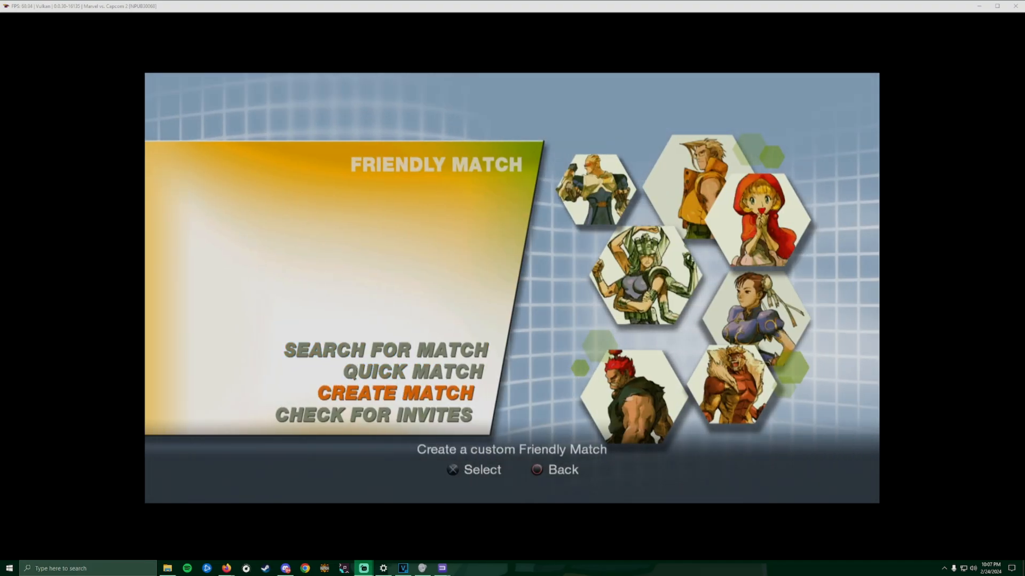
click(394, 394)
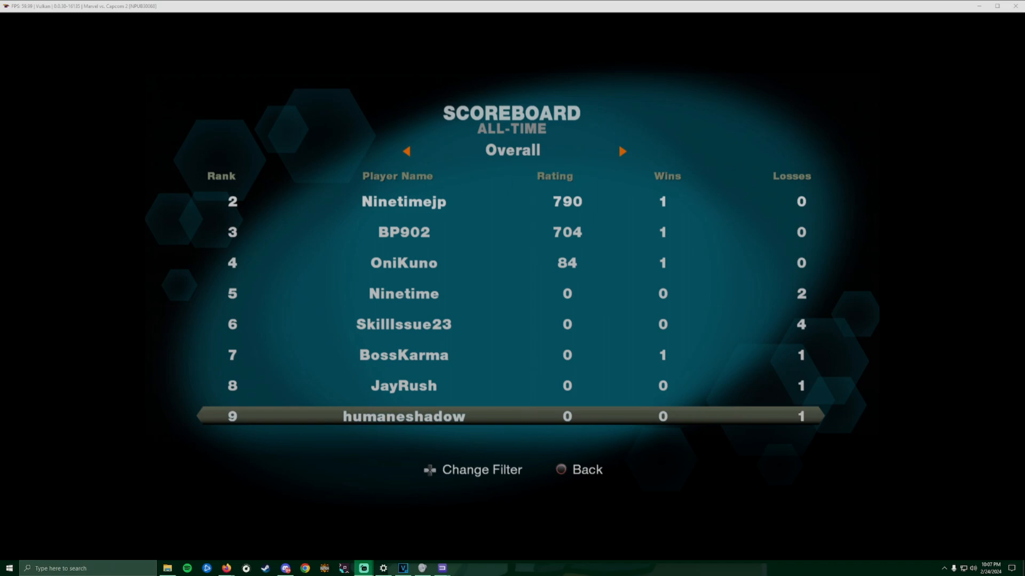
Scroll the Scoreboard to rank 1, back out to the main menu, and move to Help & Options.
click(472, 469)
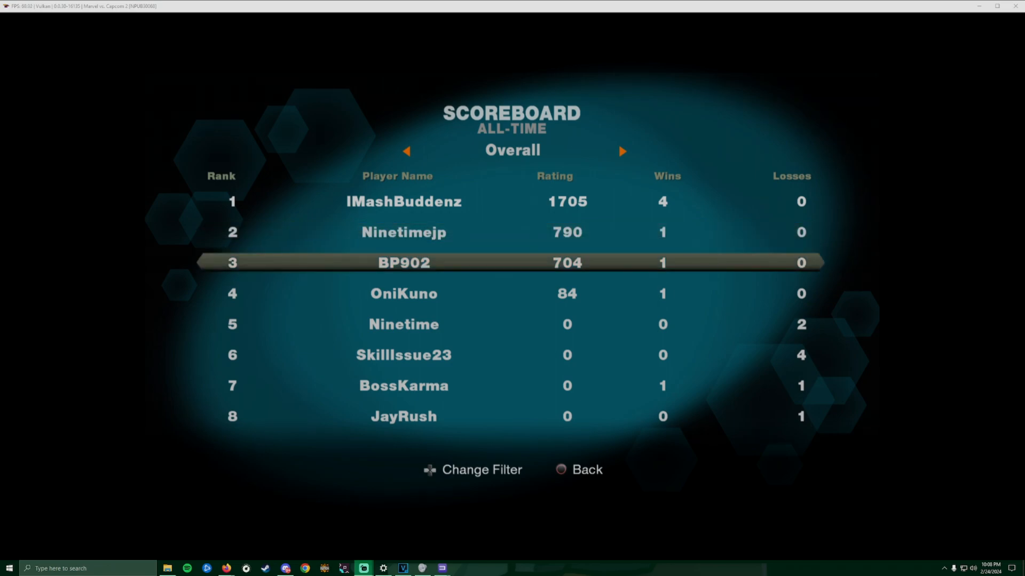
click(578, 469)
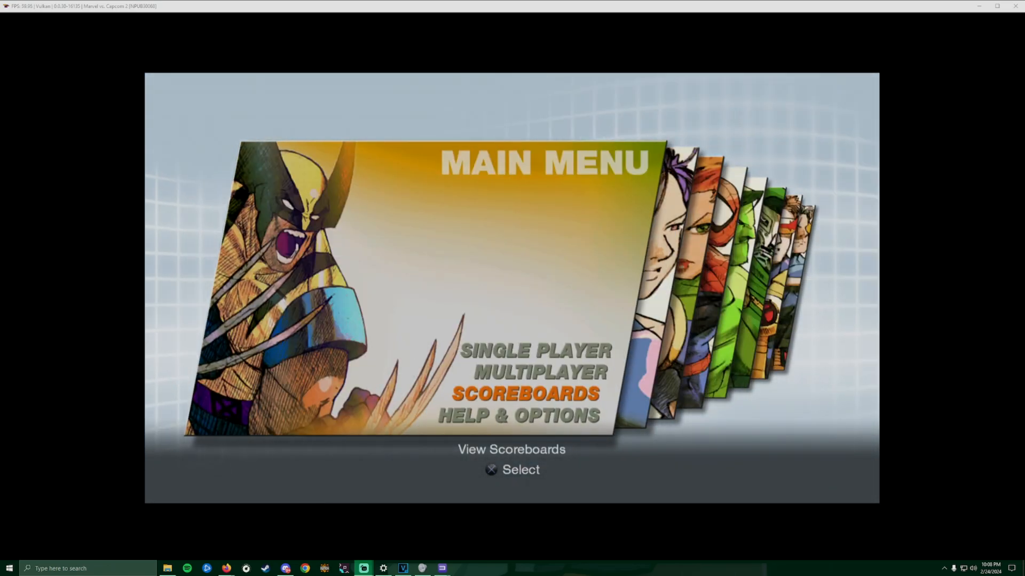
key(Down)
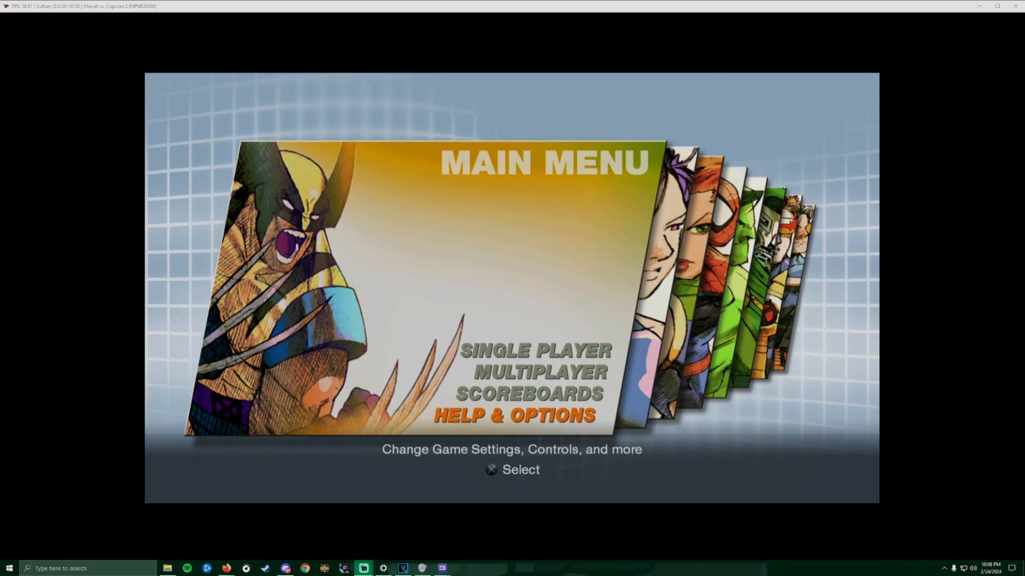